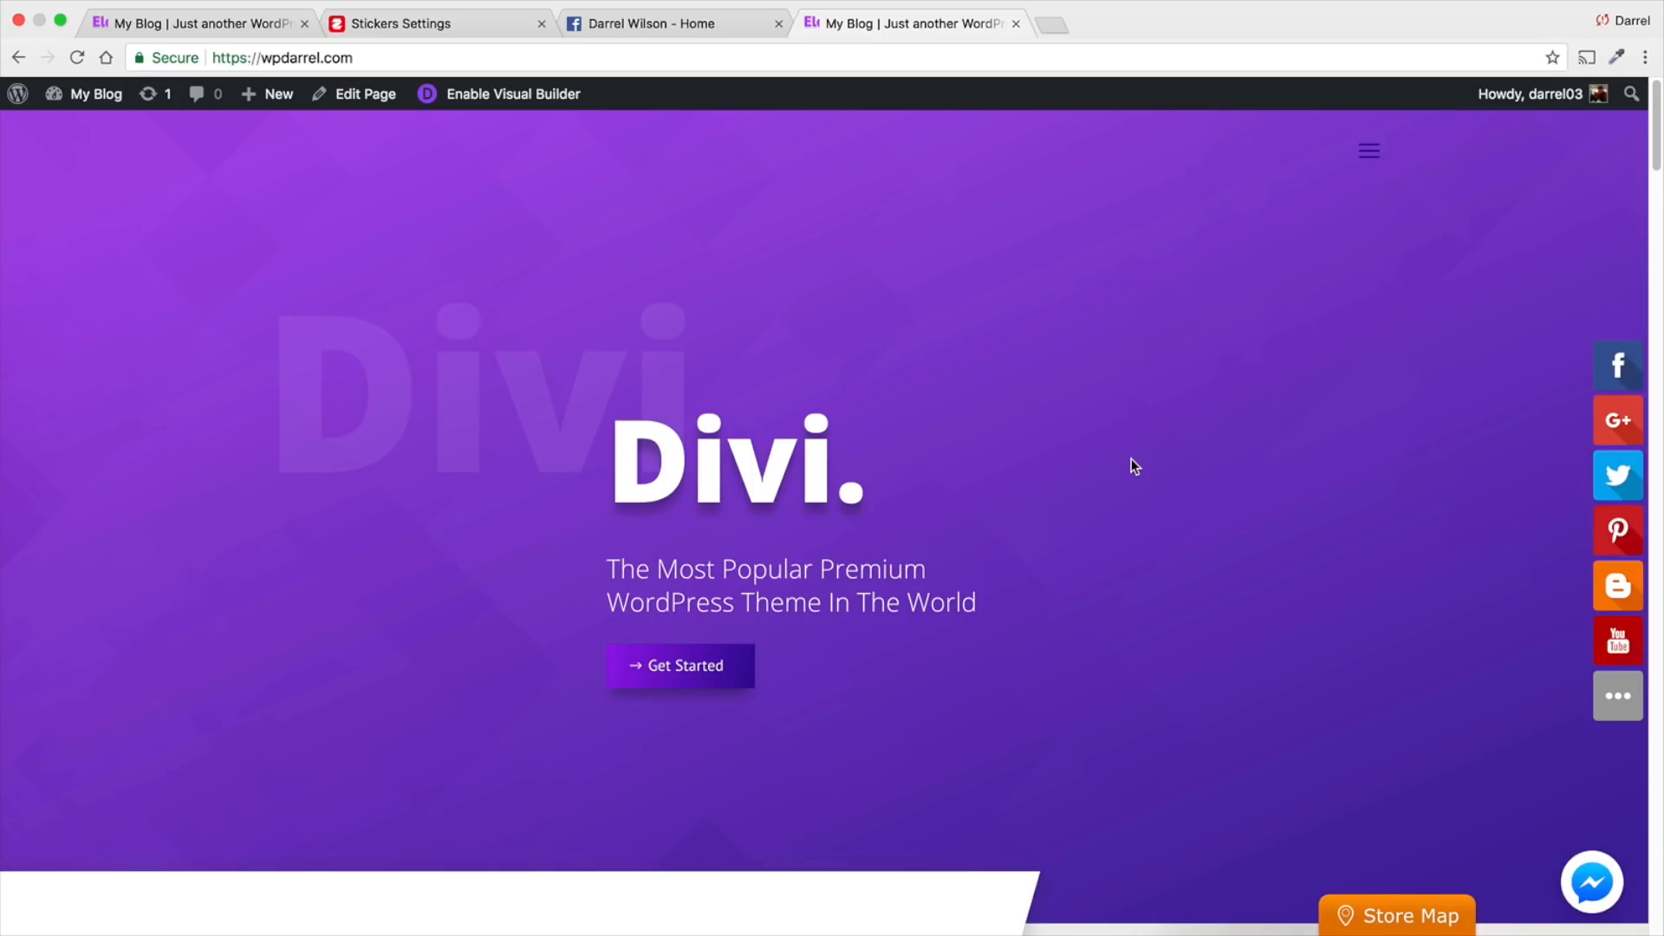
pyautogui.moveTo(1443, 831)
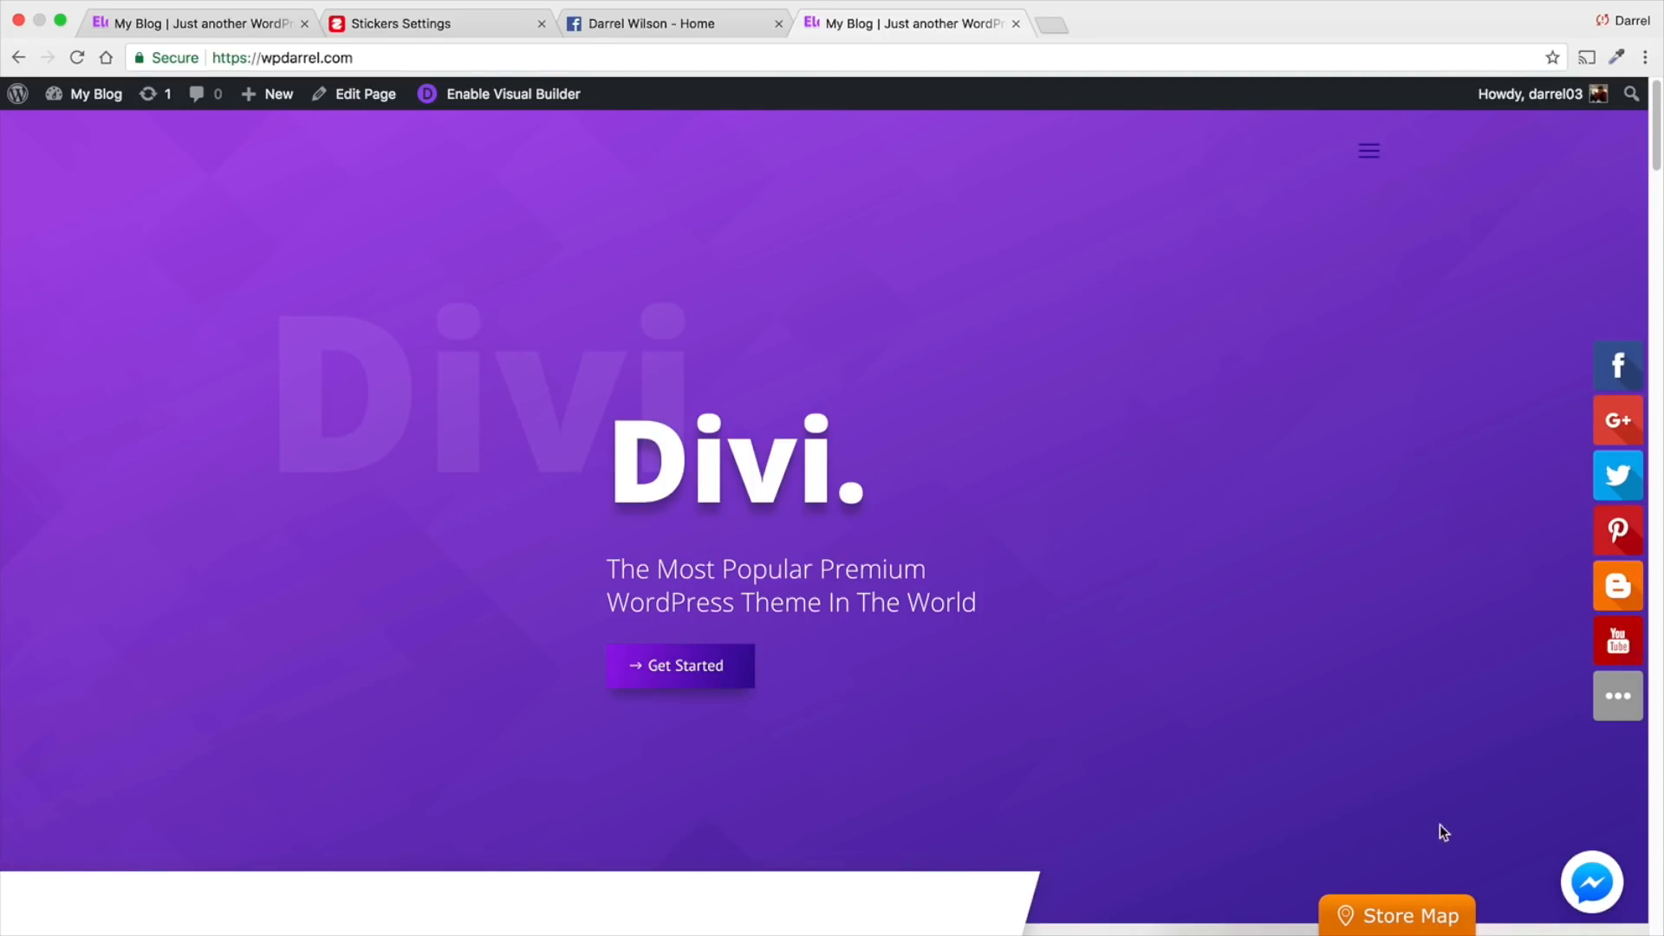
pyautogui.moveTo(1579, 778)
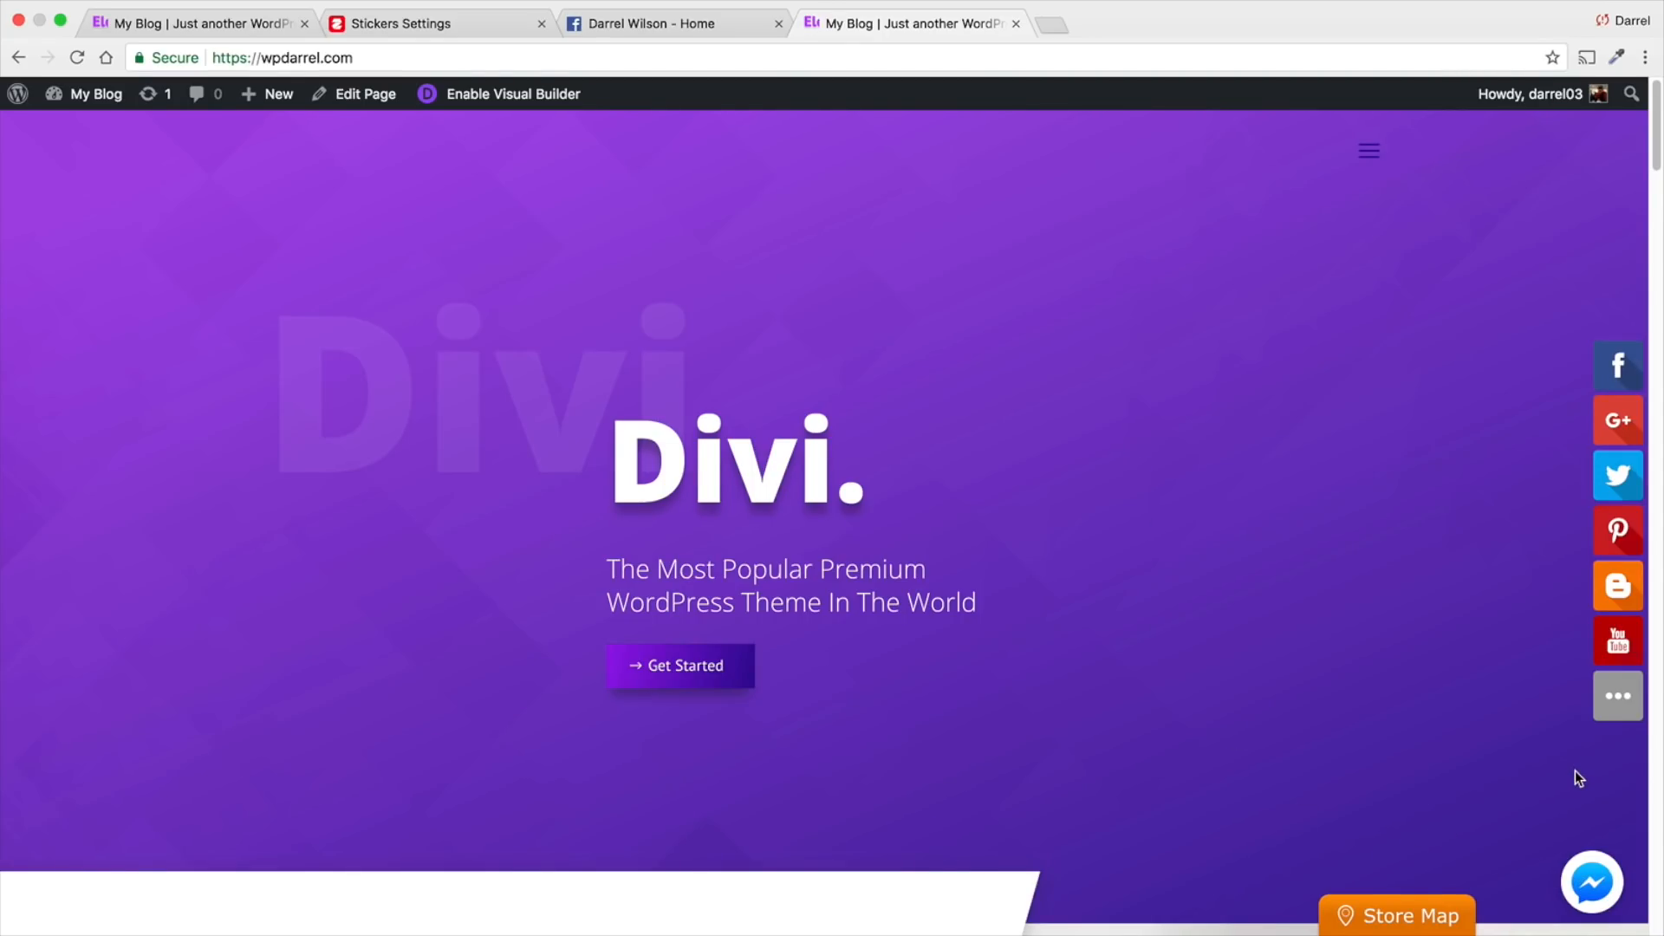
pyautogui.moveTo(1404, 914)
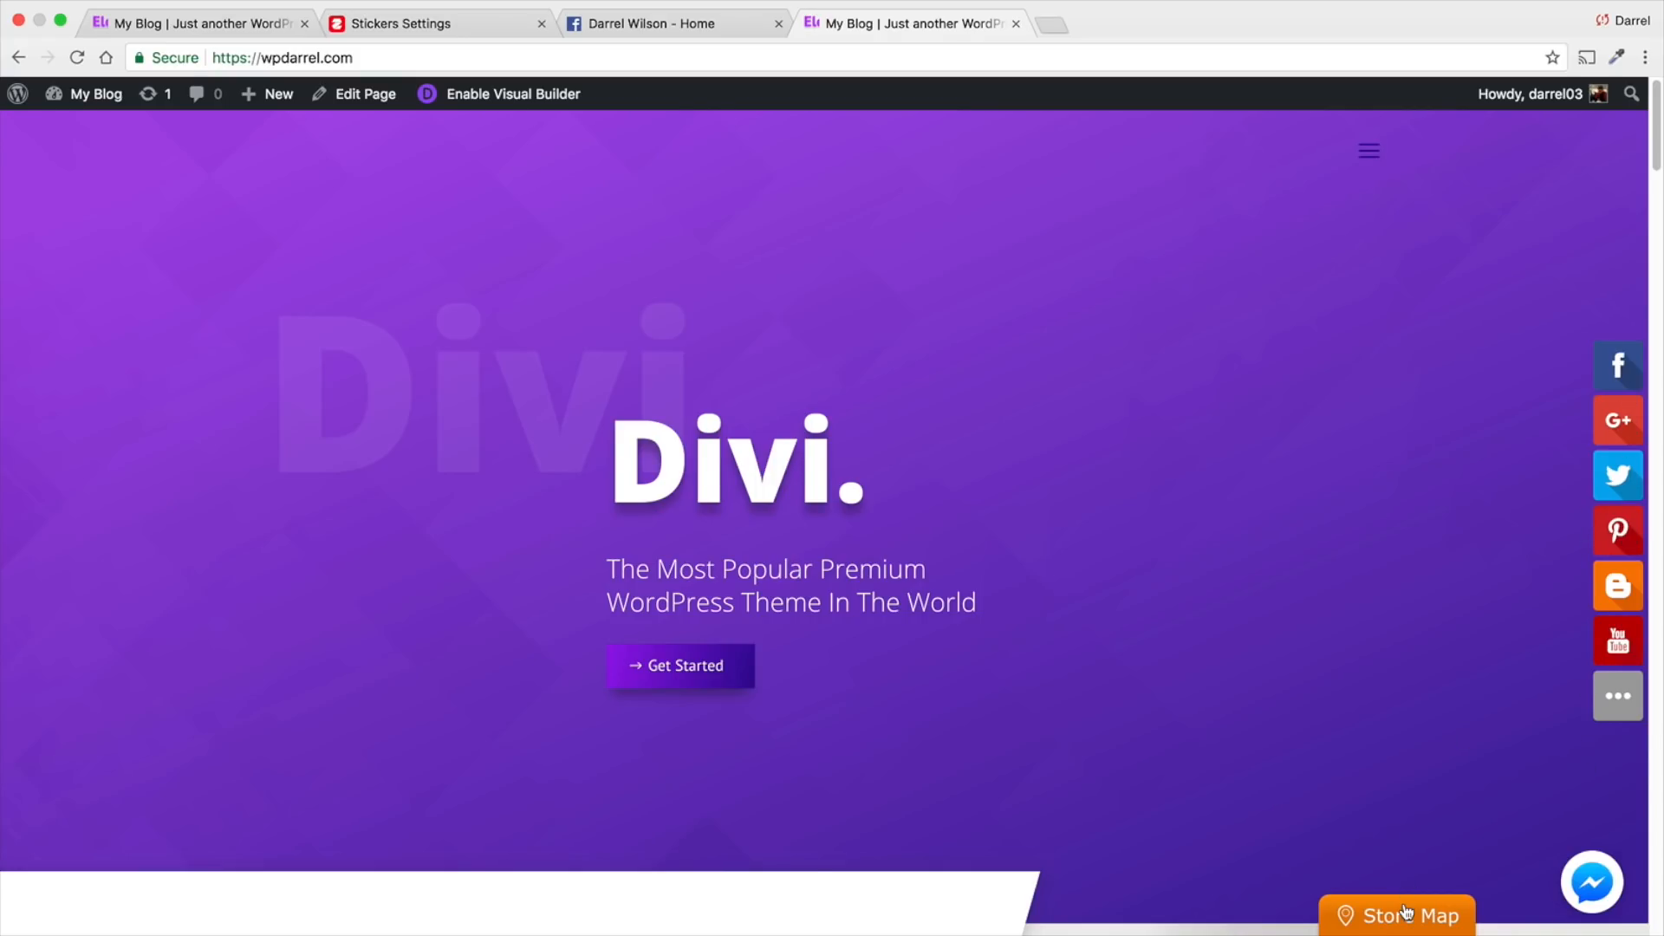
# Close the site's store map and search Plugins > Add New for 'facebook messenger'.
pyautogui.click(1395, 915)
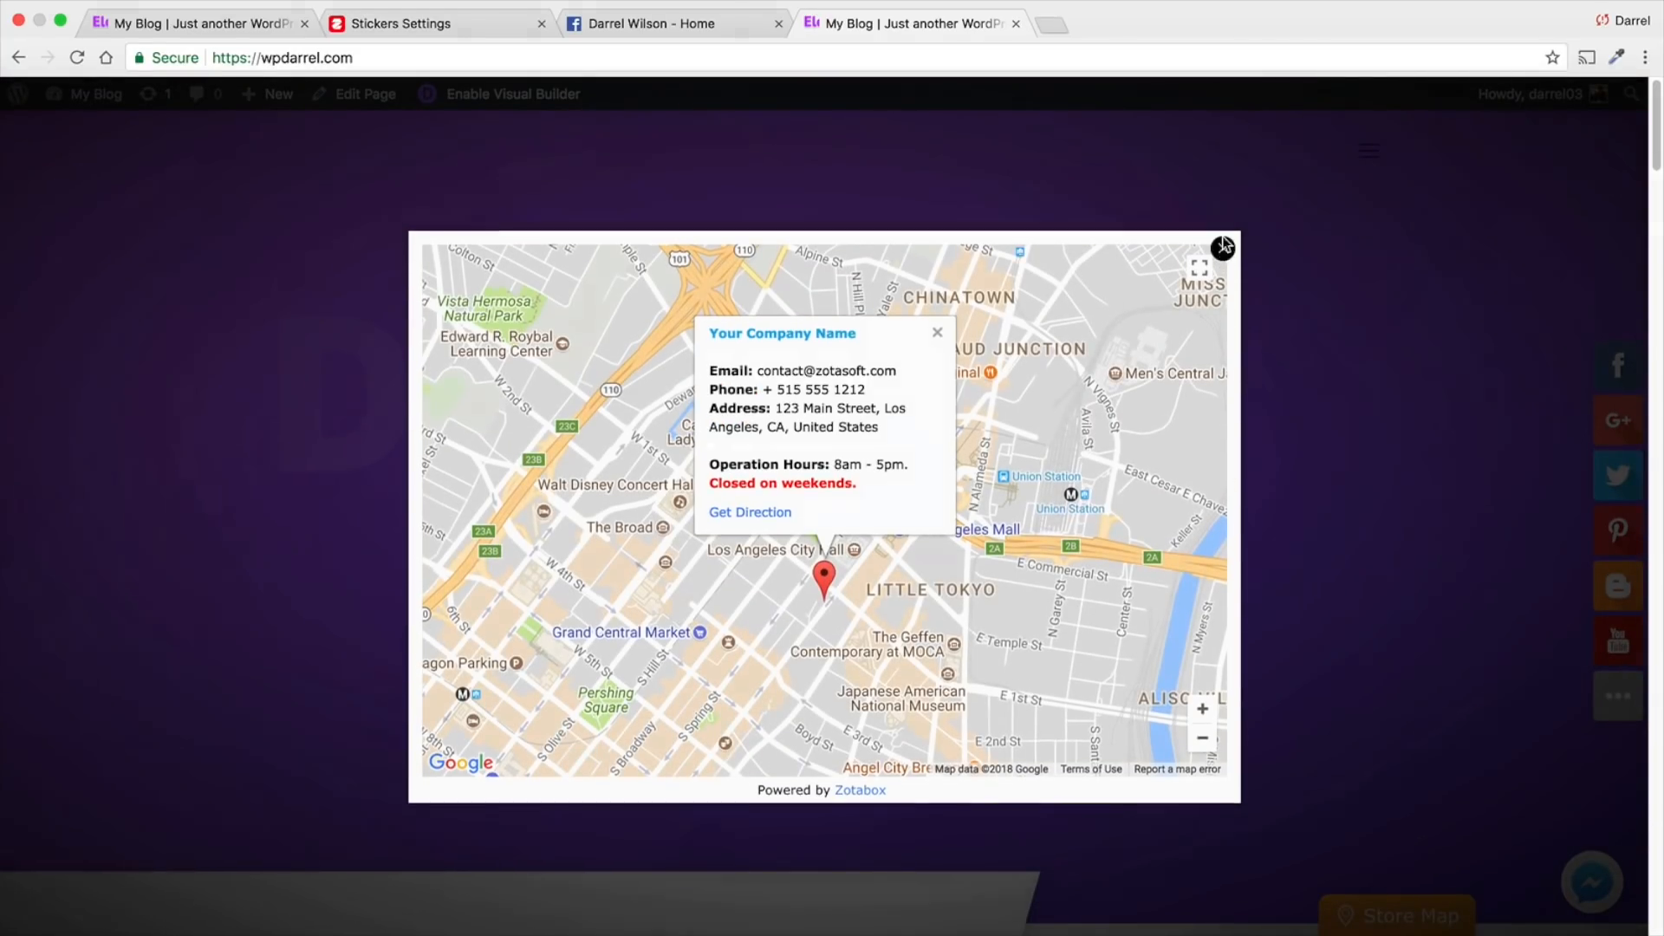
pyautogui.click(936, 331)
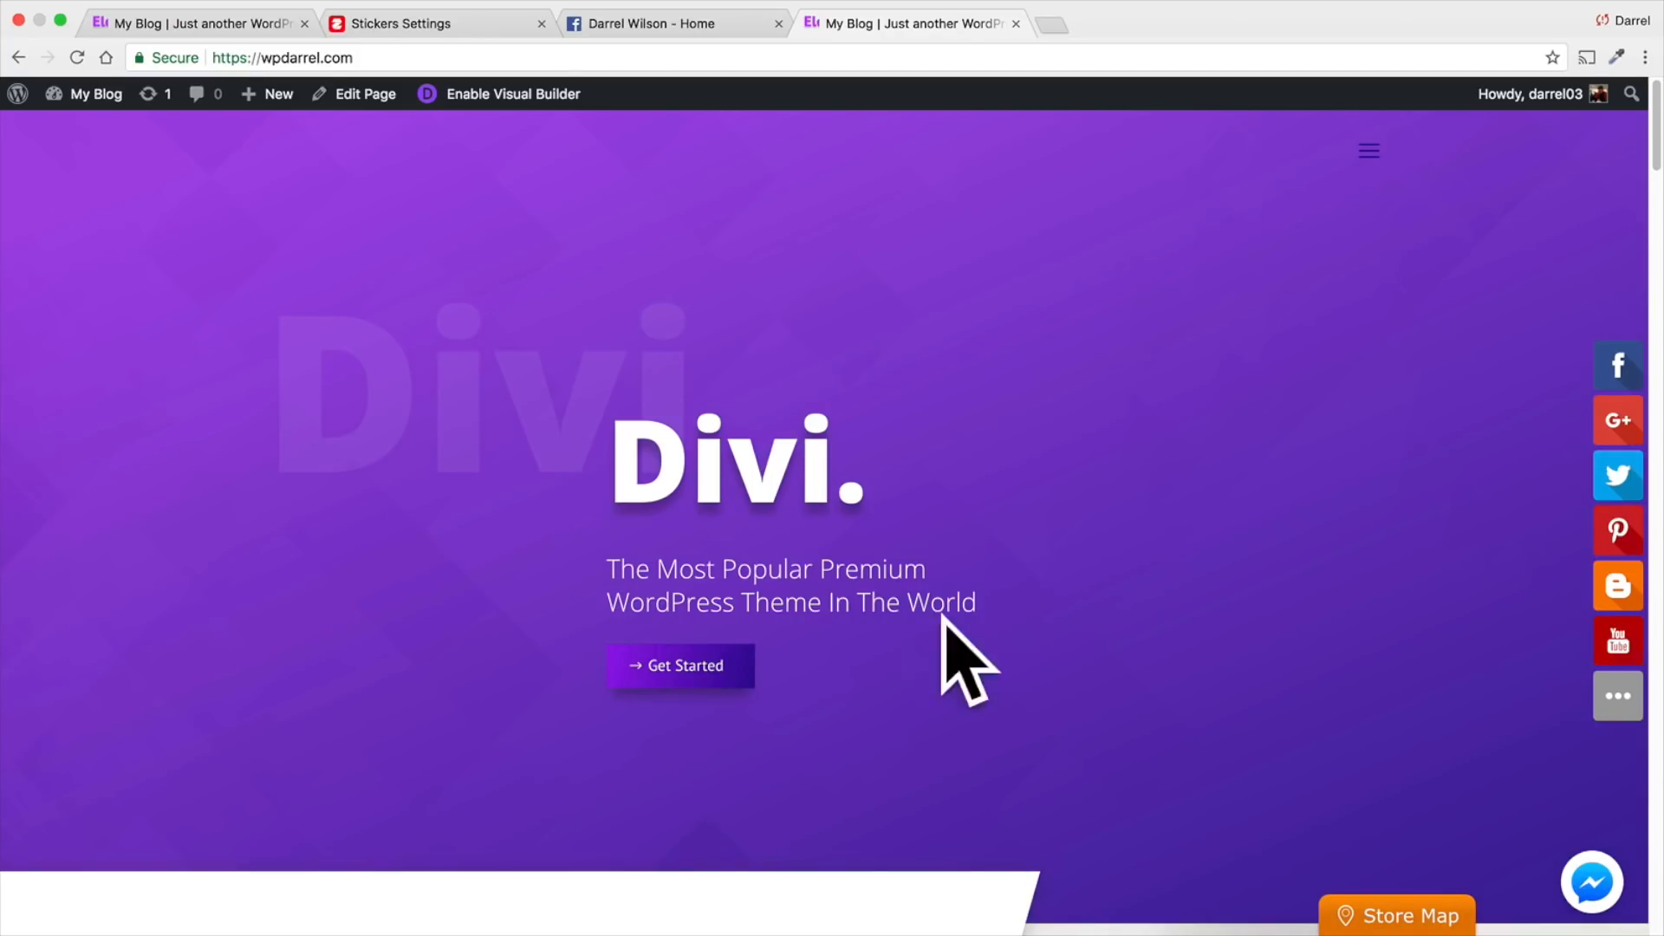
pyautogui.moveTo(1060, 517)
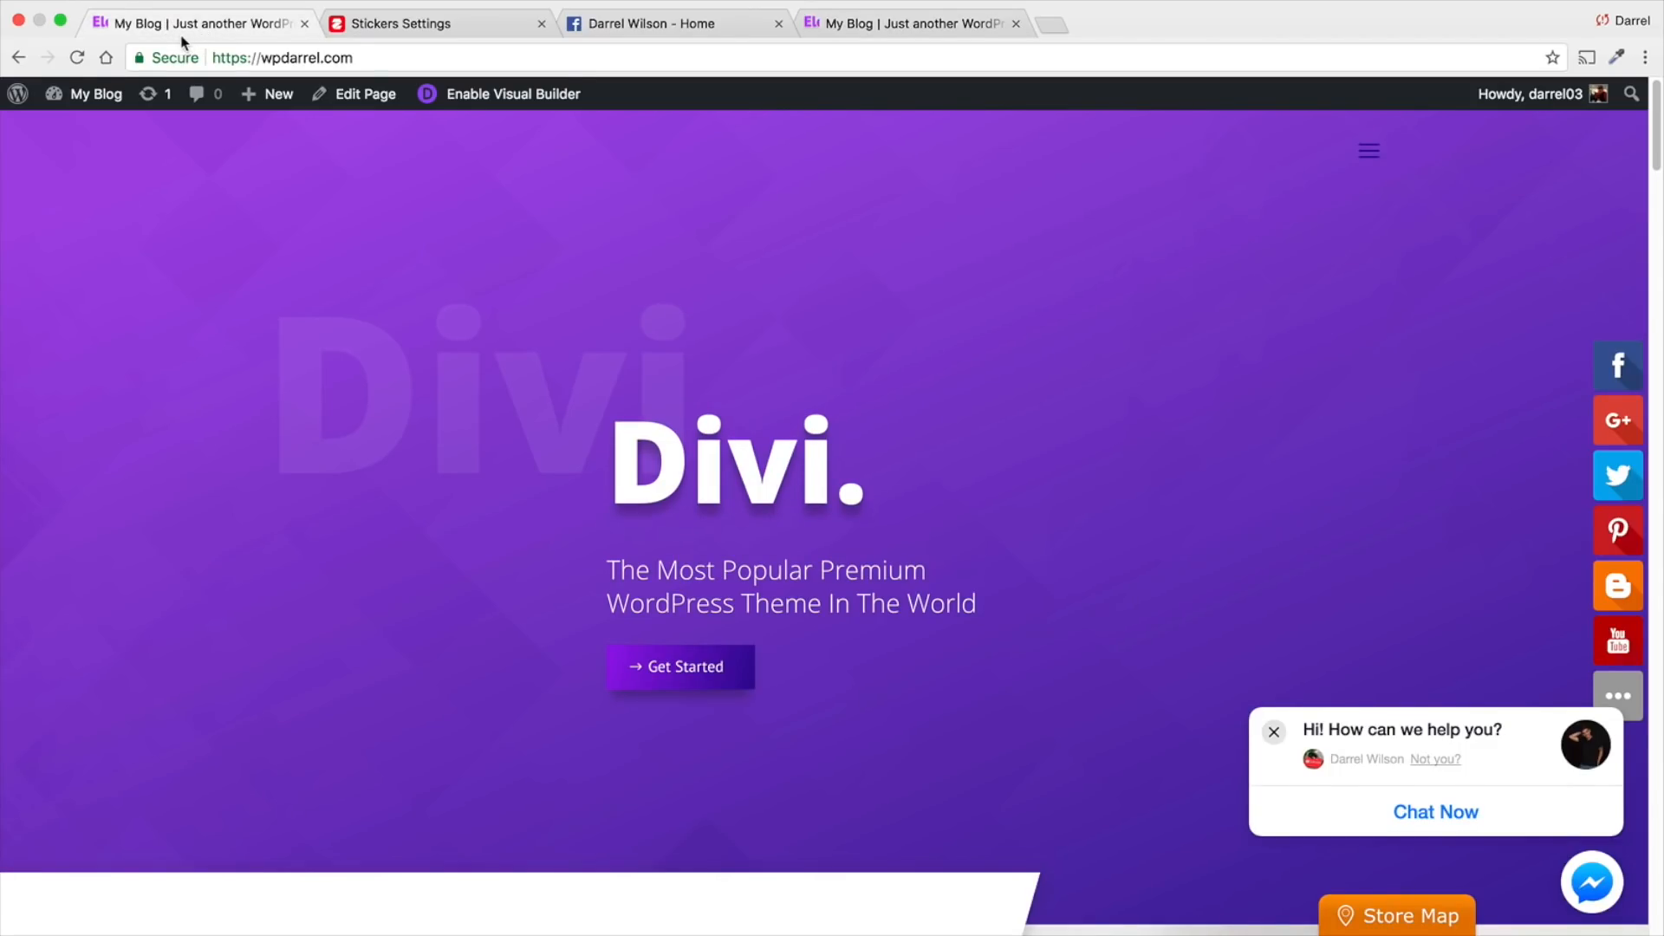
pyautogui.click(95, 94)
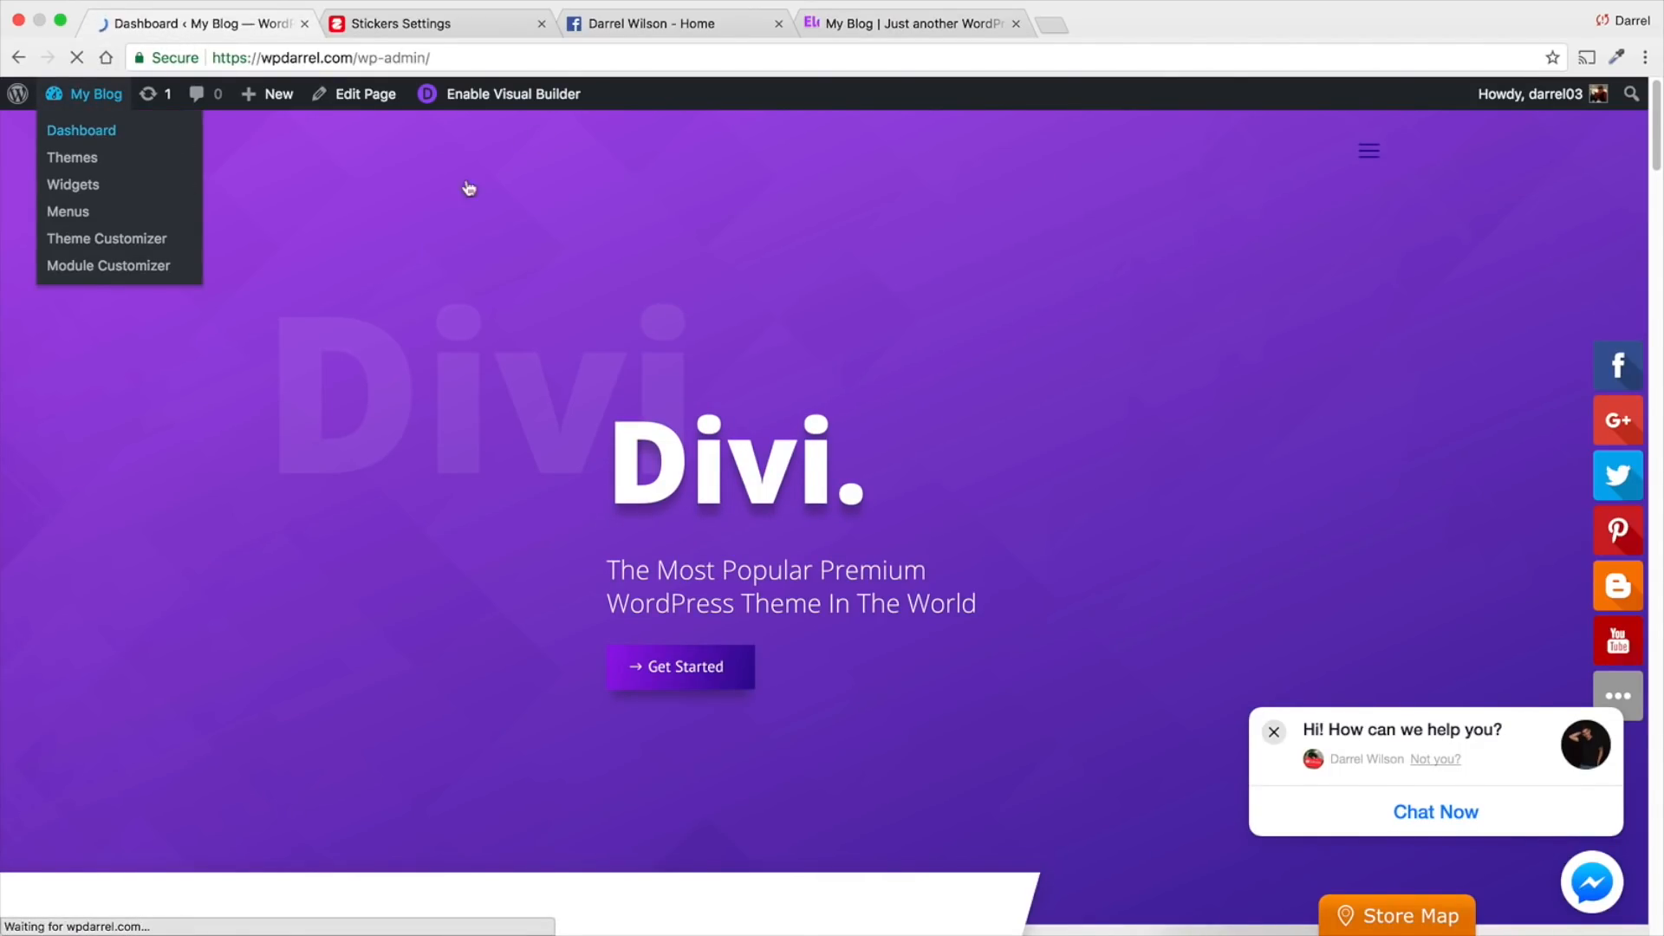
pyautogui.click(80, 129)
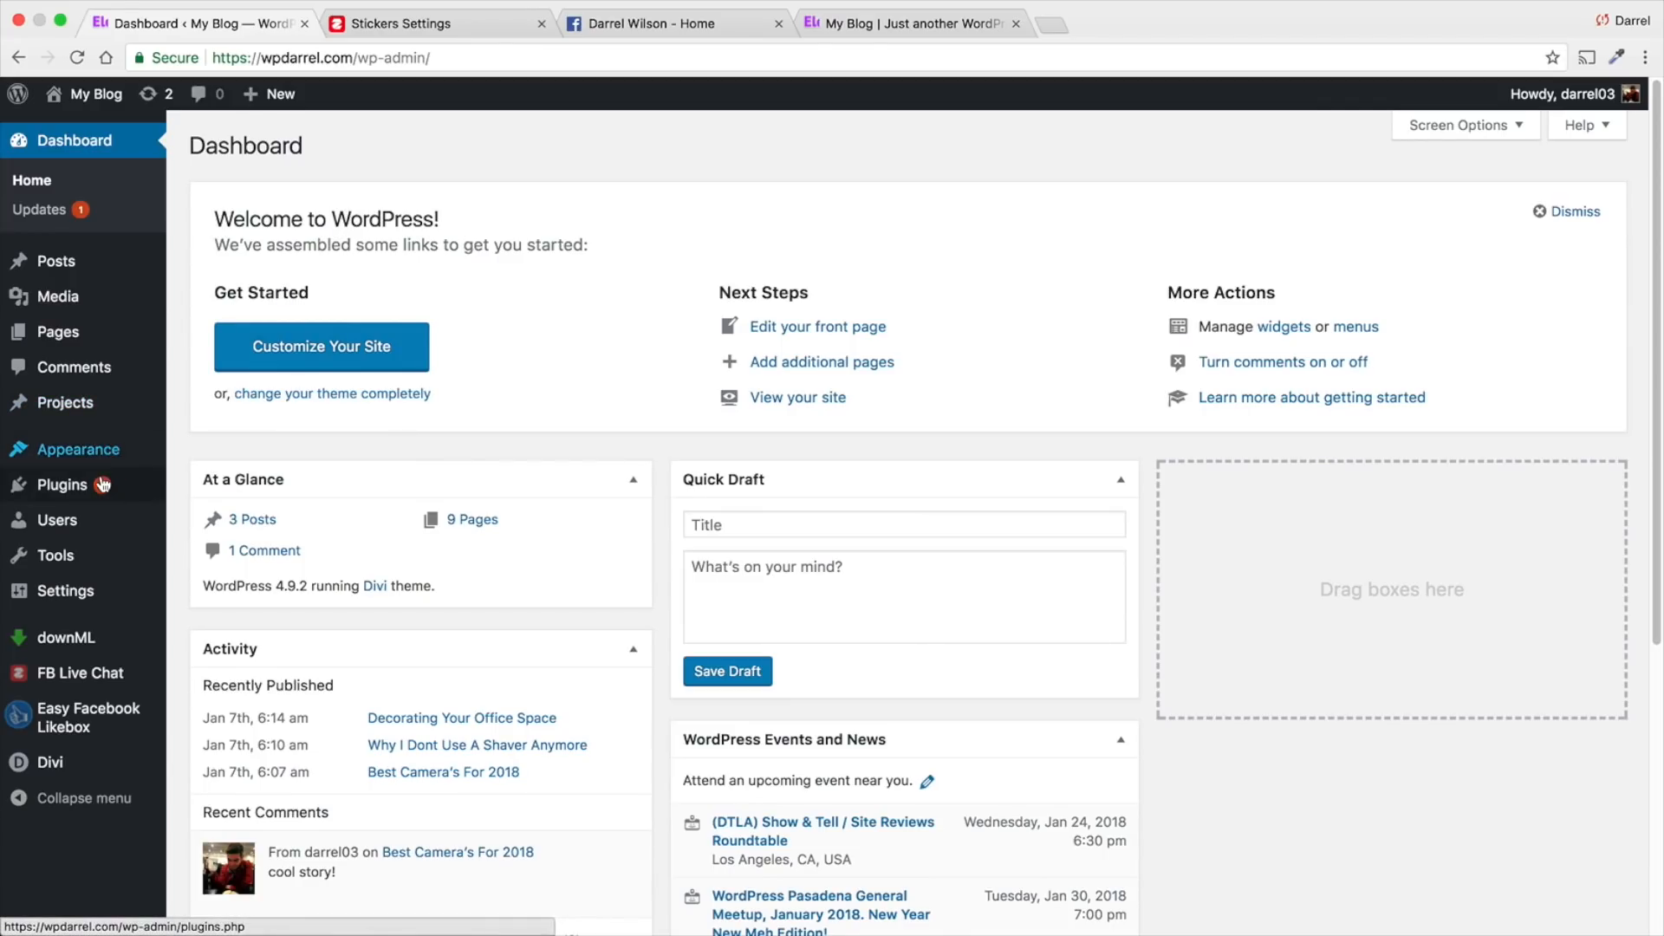
pyautogui.click(209, 518)
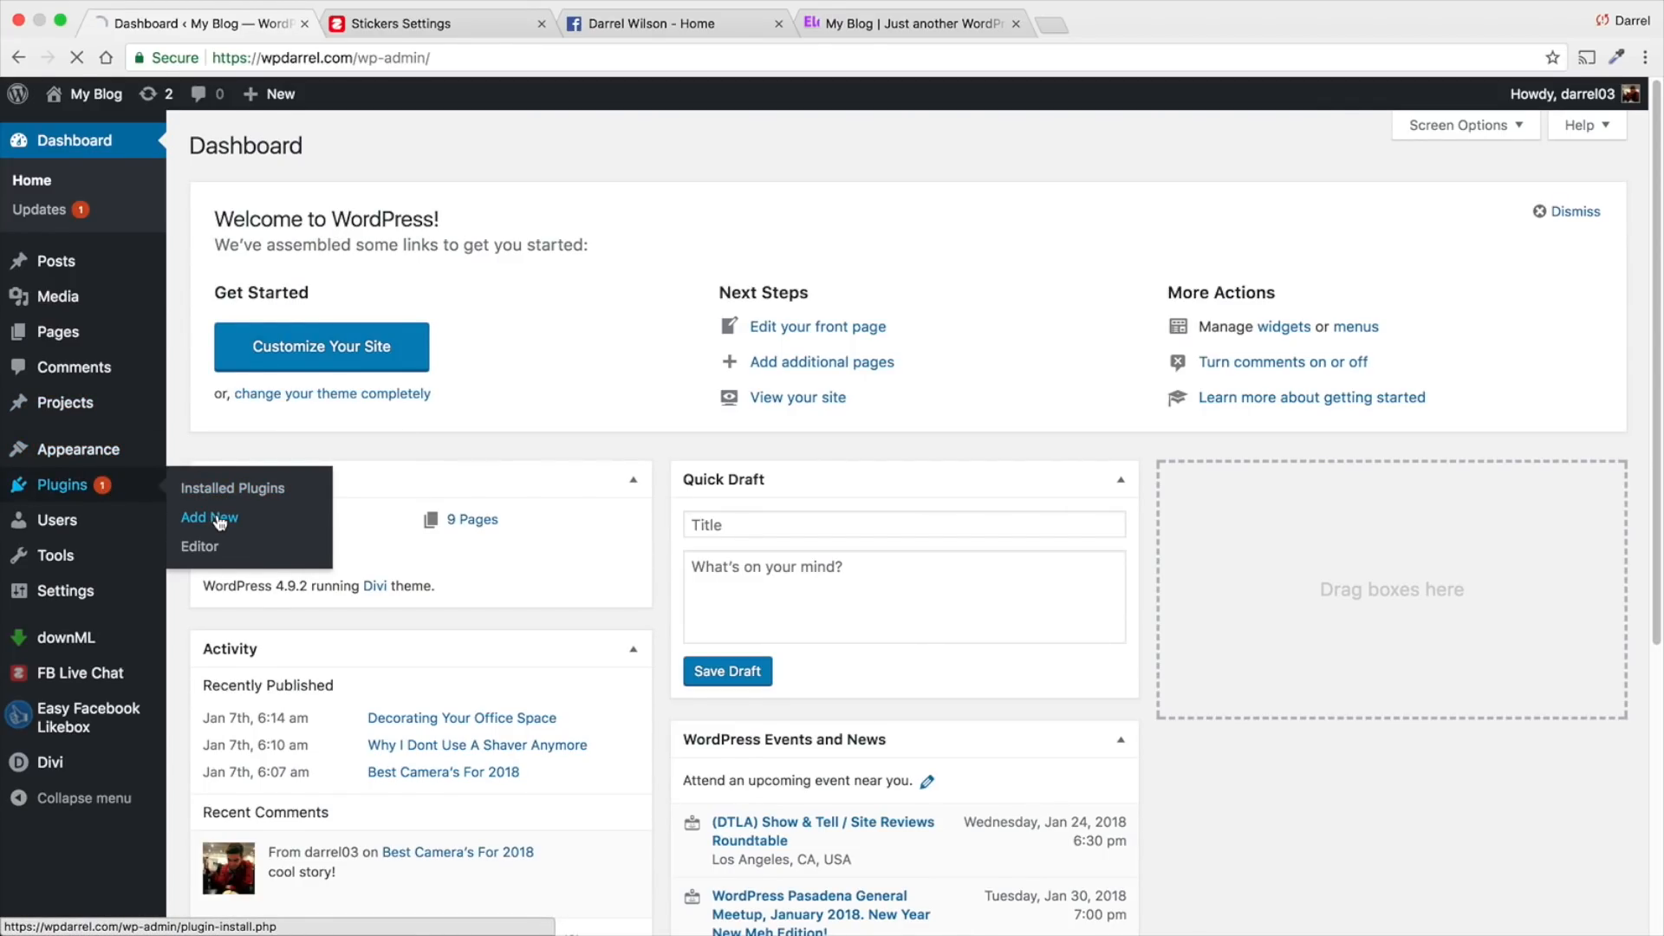
pyautogui.click(209, 517)
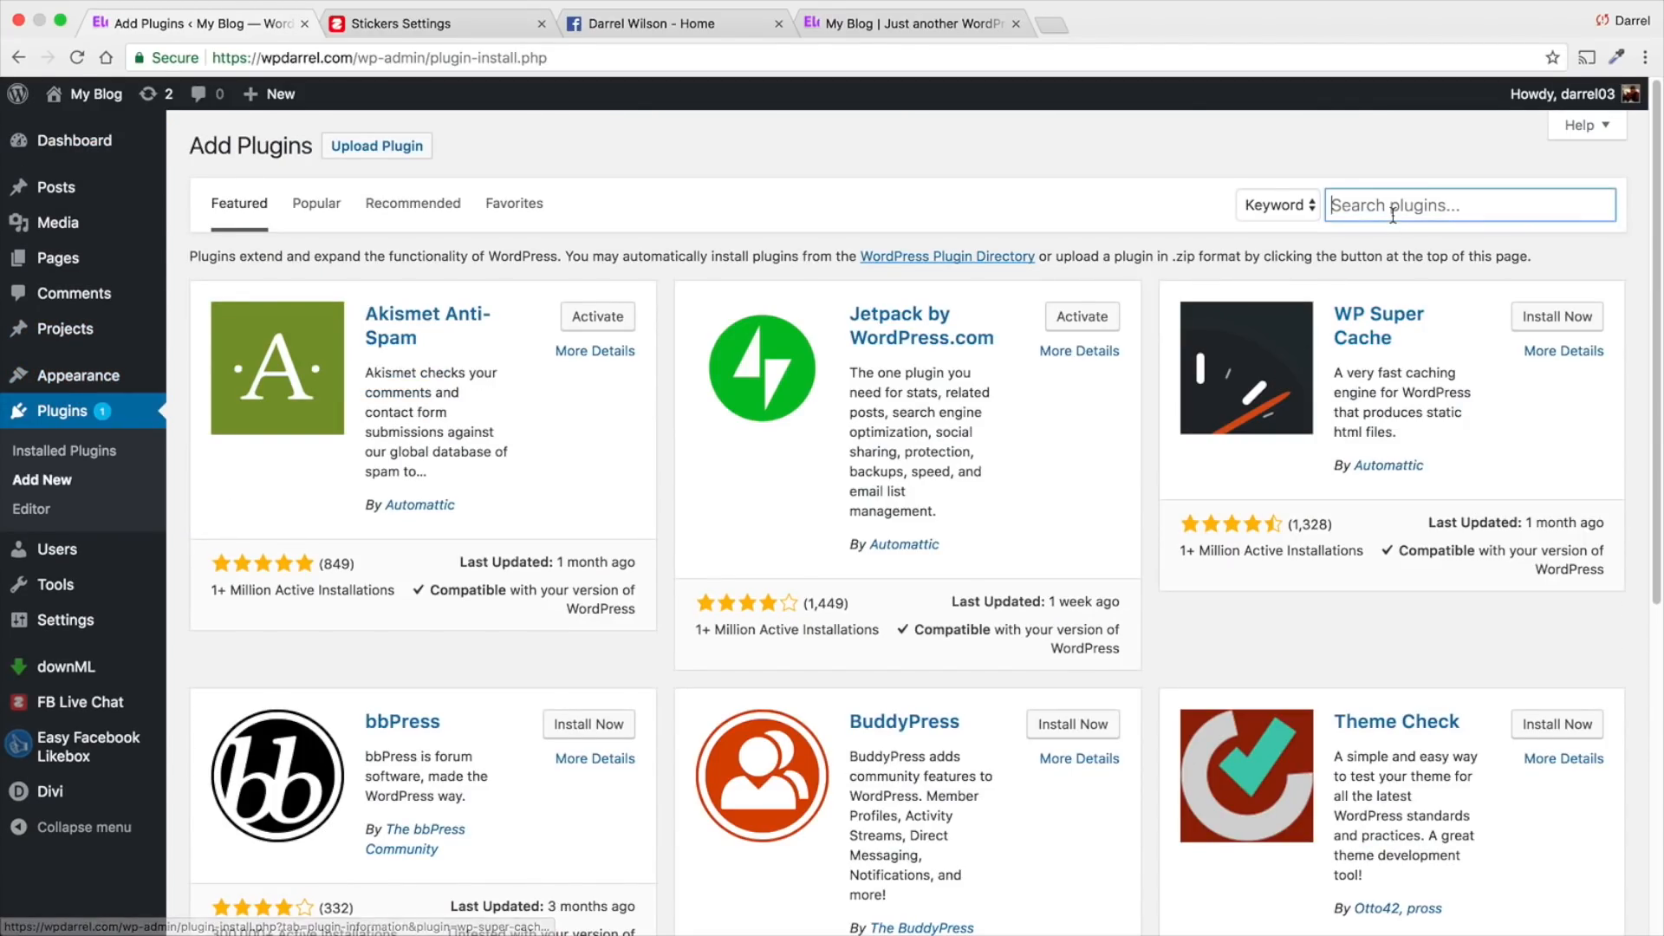
pyautogui.write('face')
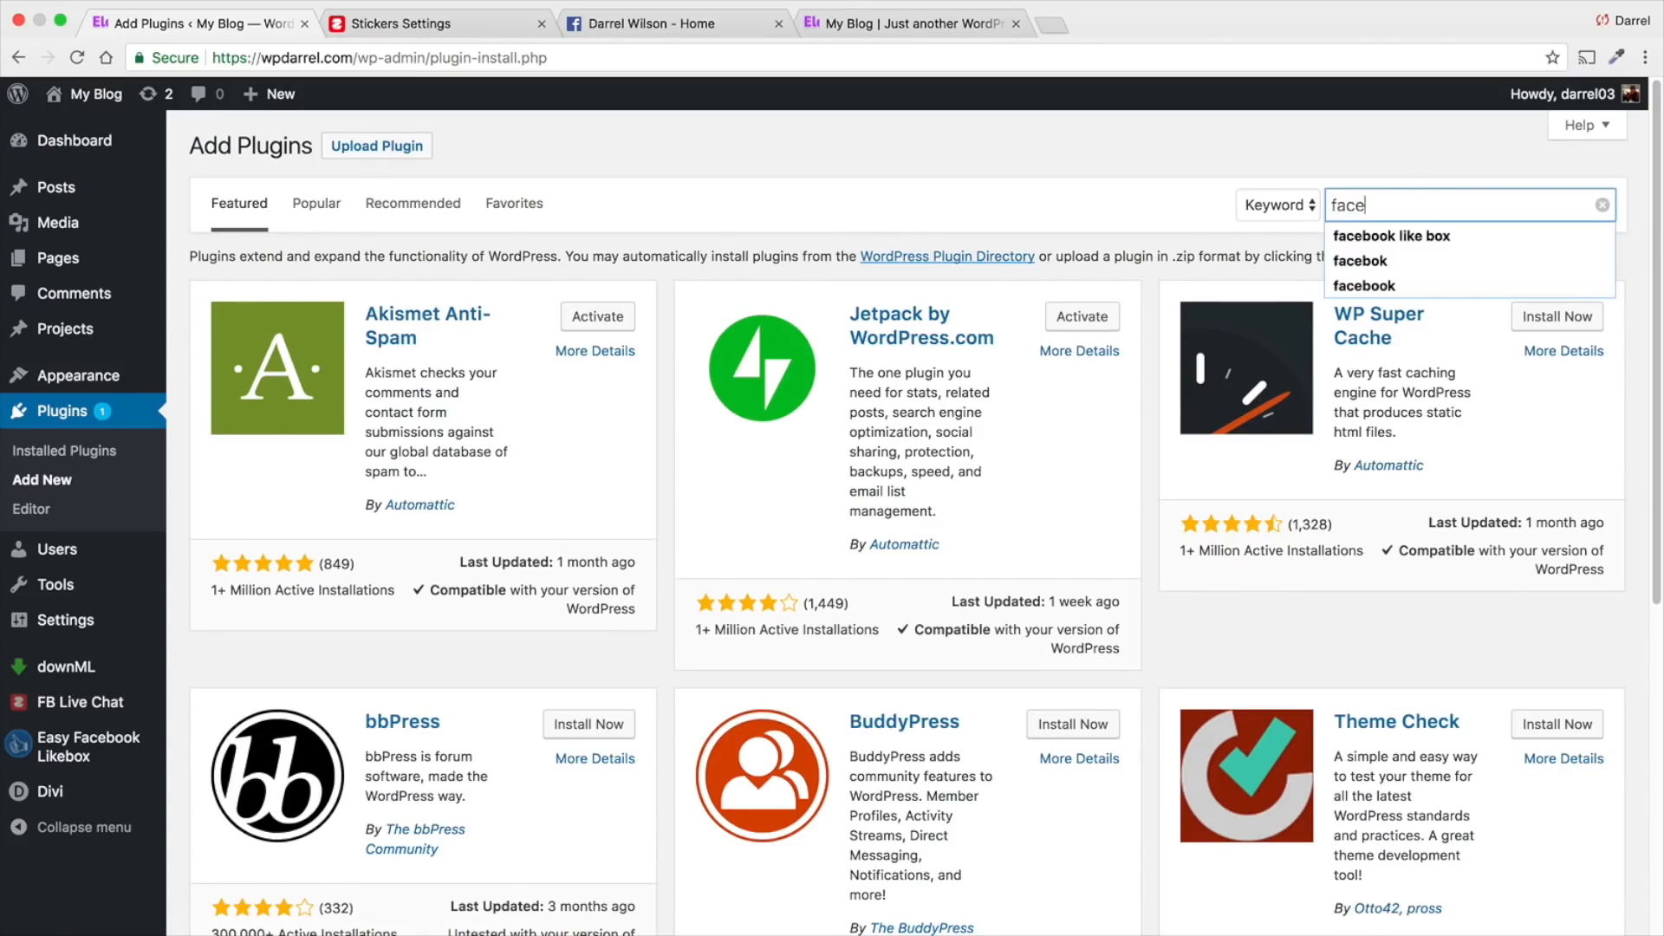
pyautogui.write('facebook messenger')
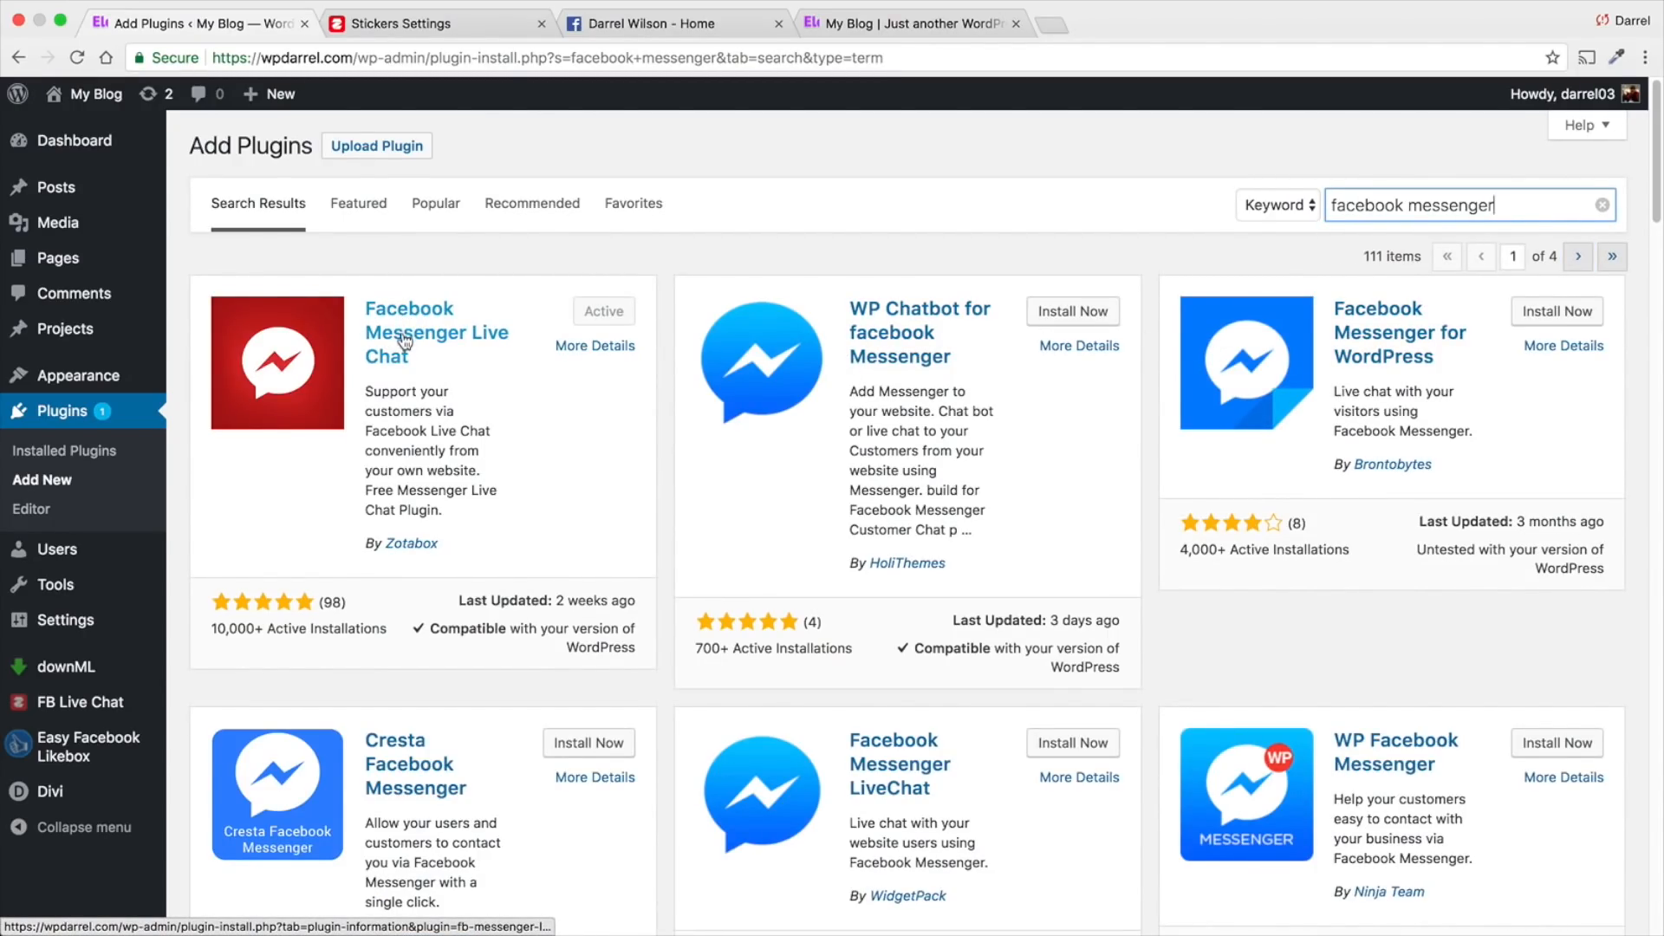
# Review the Facebook Messenger Live Chat details, then go to the FB Live Chat page.
pyautogui.click(435, 332)
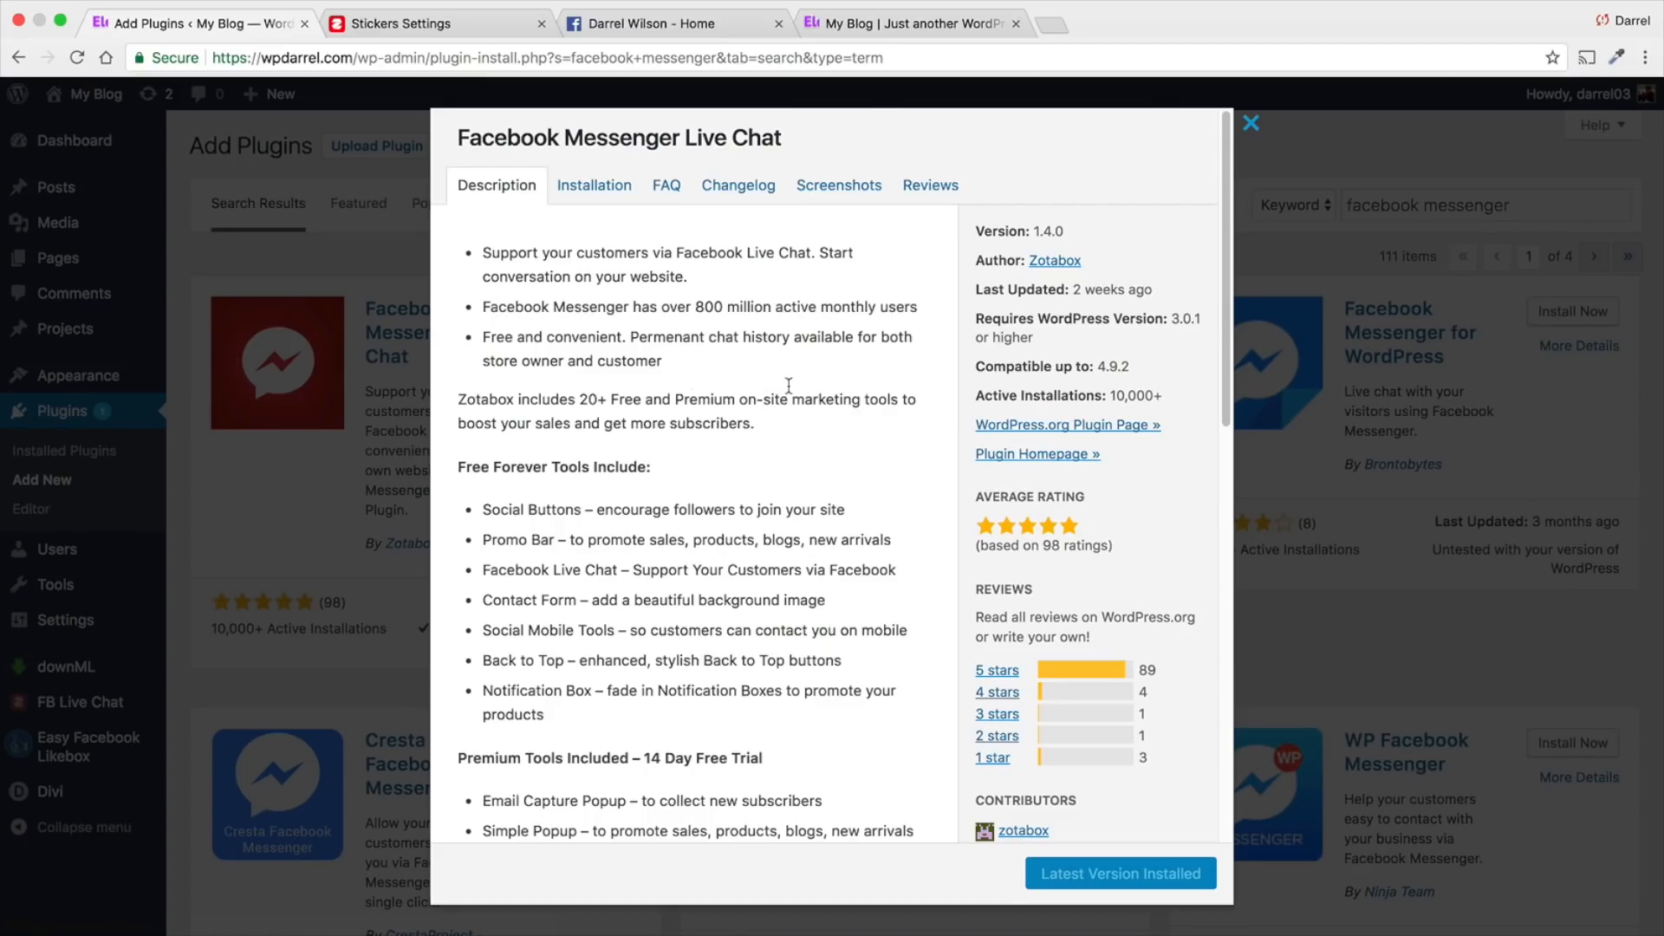
pyautogui.click(1252, 123)
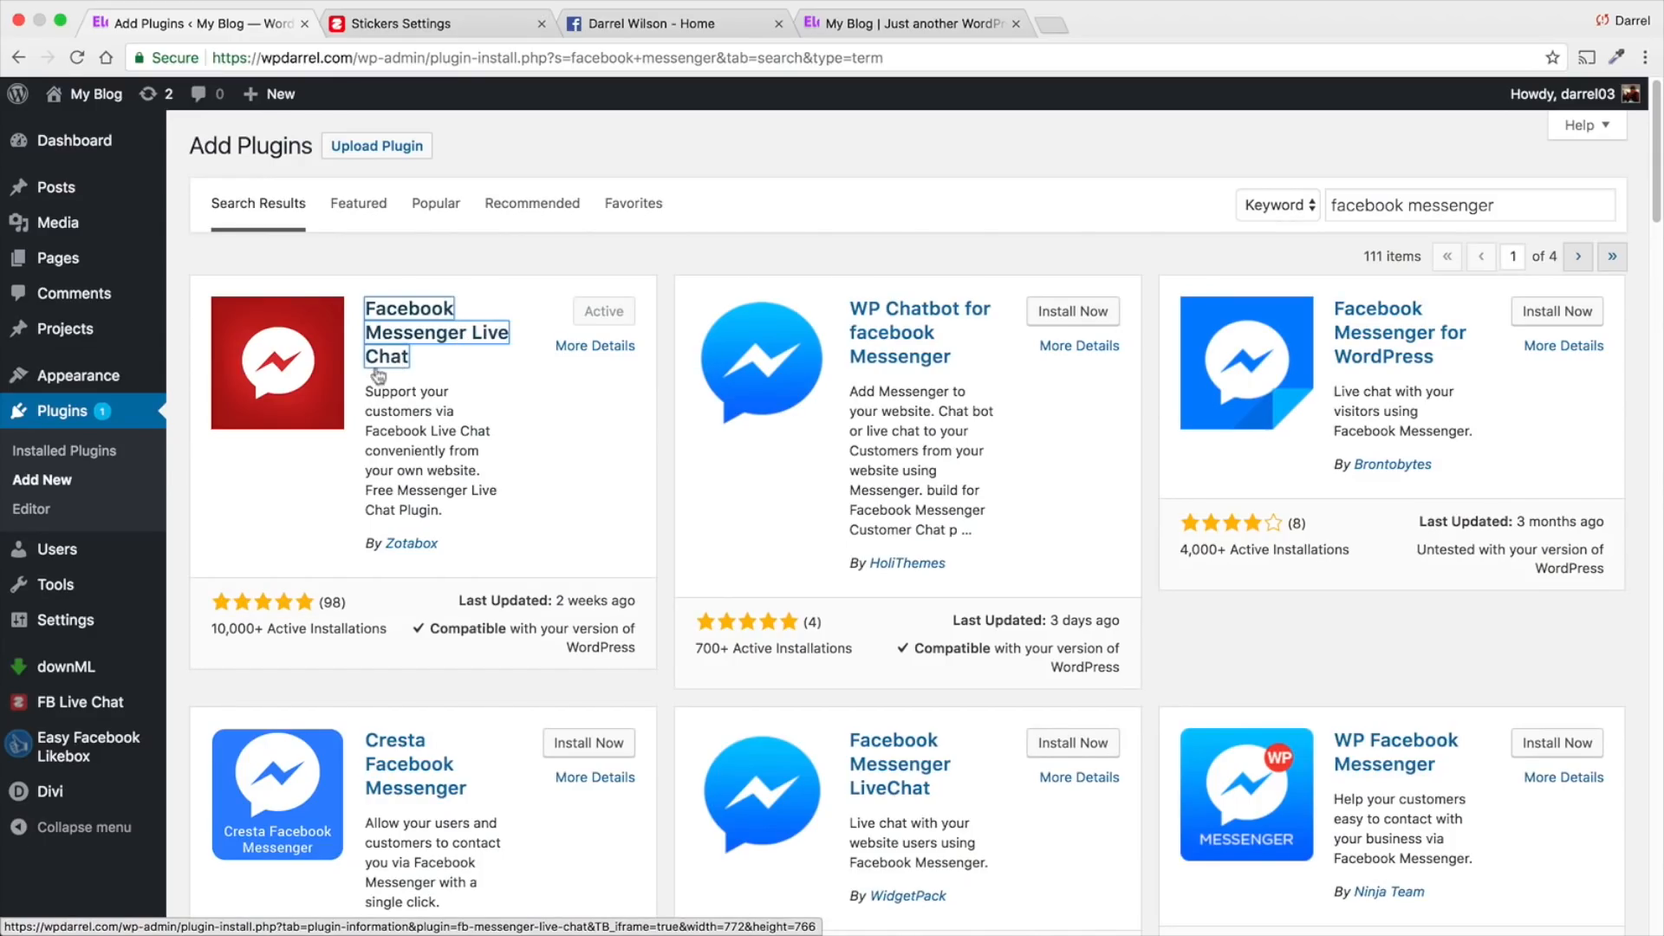
pyautogui.moveTo(195, 559)
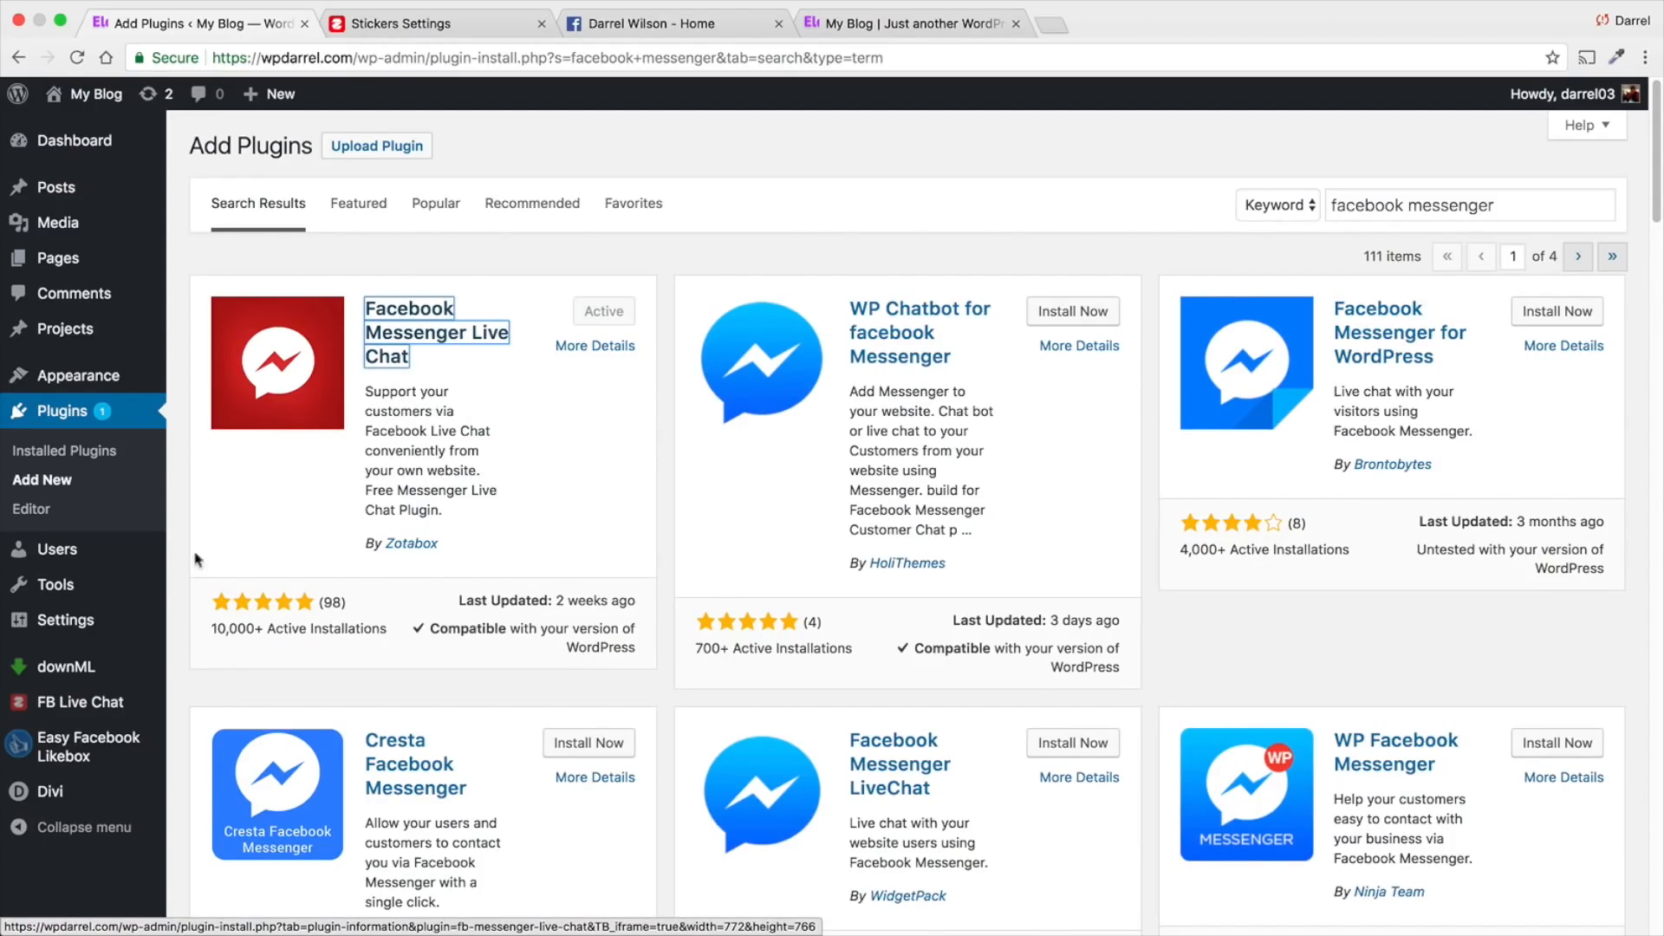
pyautogui.click(79, 702)
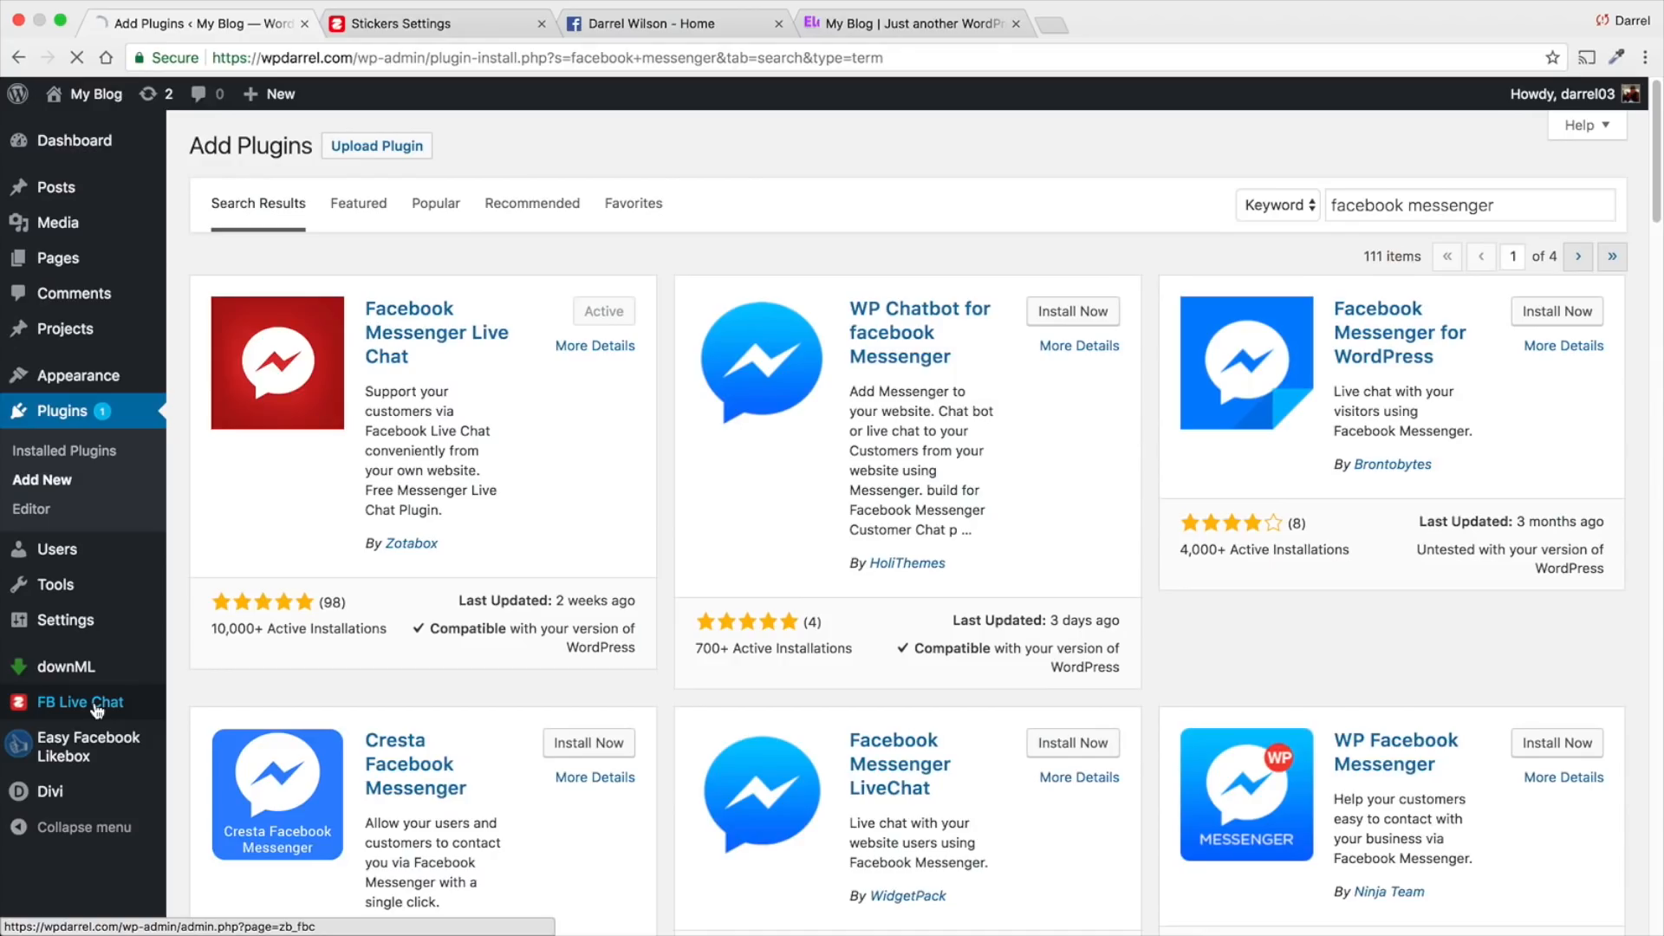
# Review Zotabox's Facebook Live Chat basic settings and open the linked Facebook fan page.
pyautogui.click(79, 701)
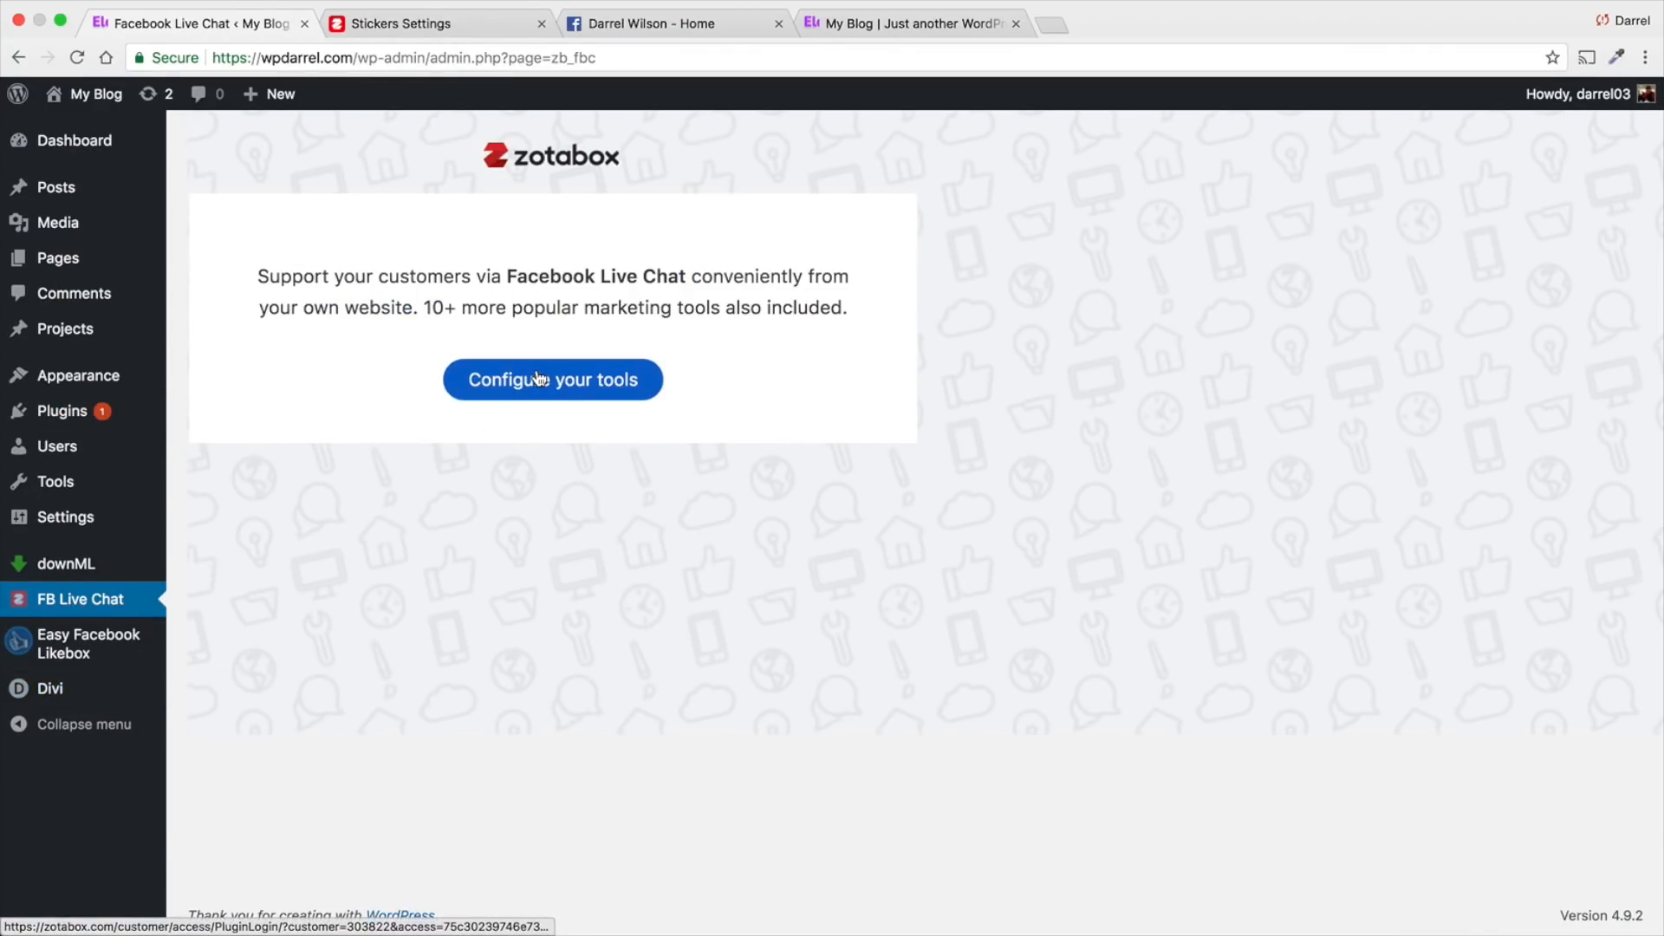
pyautogui.click(552, 379)
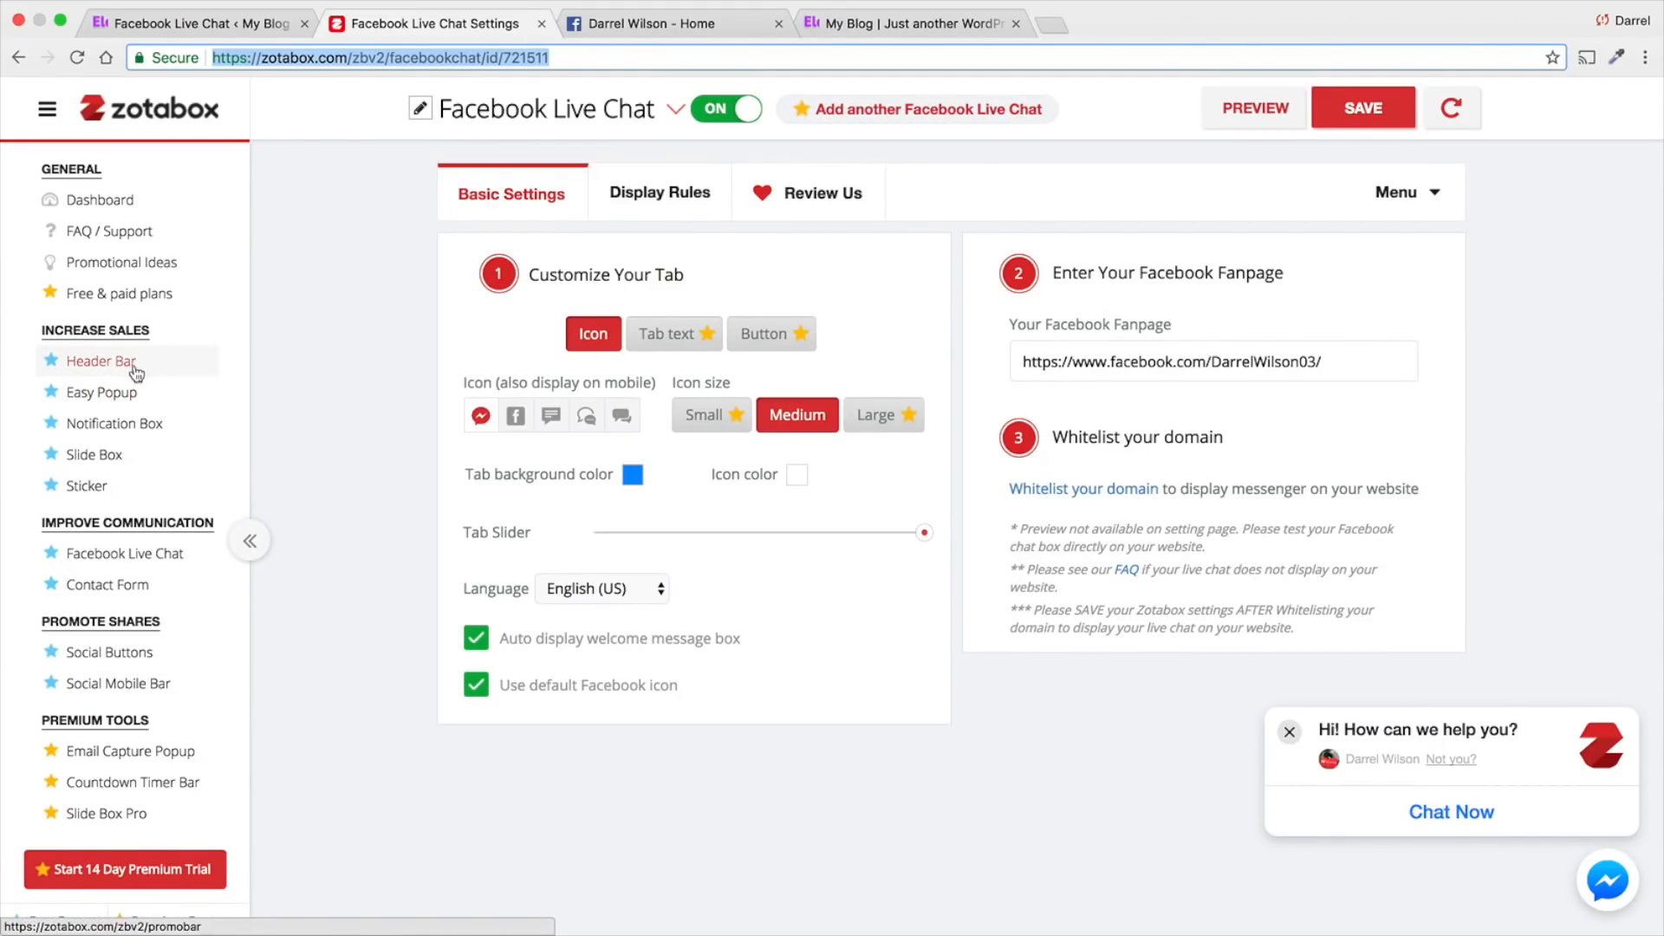
pyautogui.moveTo(109, 422)
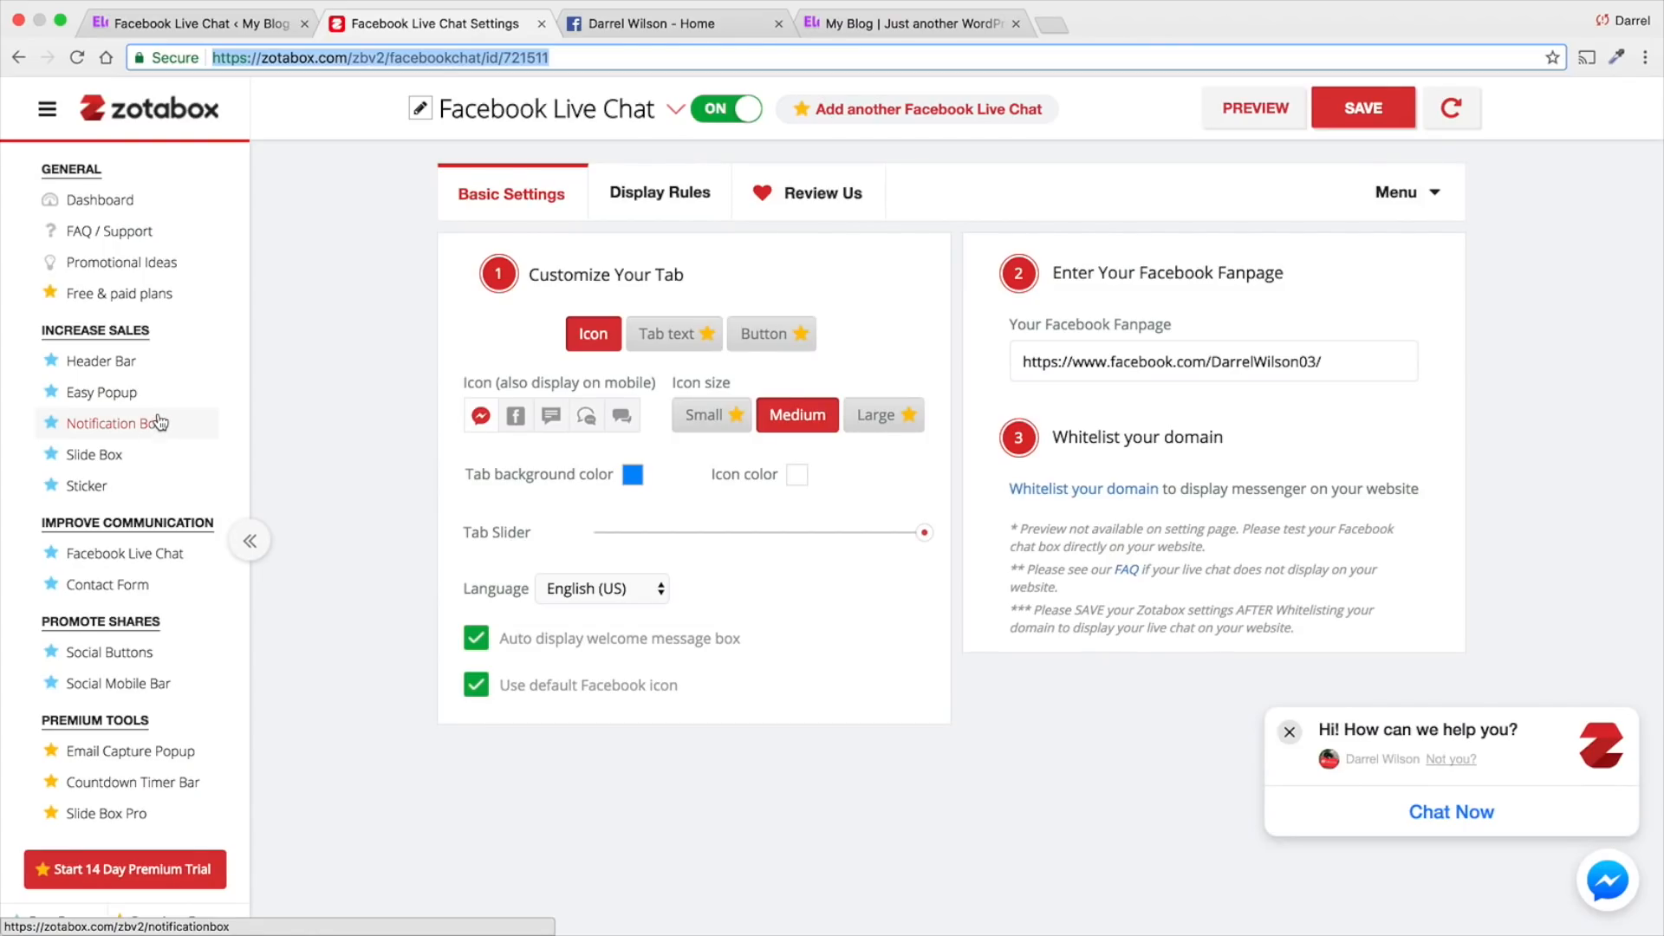
pyautogui.scroll(-3)
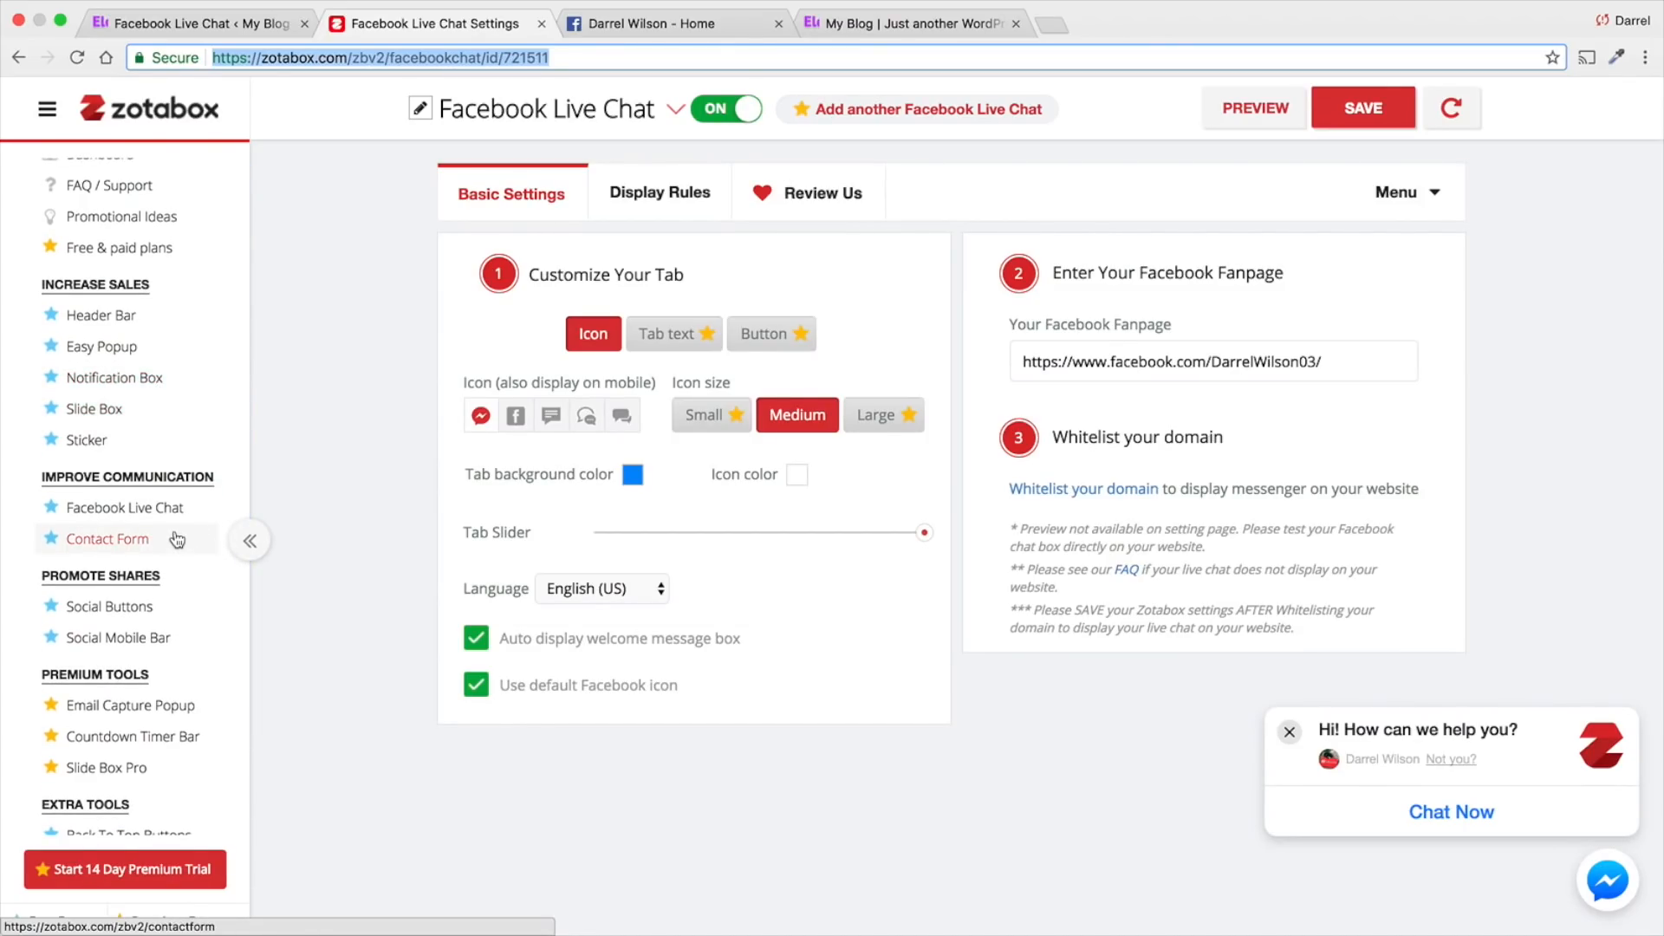
pyautogui.scroll(-3)
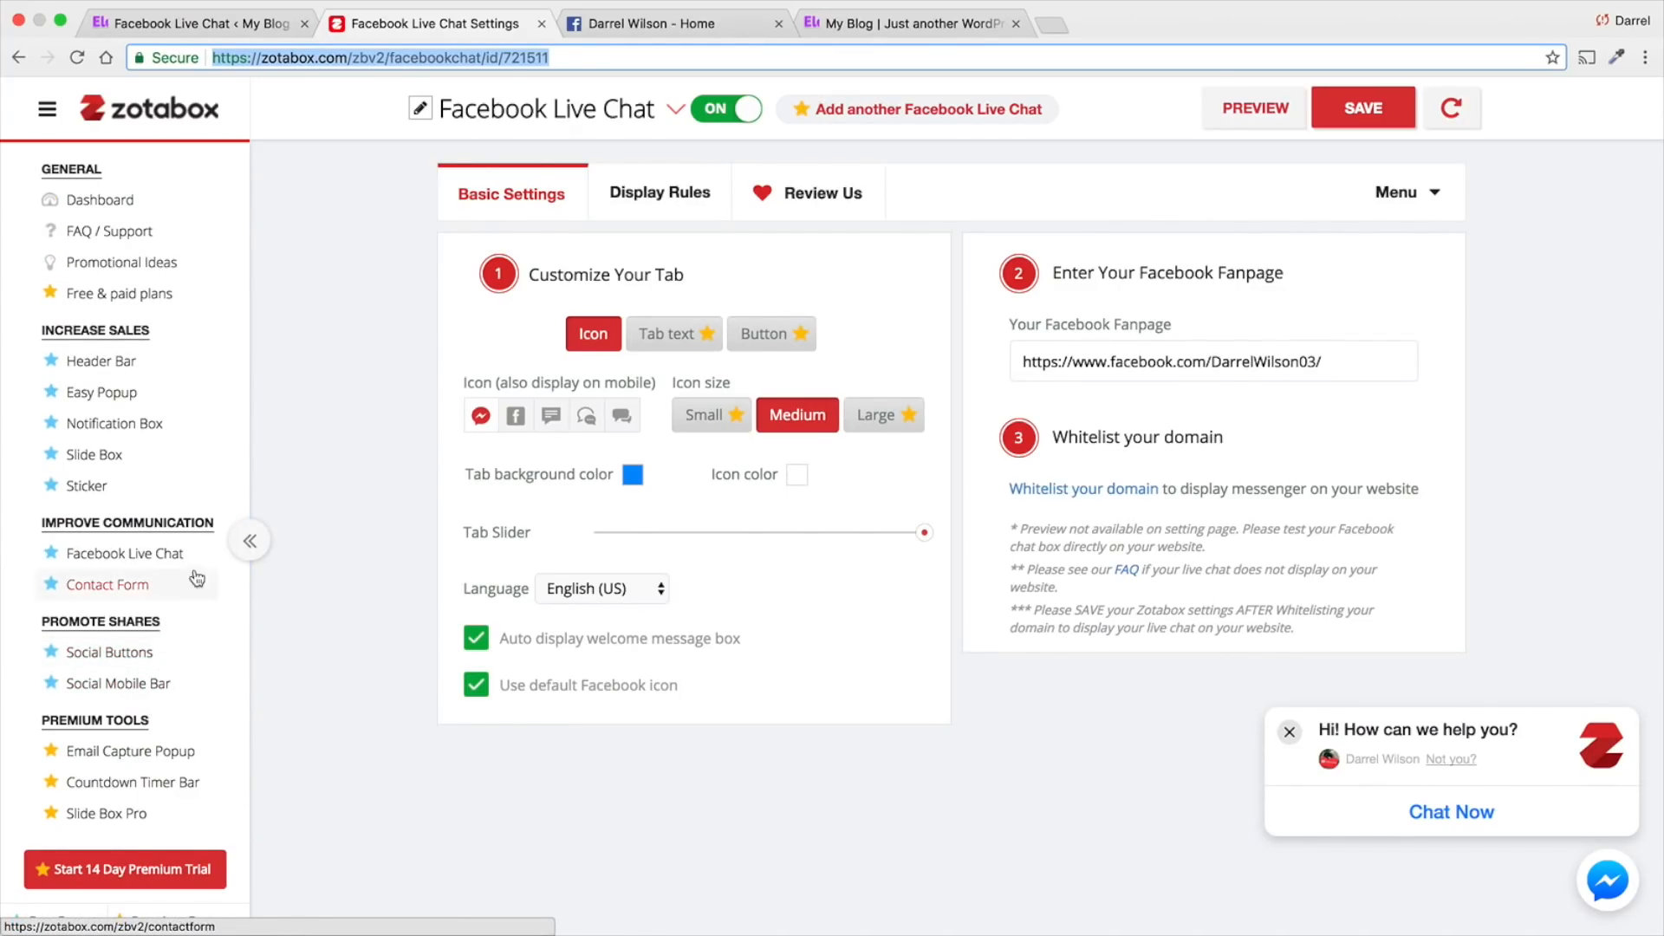
pyautogui.click(675, 108)
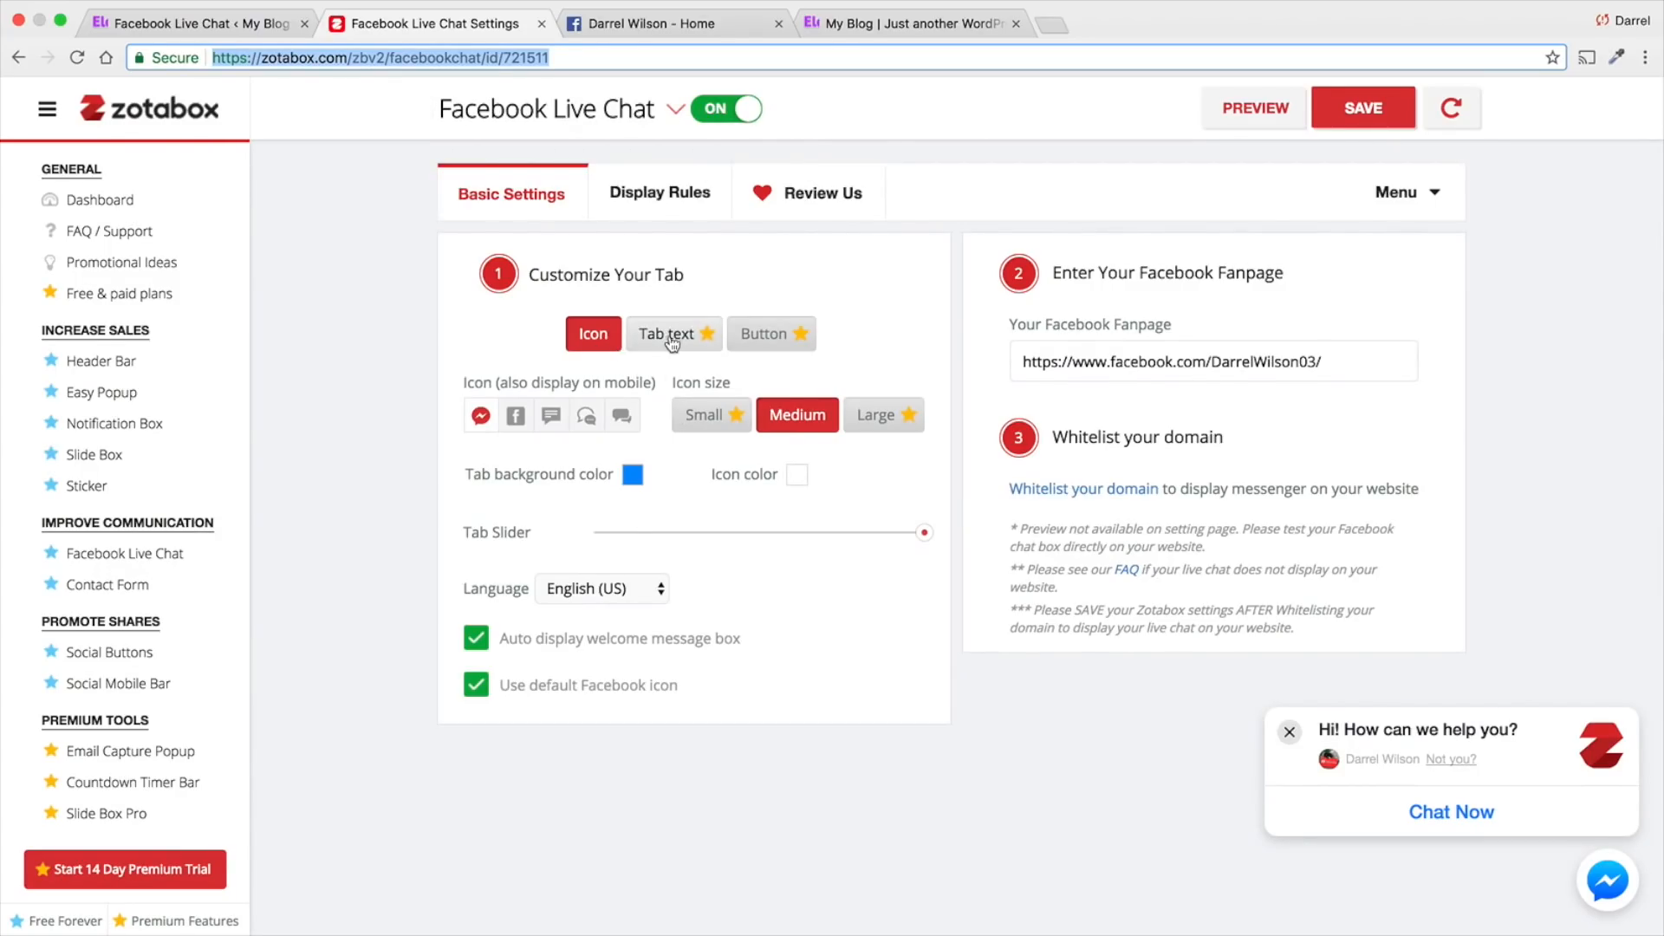
pyautogui.moveTo(764, 332)
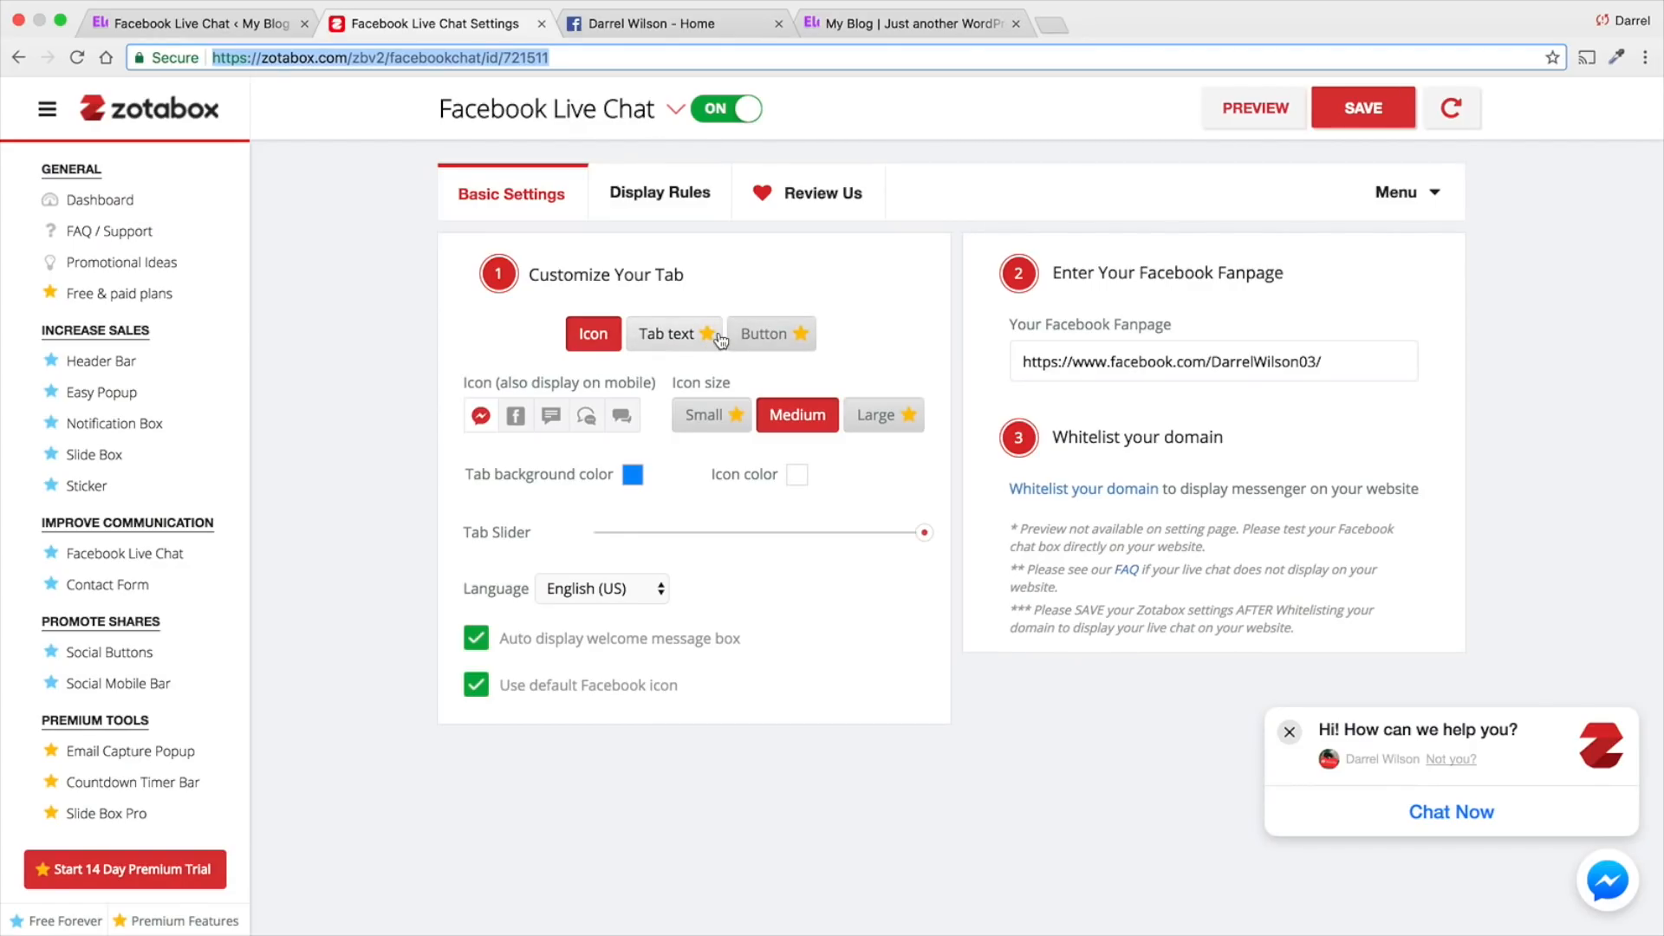
pyautogui.moveTo(819, 398)
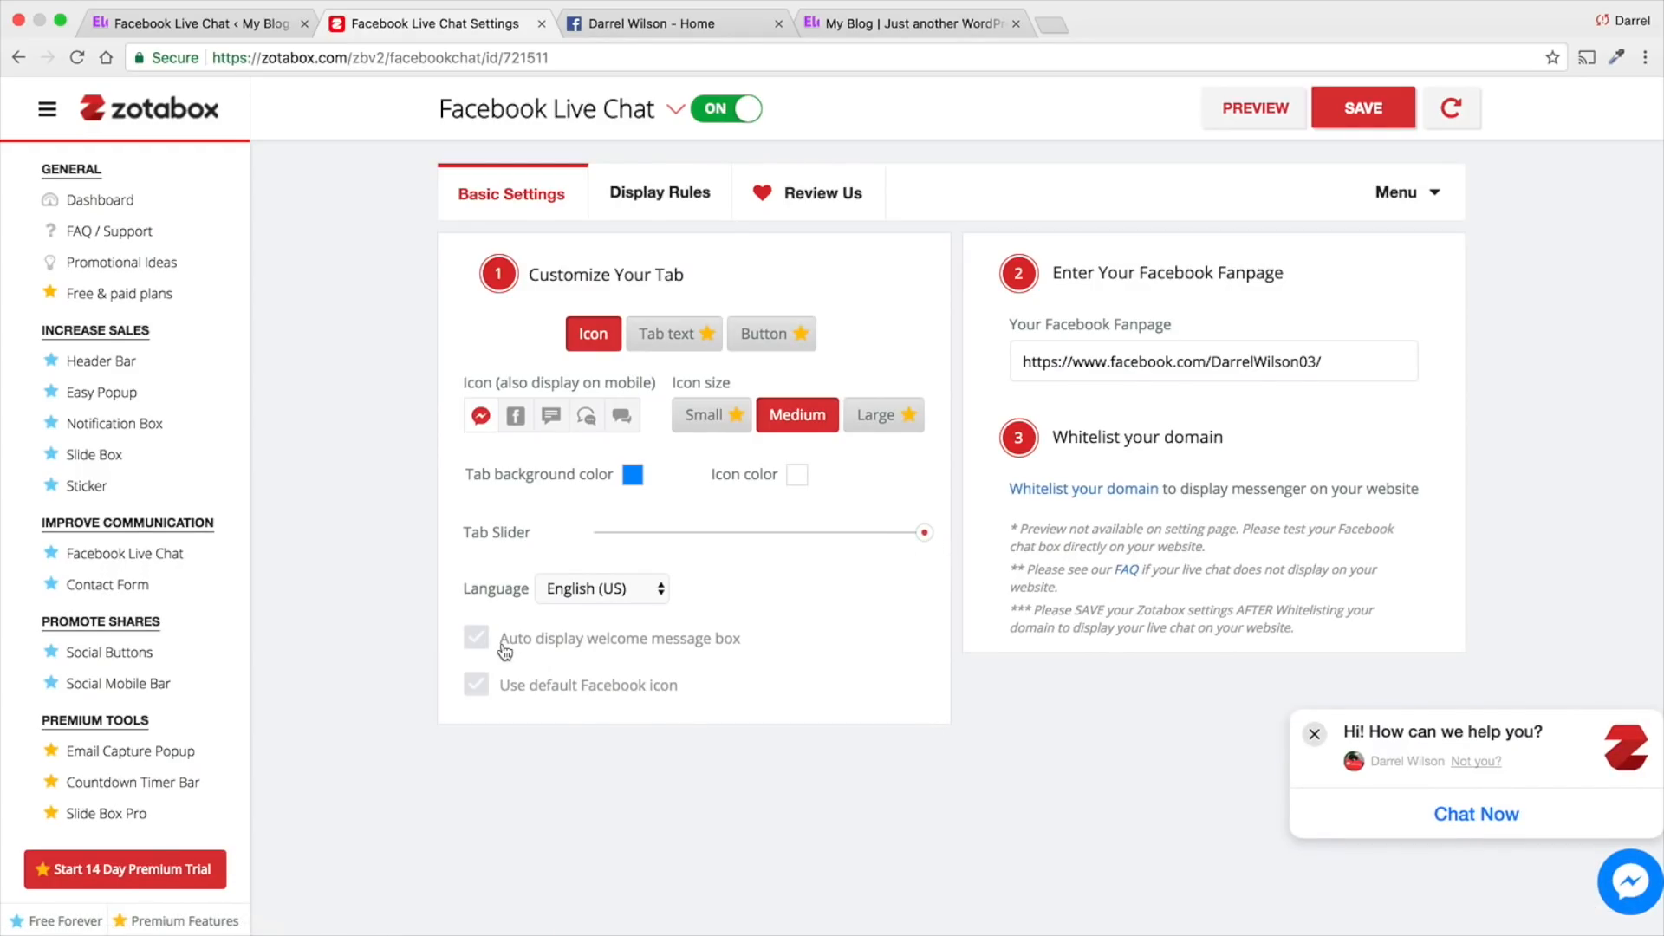
pyautogui.click(476, 638)
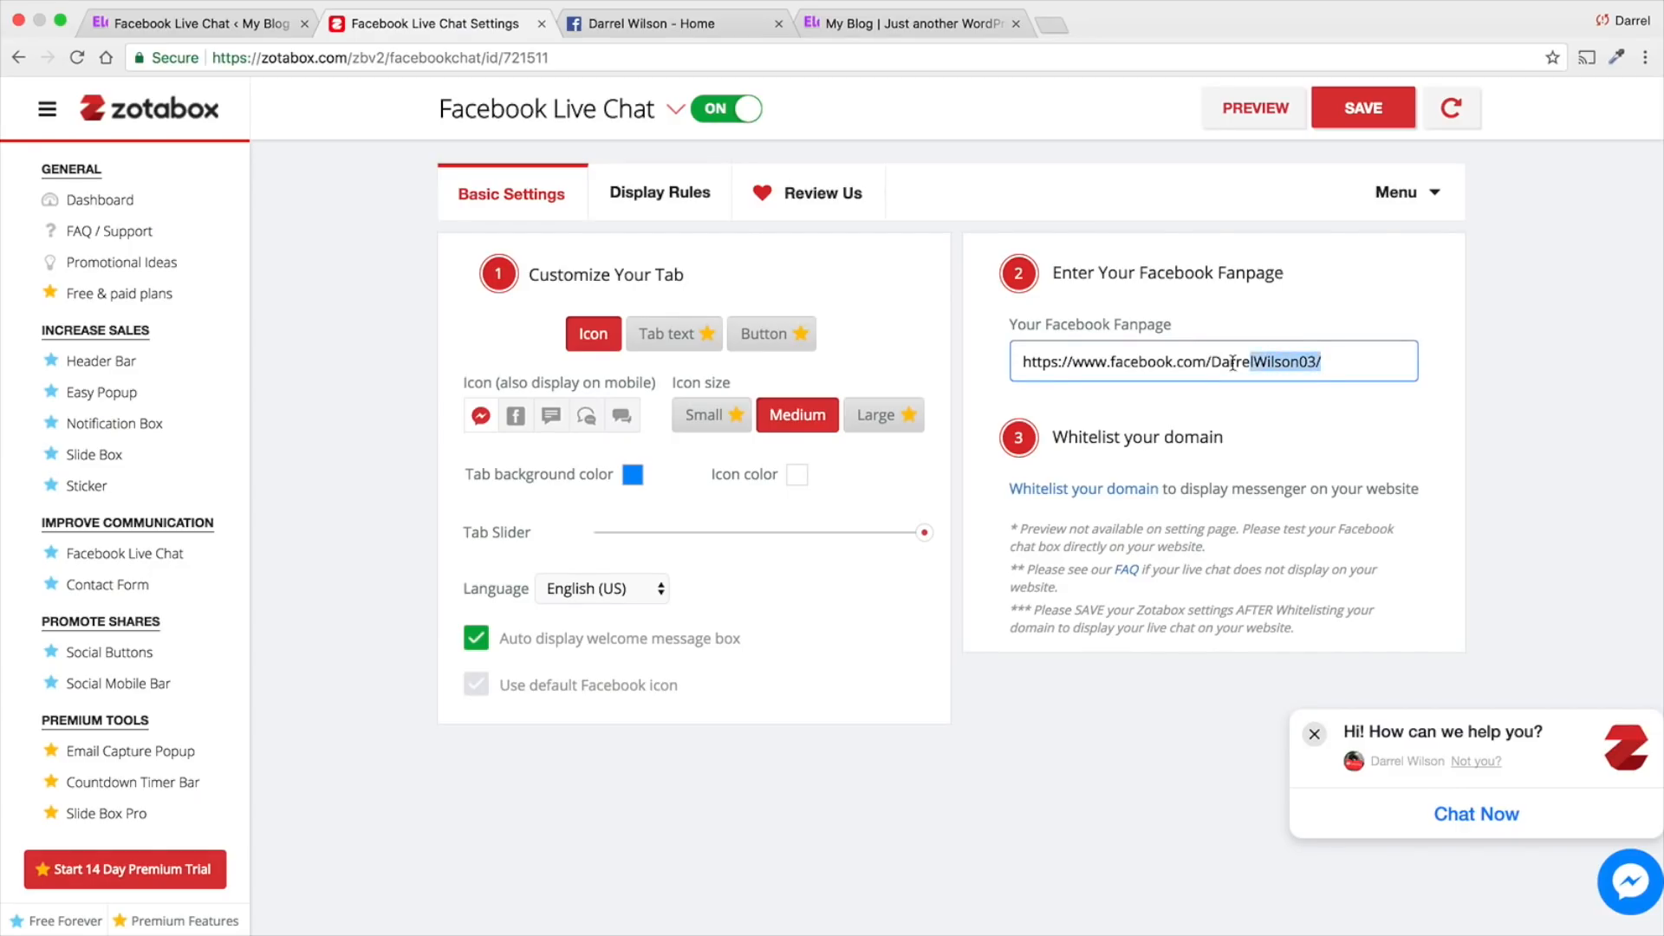
pyautogui.click(671, 23)
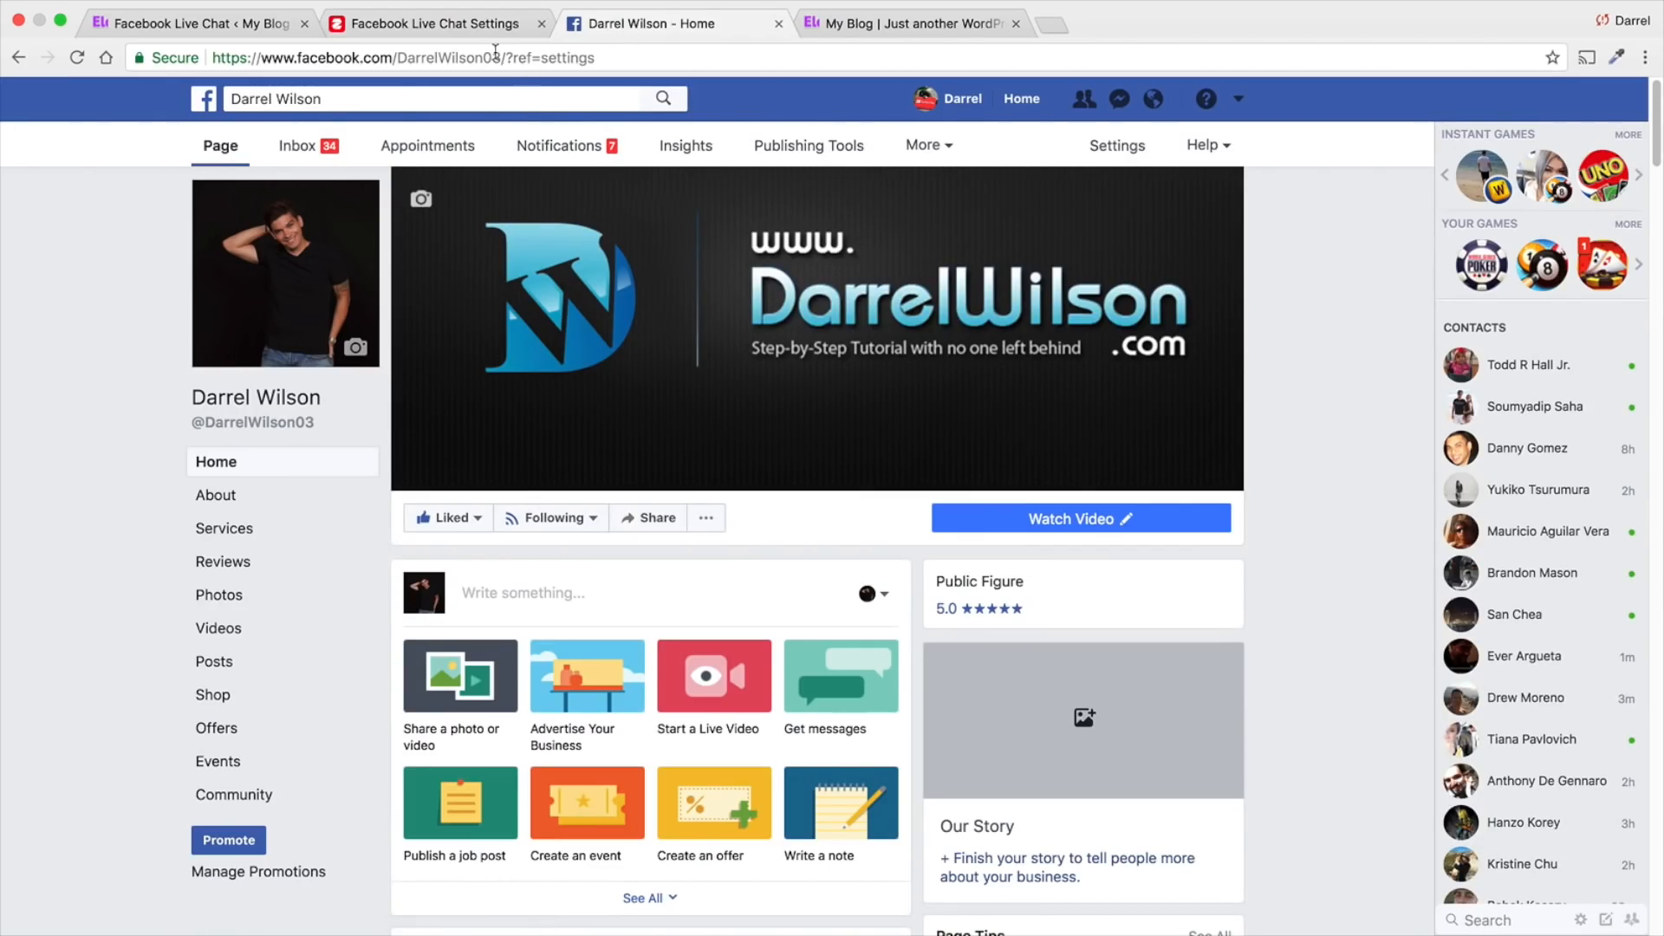
# Copy the Facebook page URL and select the Zotabox fanpage address field to replace it.
pyautogui.click(425, 57)
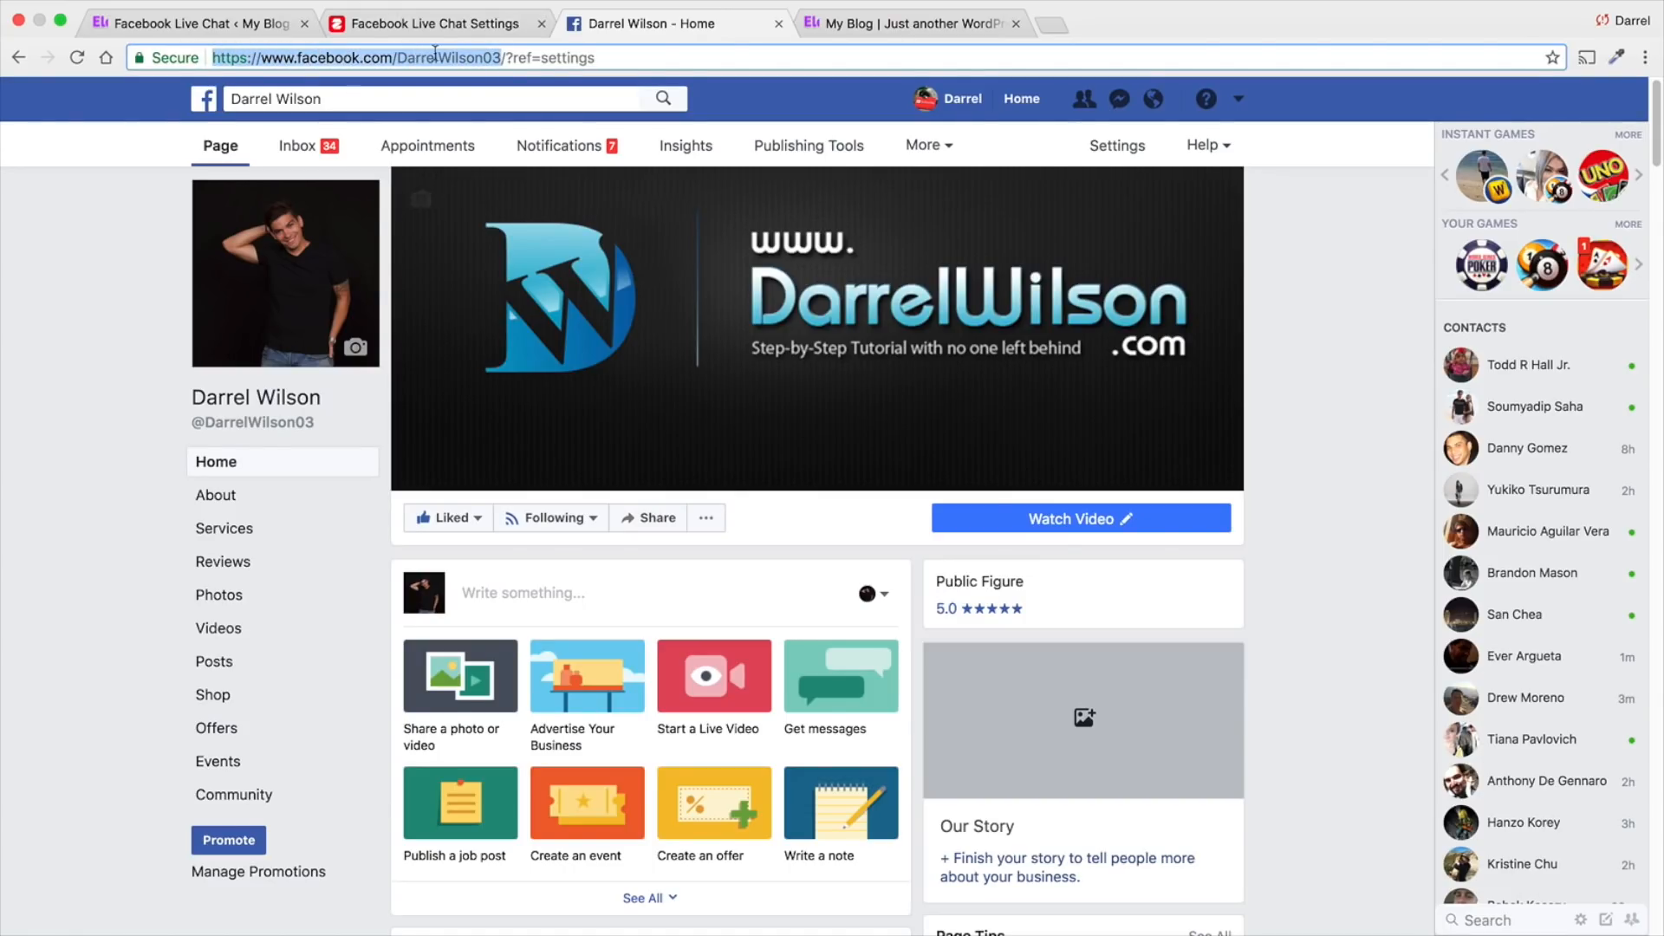
pyautogui.click(77, 58)
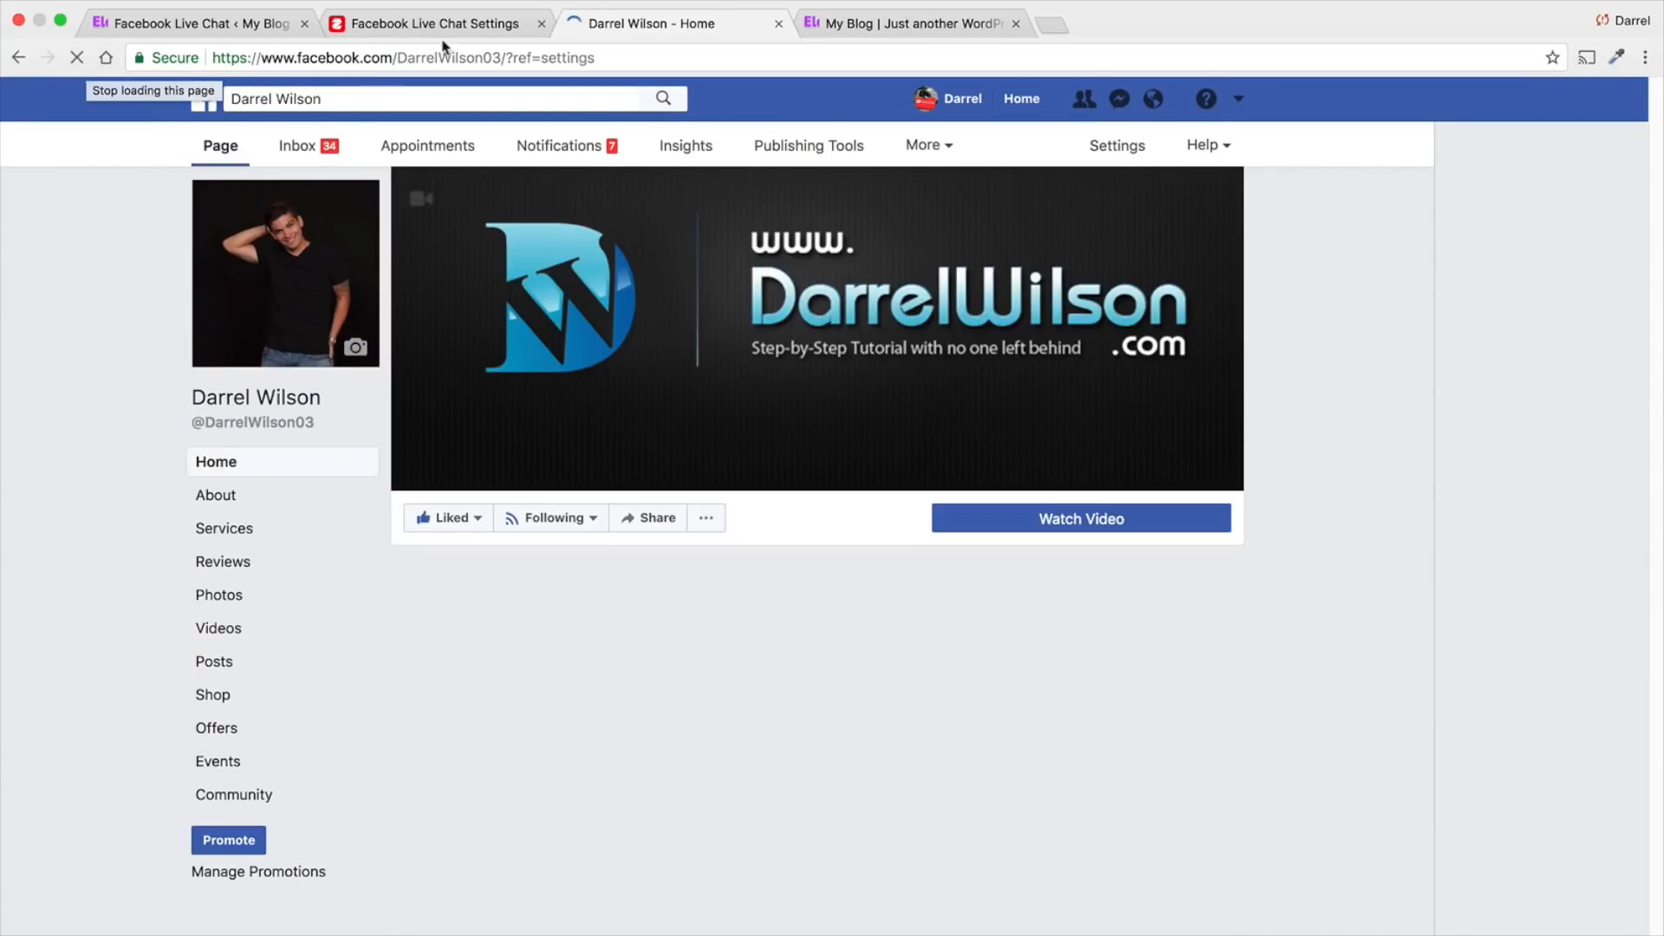
pyautogui.click(425, 57)
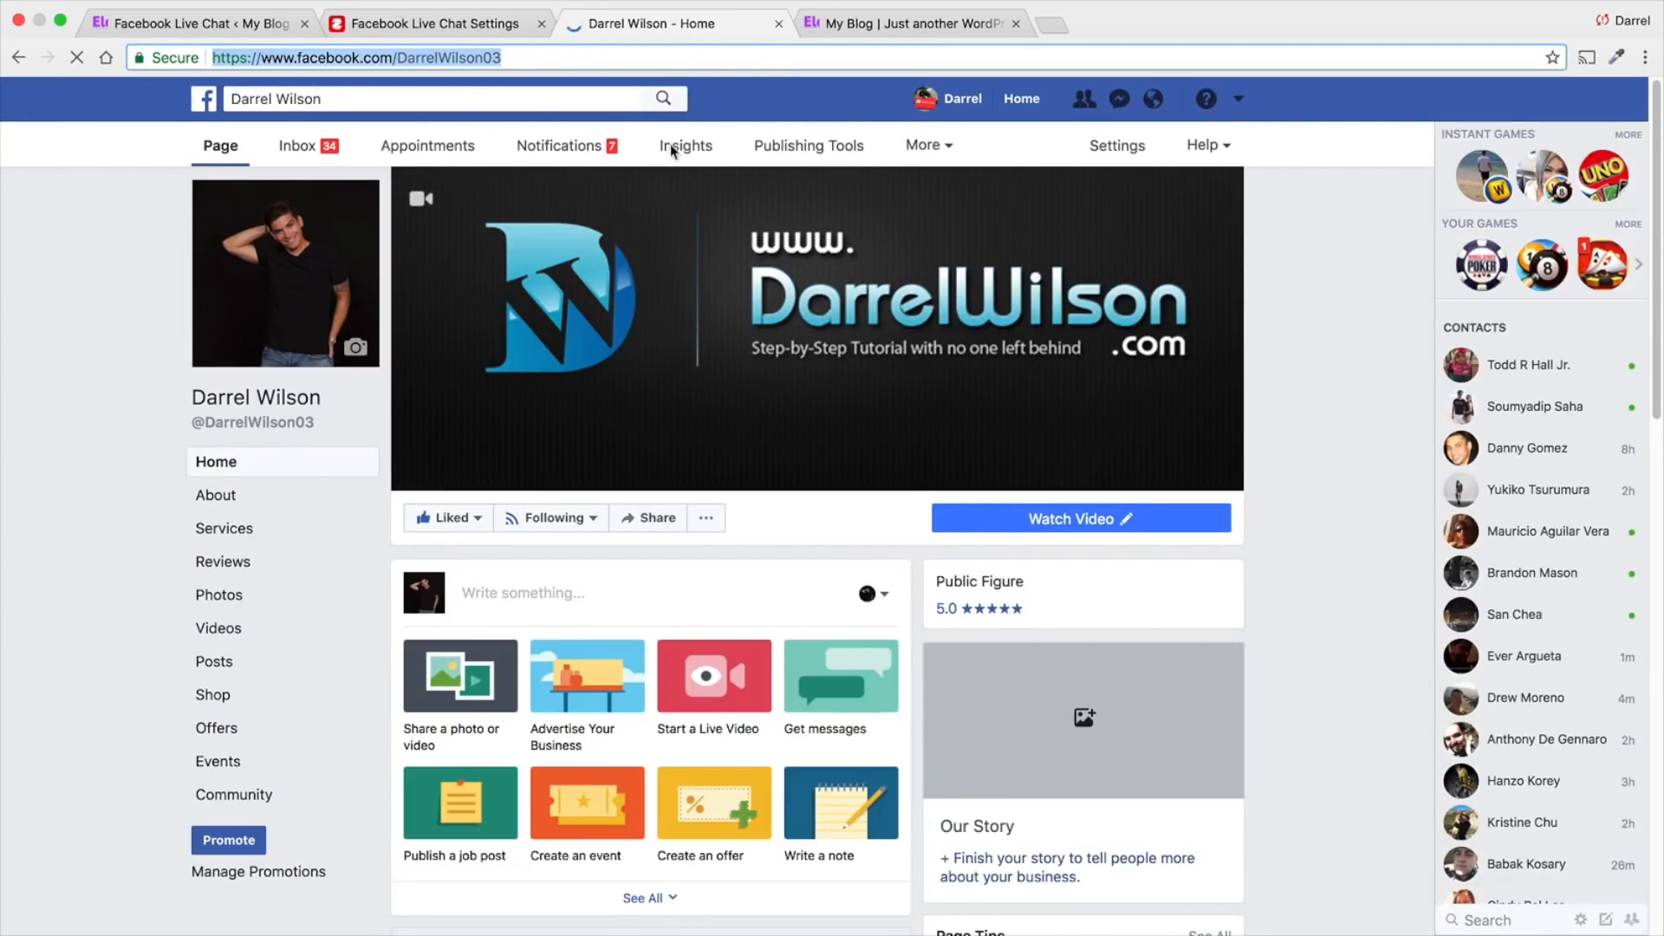
pyautogui.rightClick(355, 57)
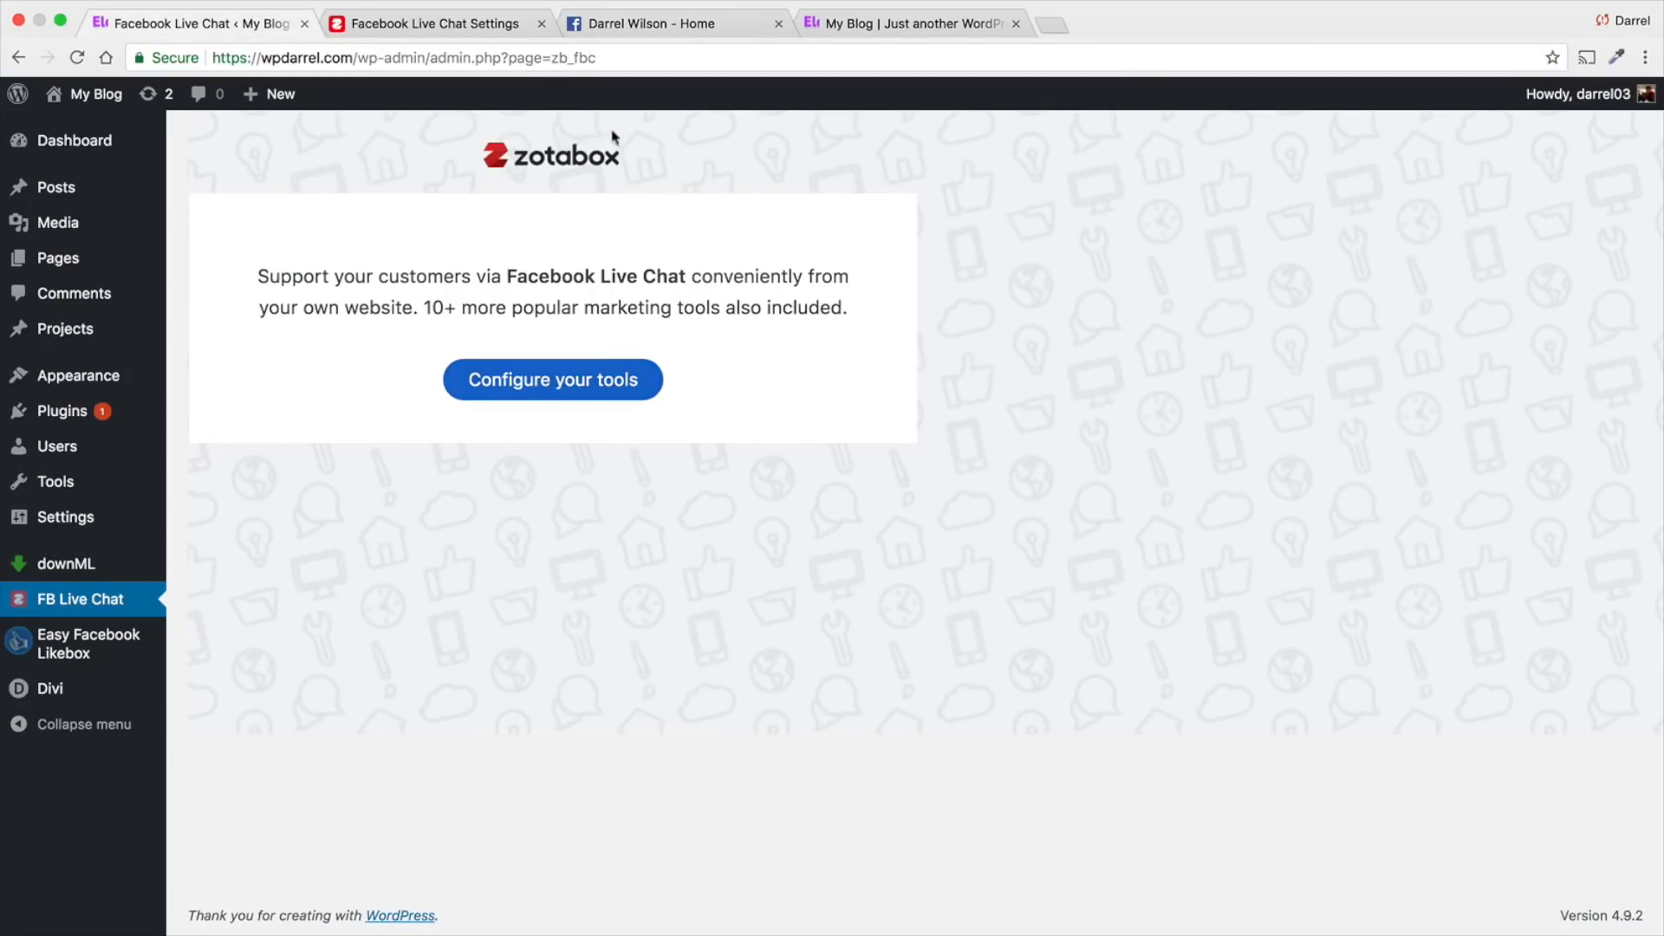
pyautogui.click(552, 379)
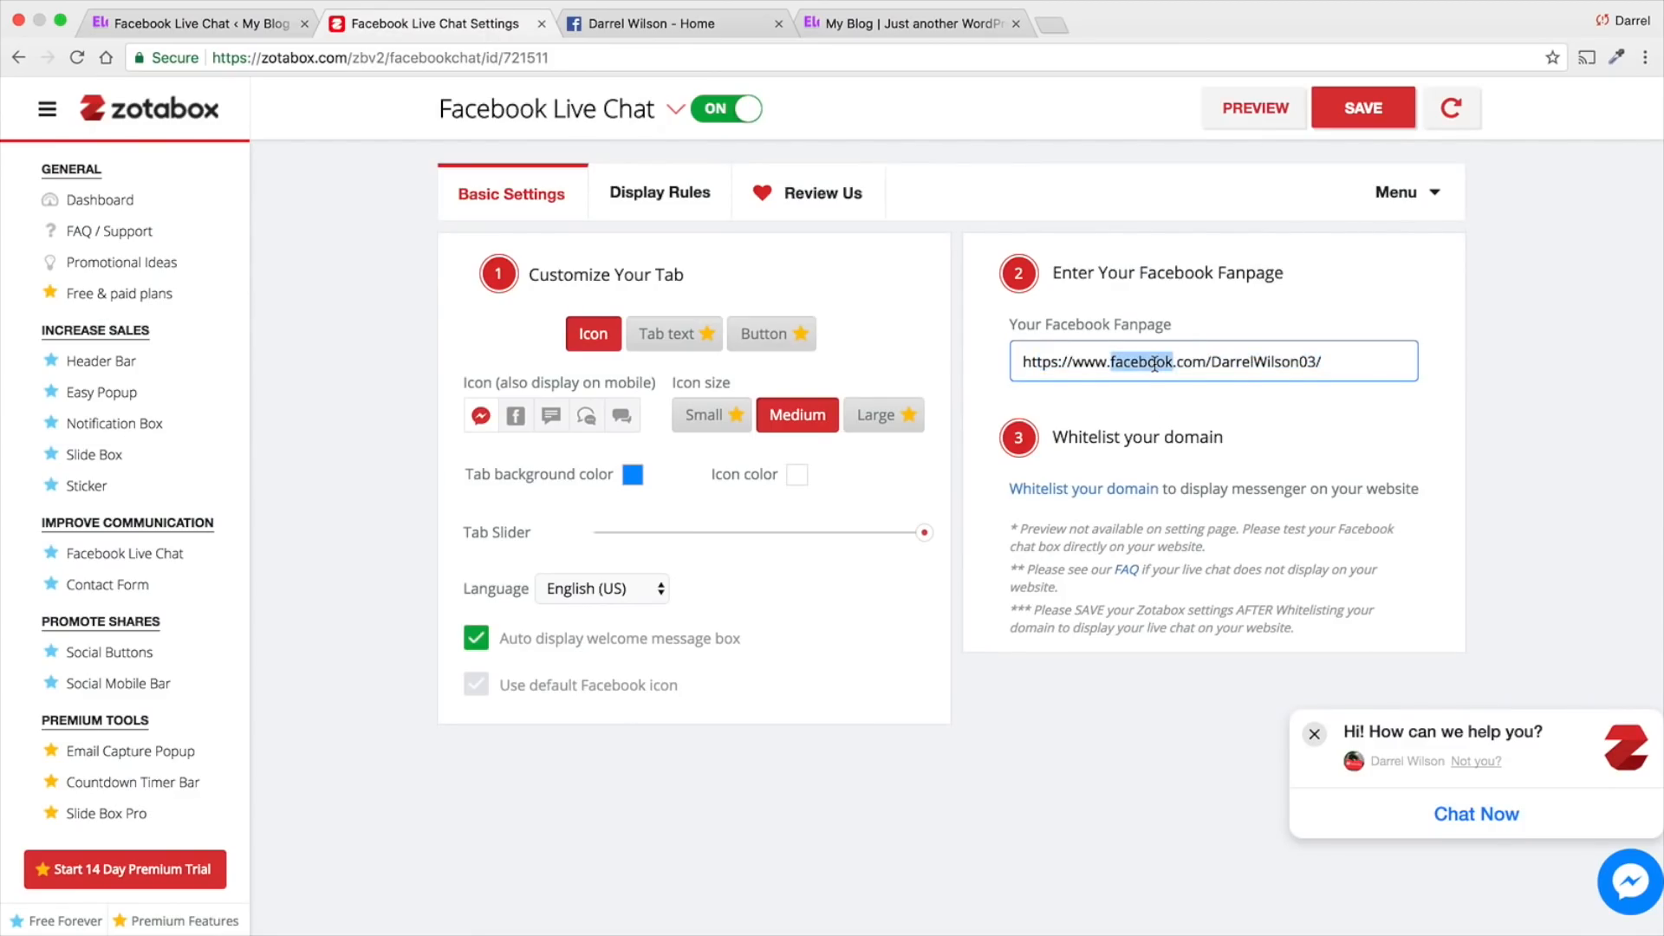
pyautogui.tripleClick(1214, 360)
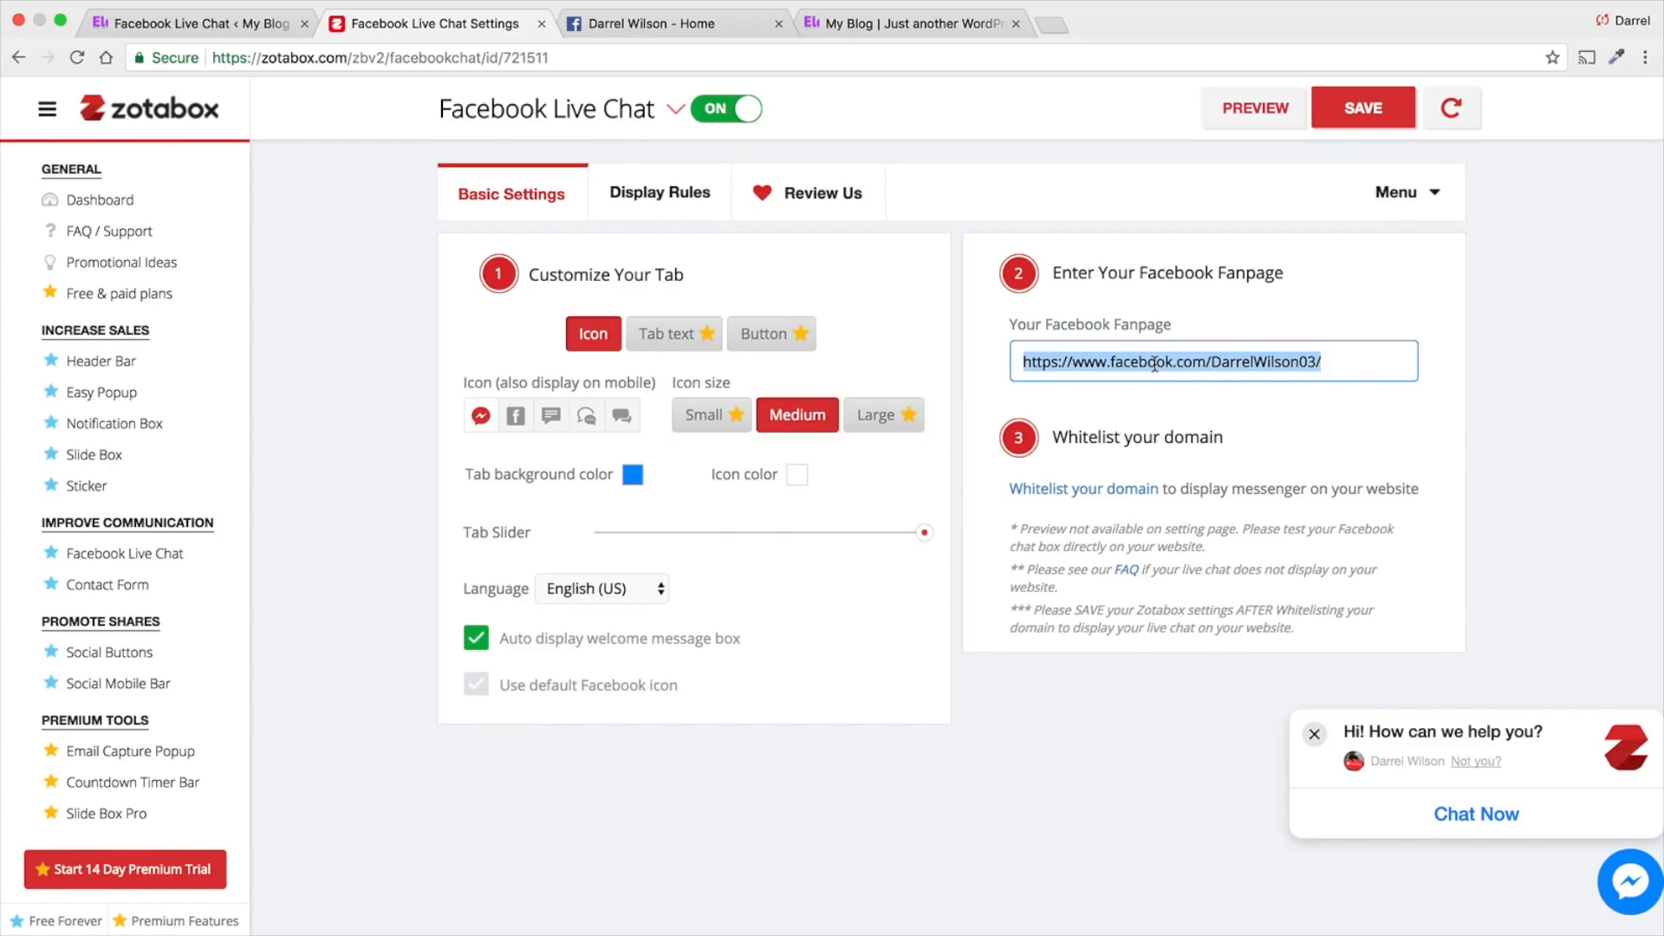
pyautogui.moveTo(1101, 535)
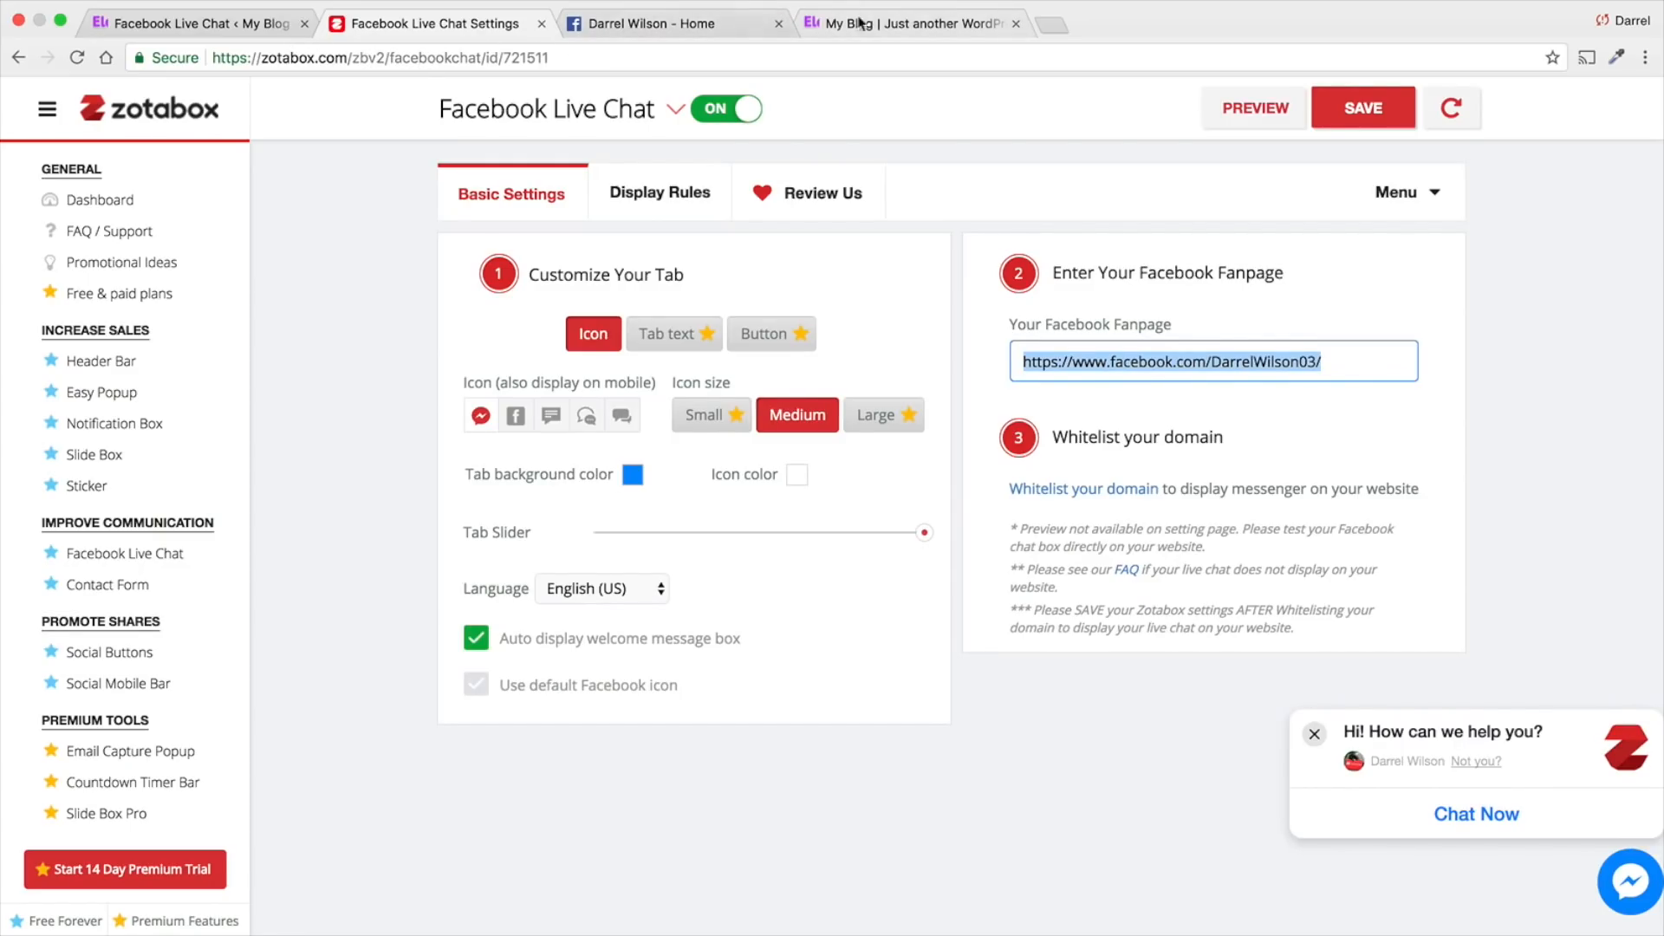
pyautogui.click(907, 23)
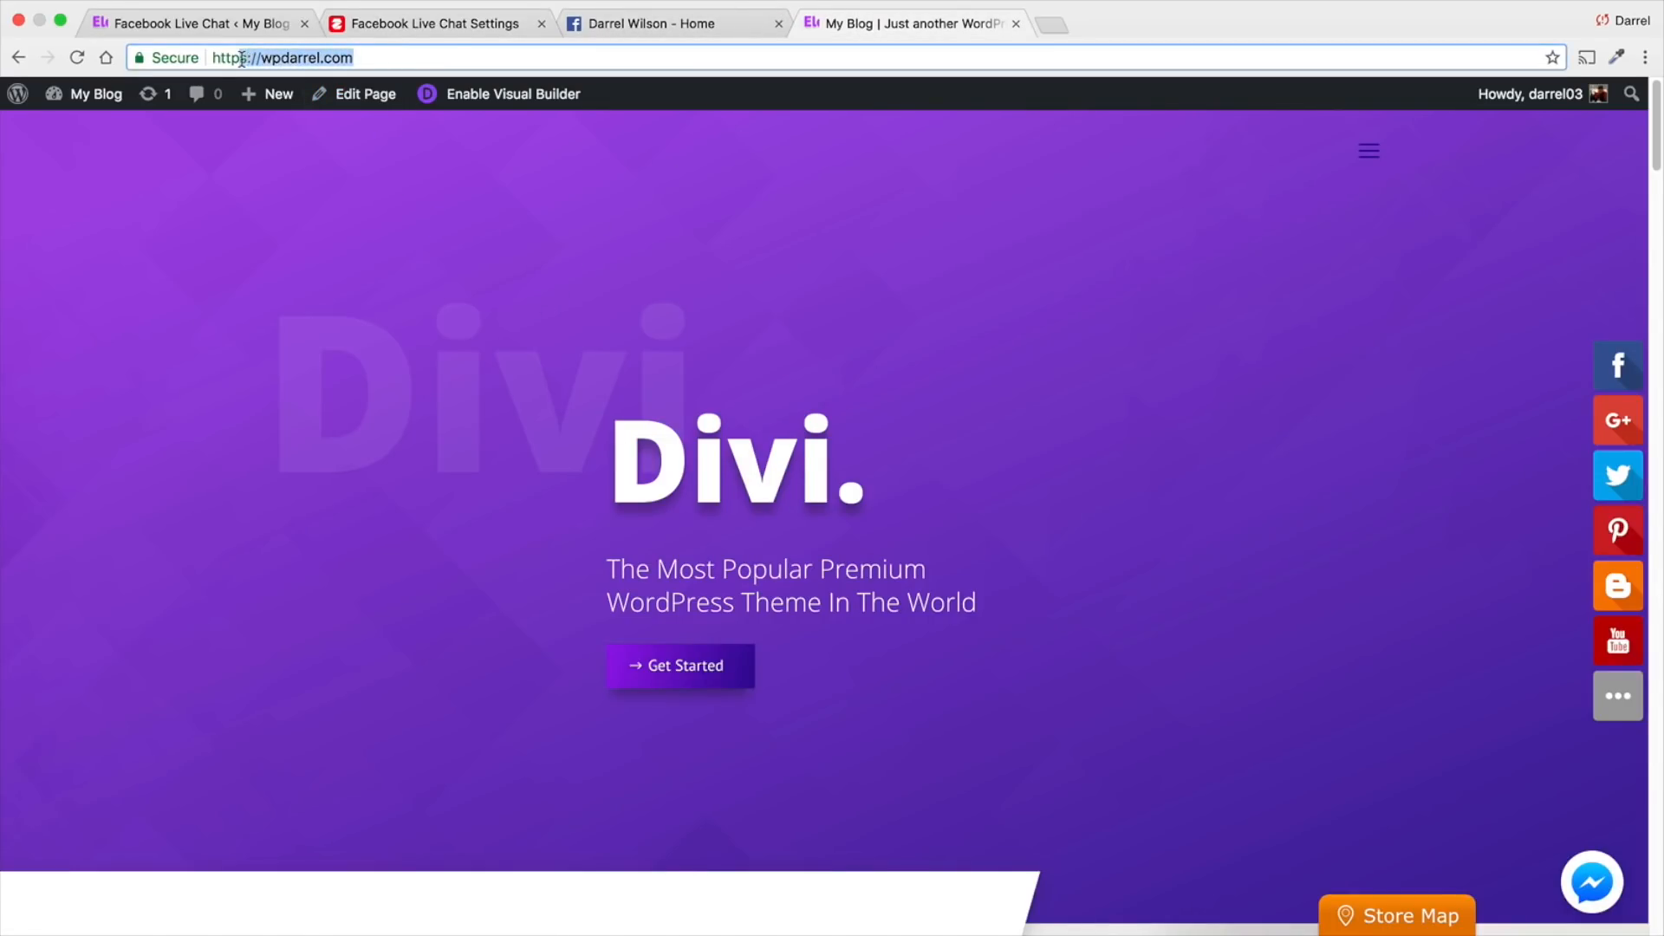
pyautogui.click(674, 23)
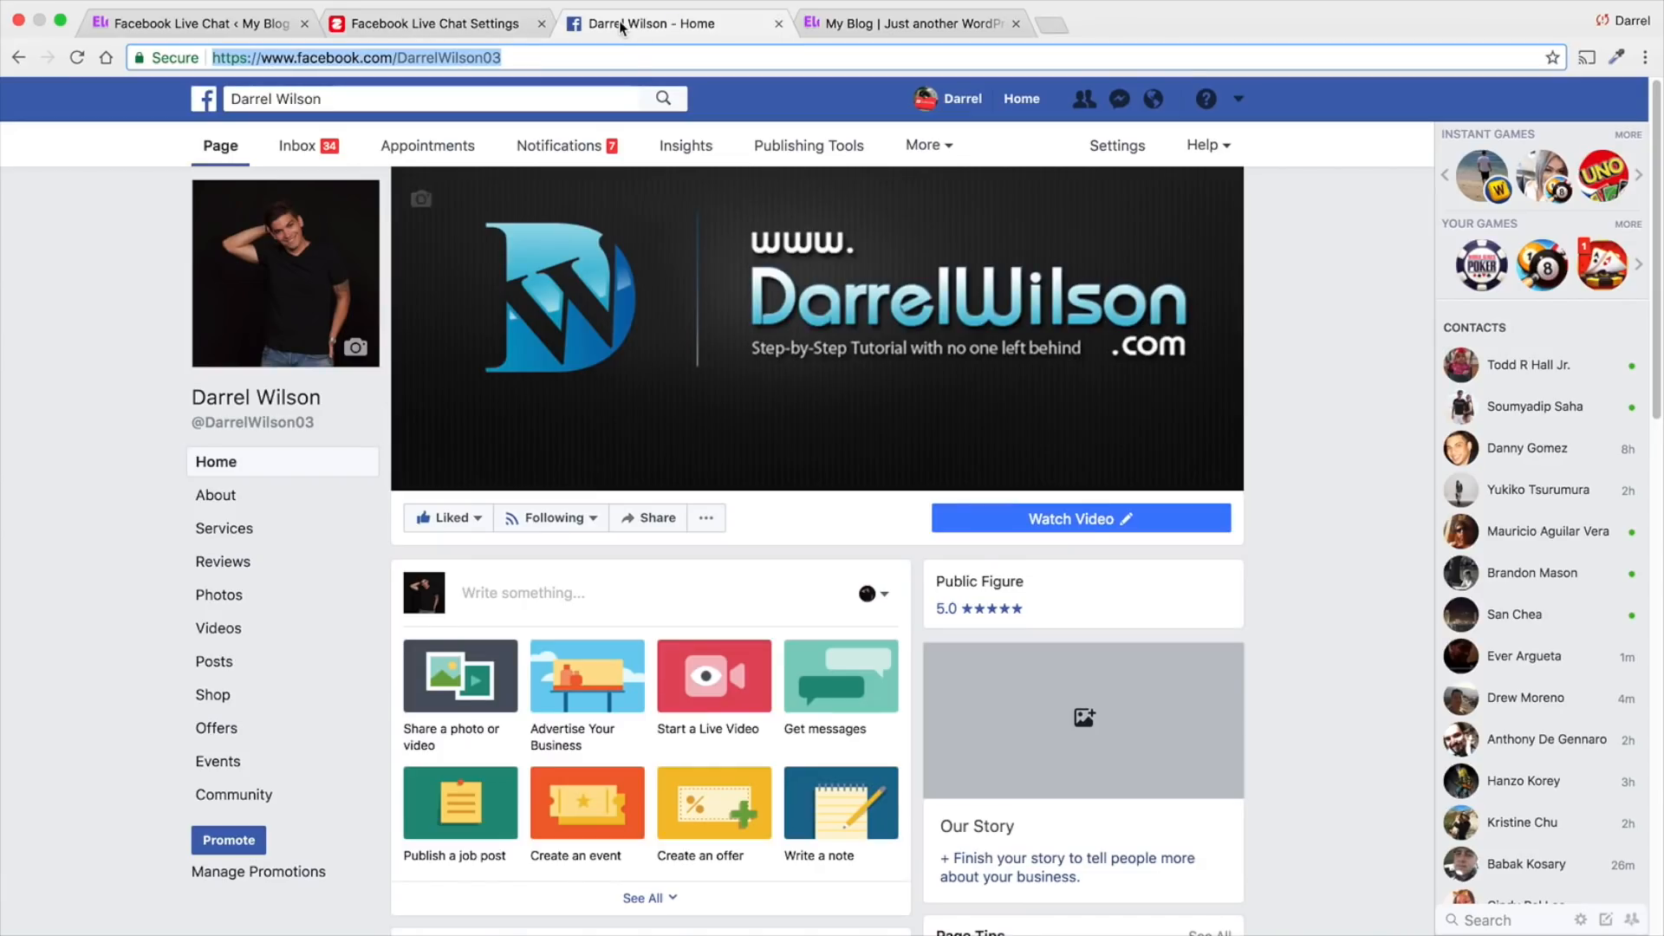
pyautogui.click(1116, 145)
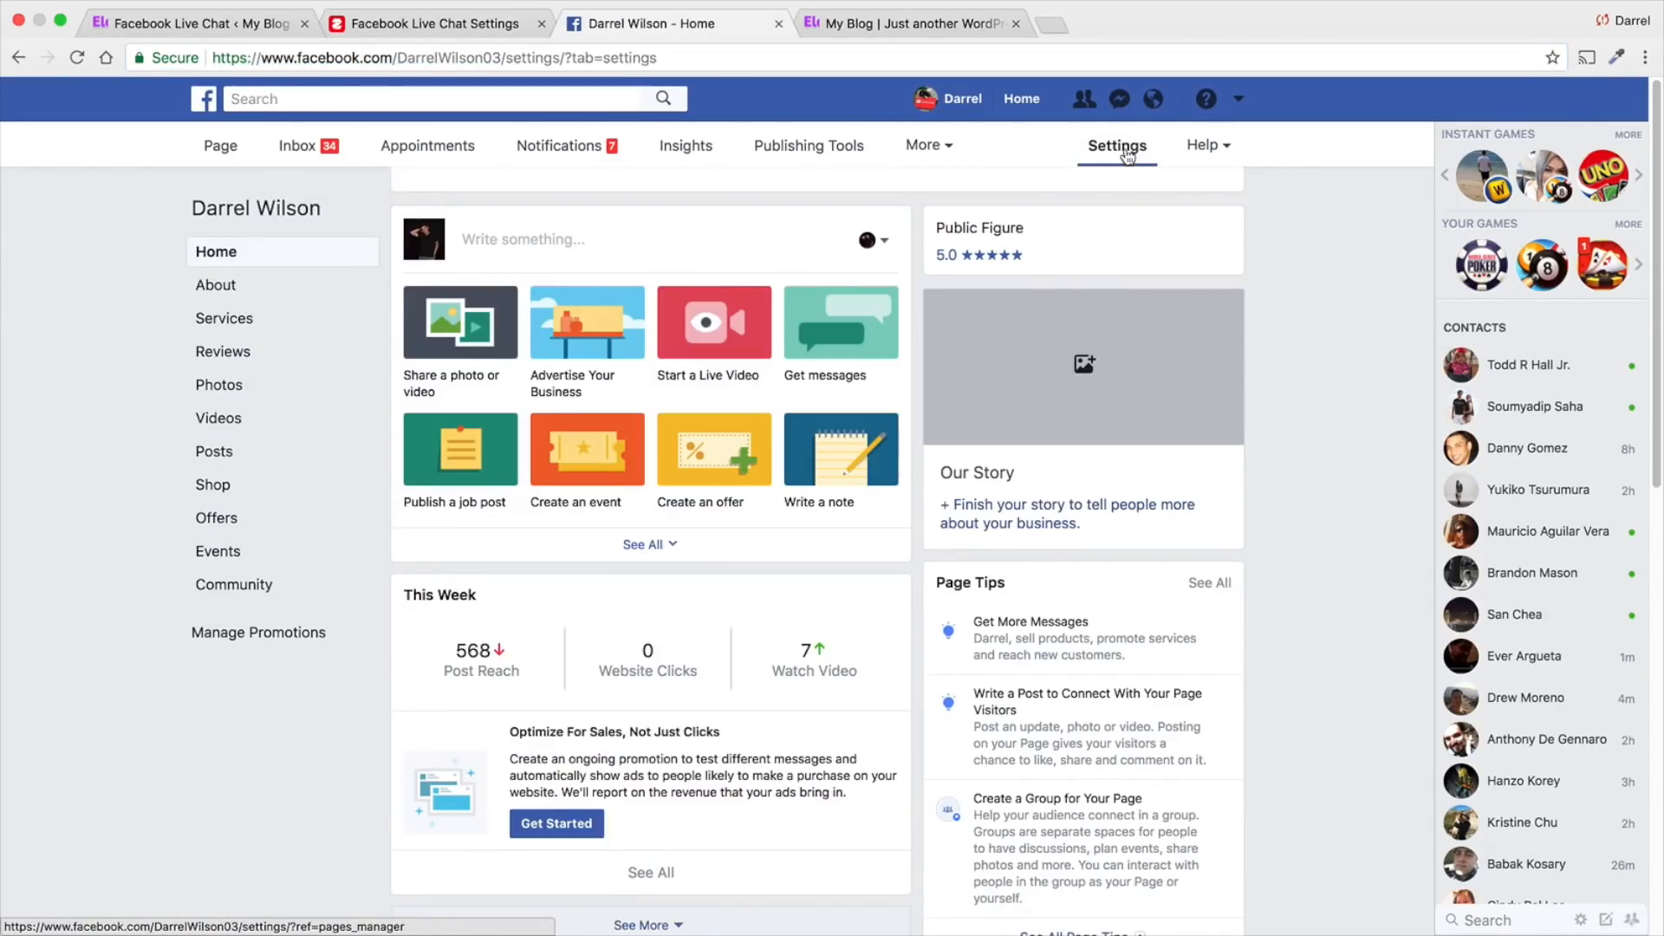
pyautogui.click(1115, 146)
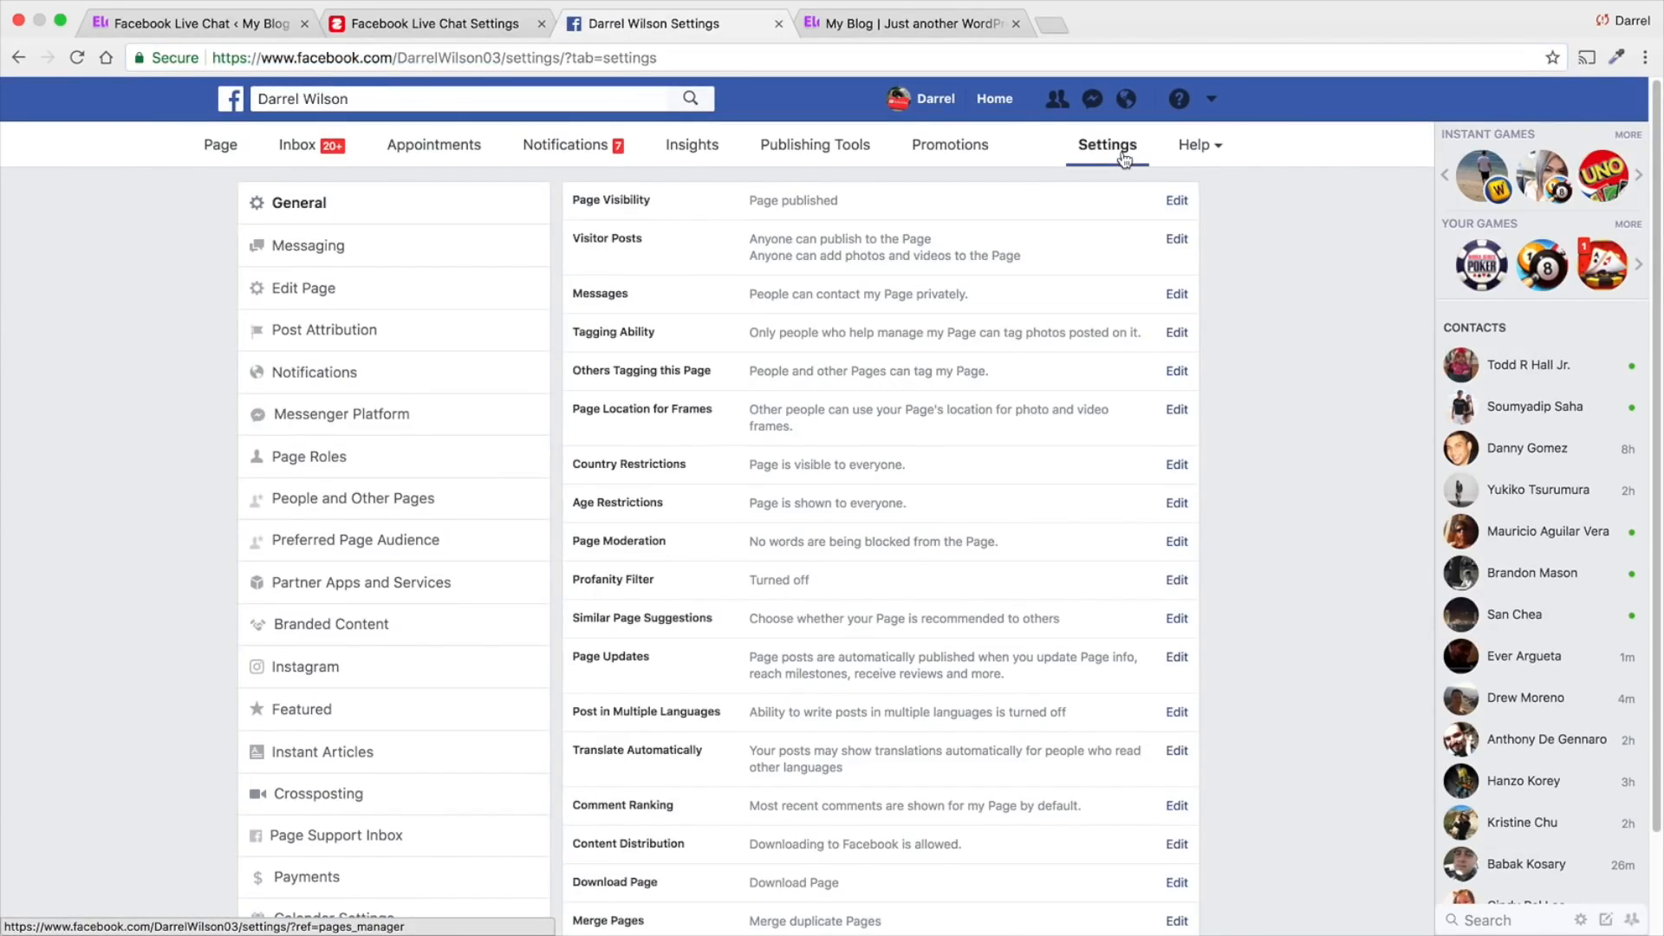
pyautogui.moveTo(356, 539)
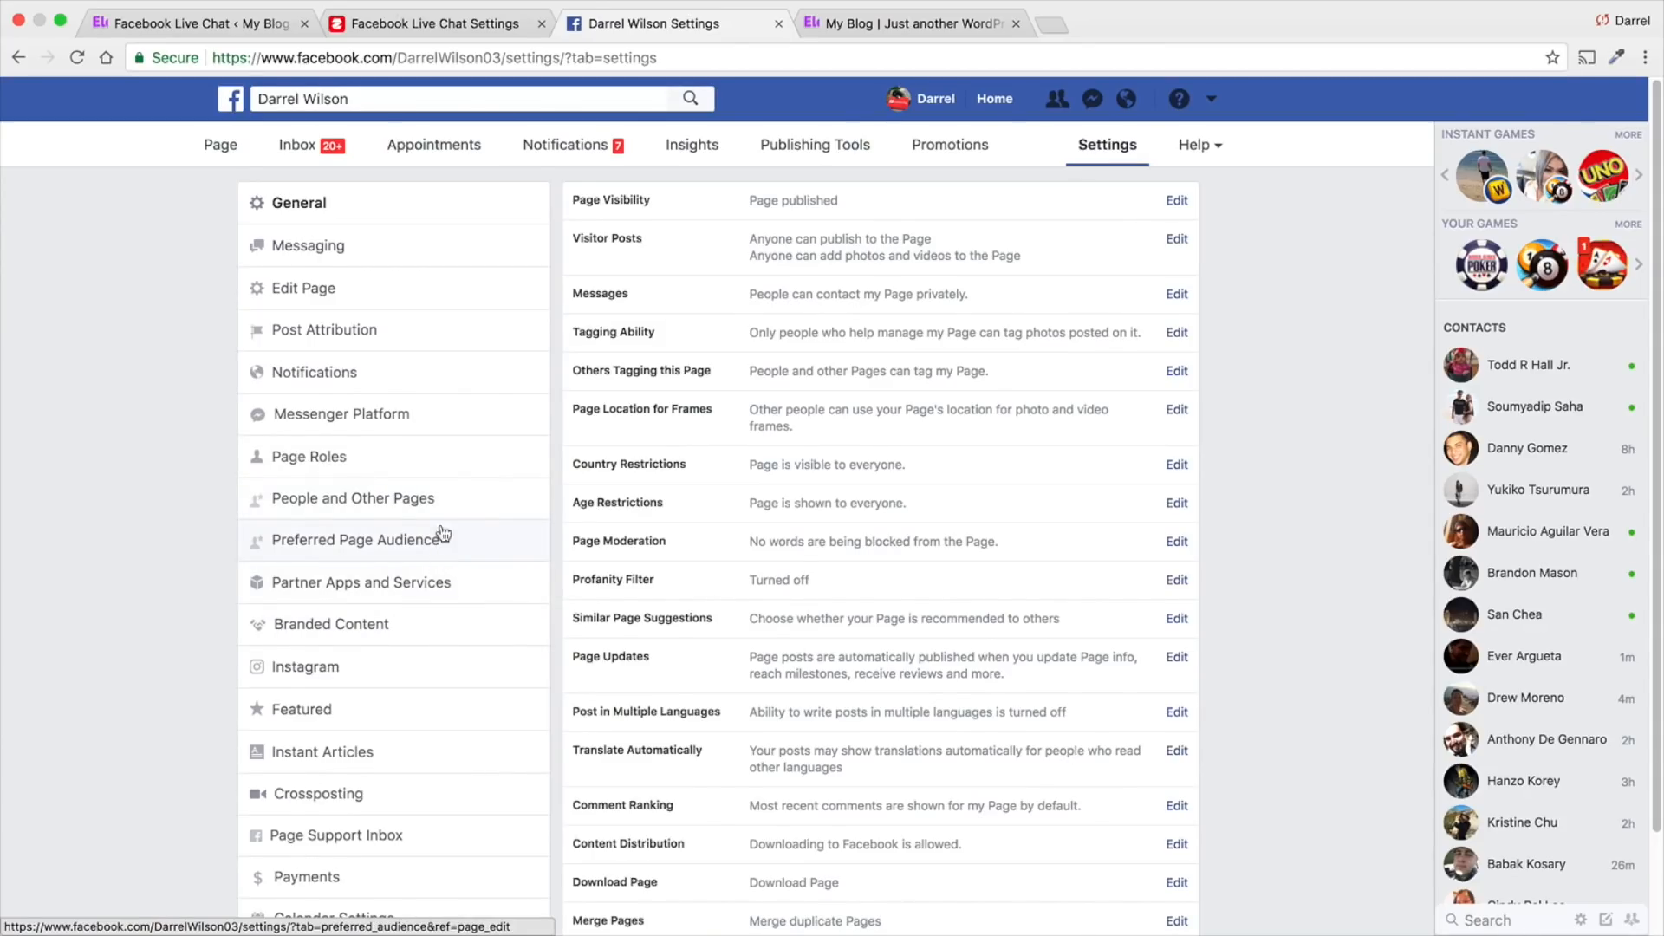
pyautogui.scroll(-3)
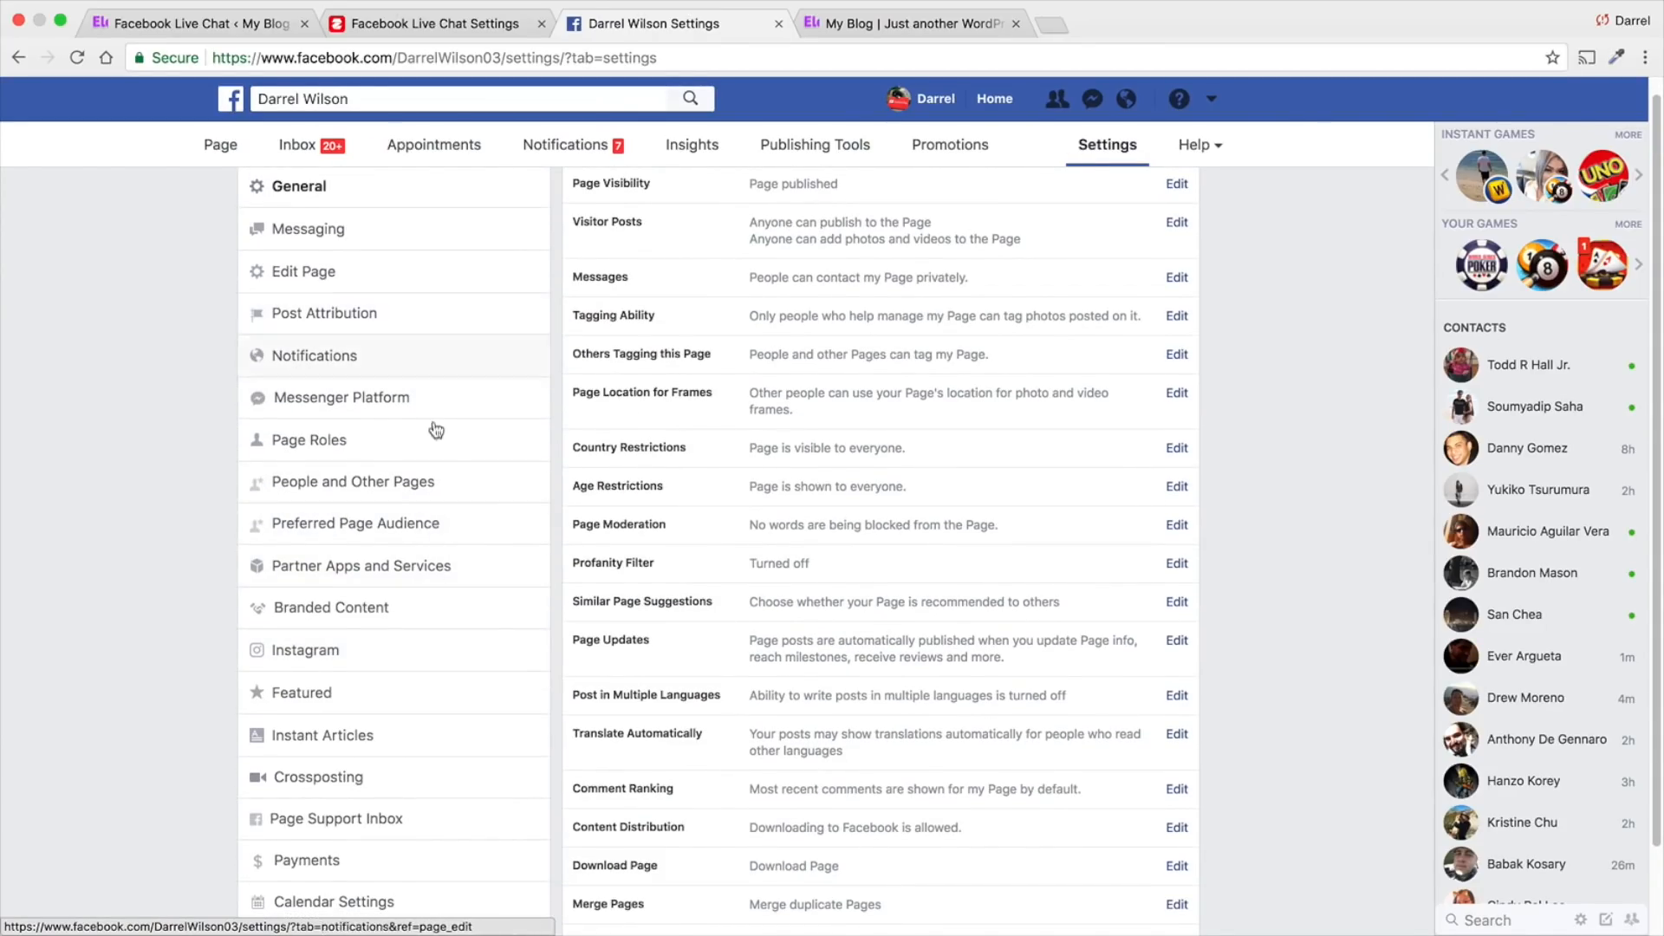
pyautogui.click(341, 397)
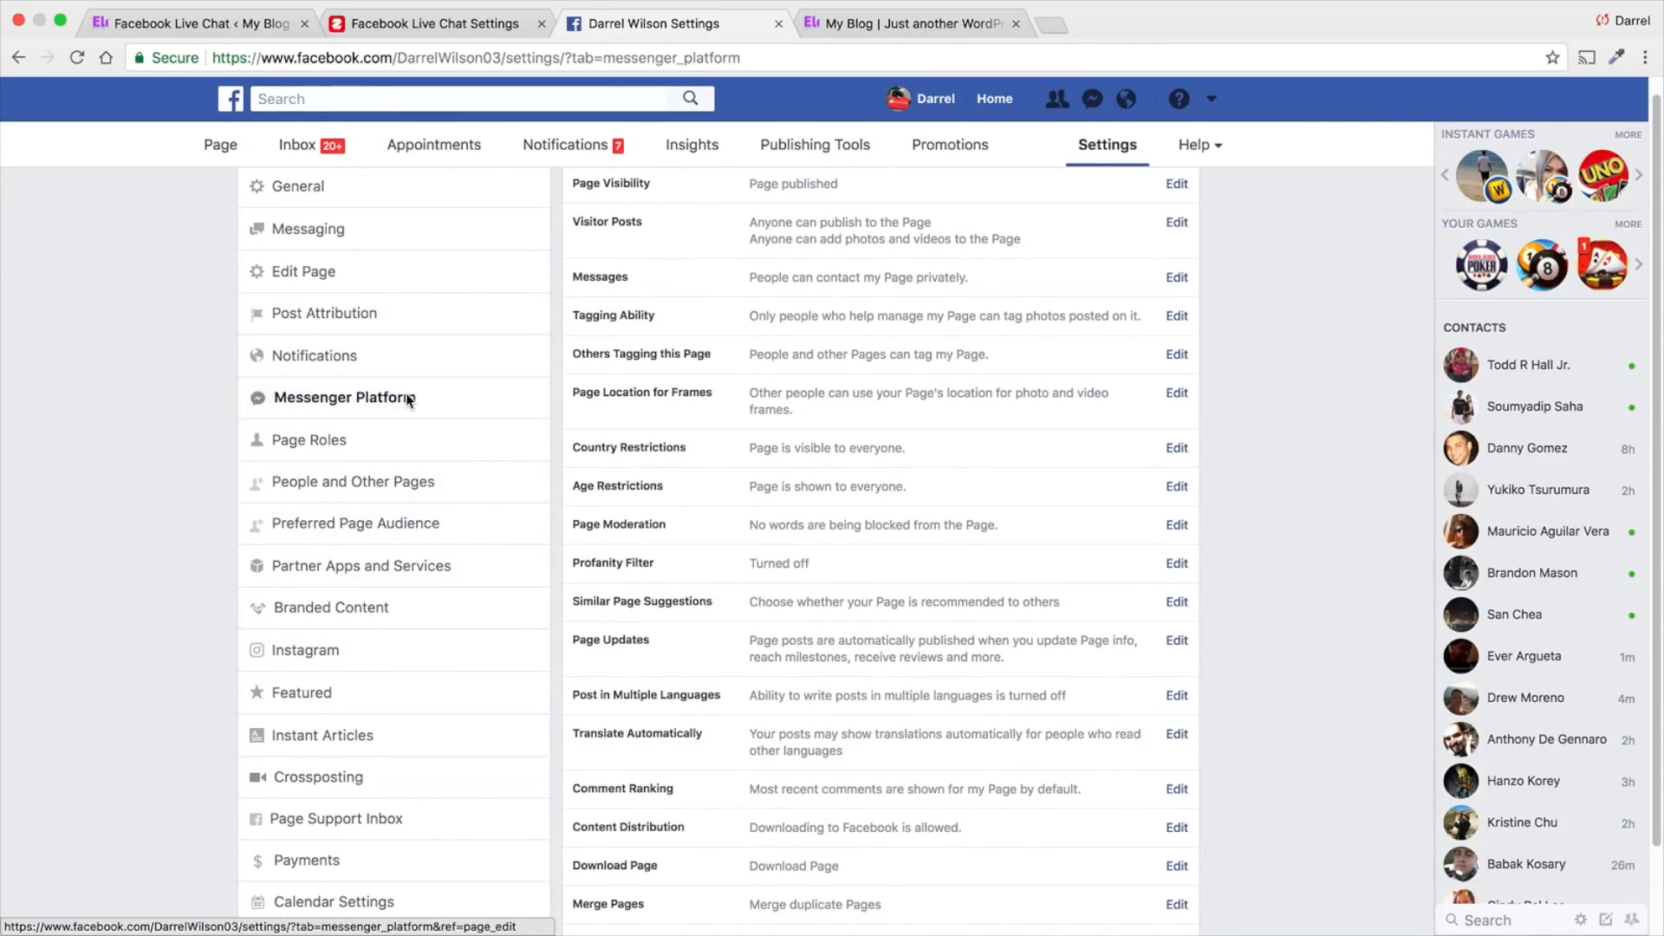
pyautogui.click(345, 397)
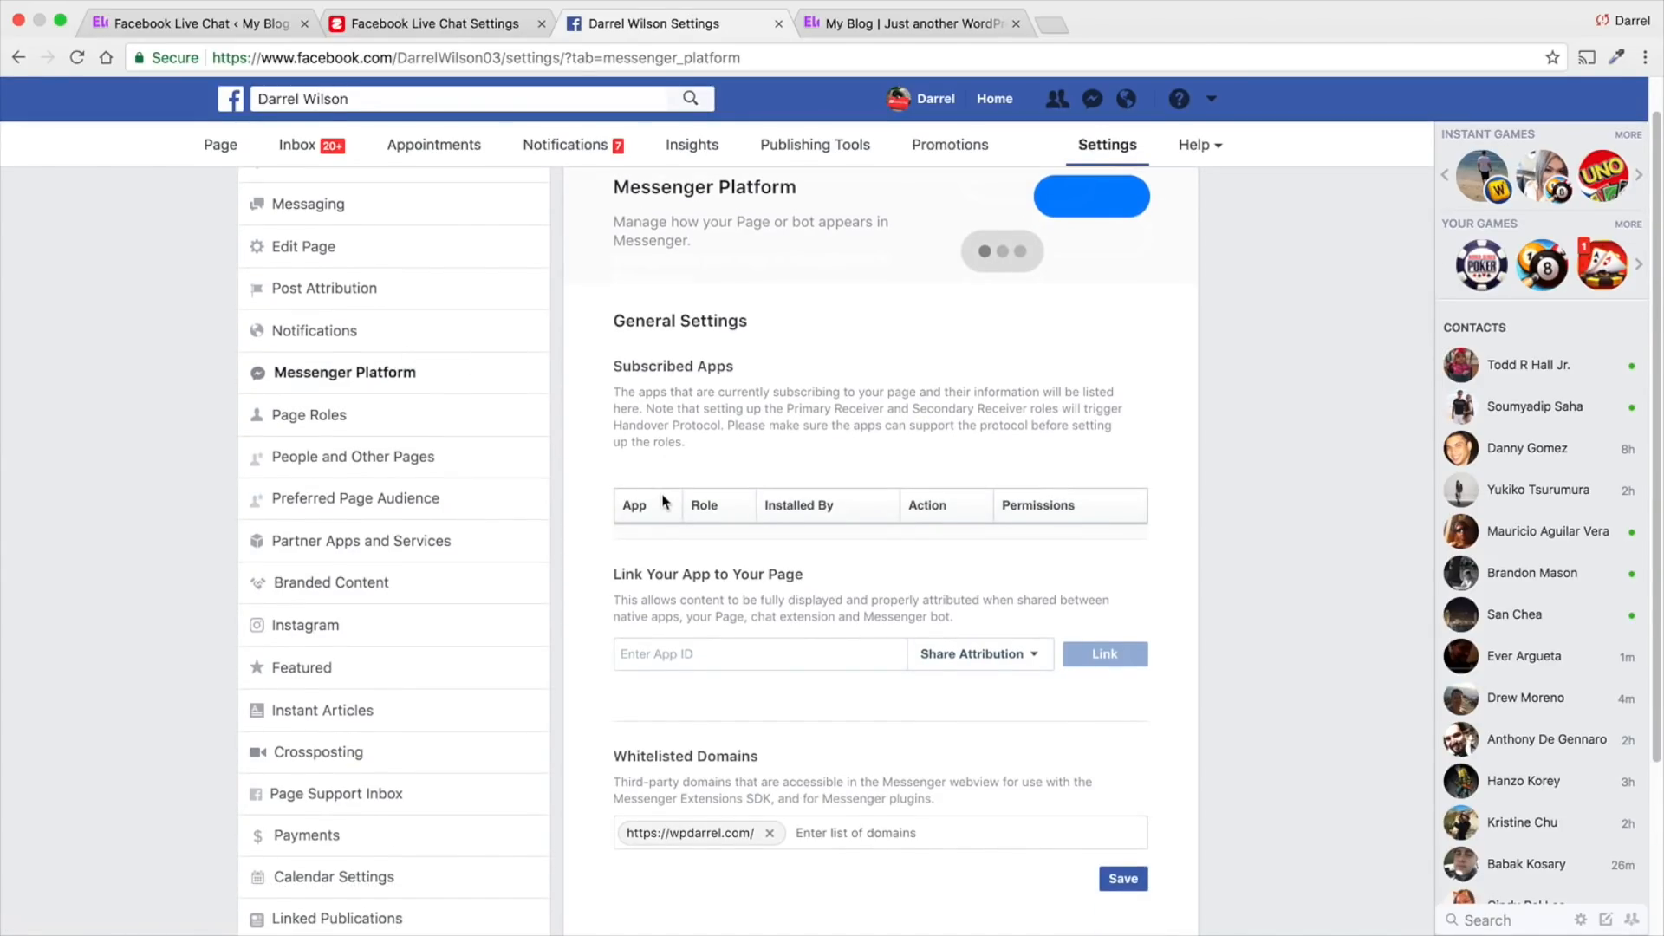
pyautogui.scroll(-3)
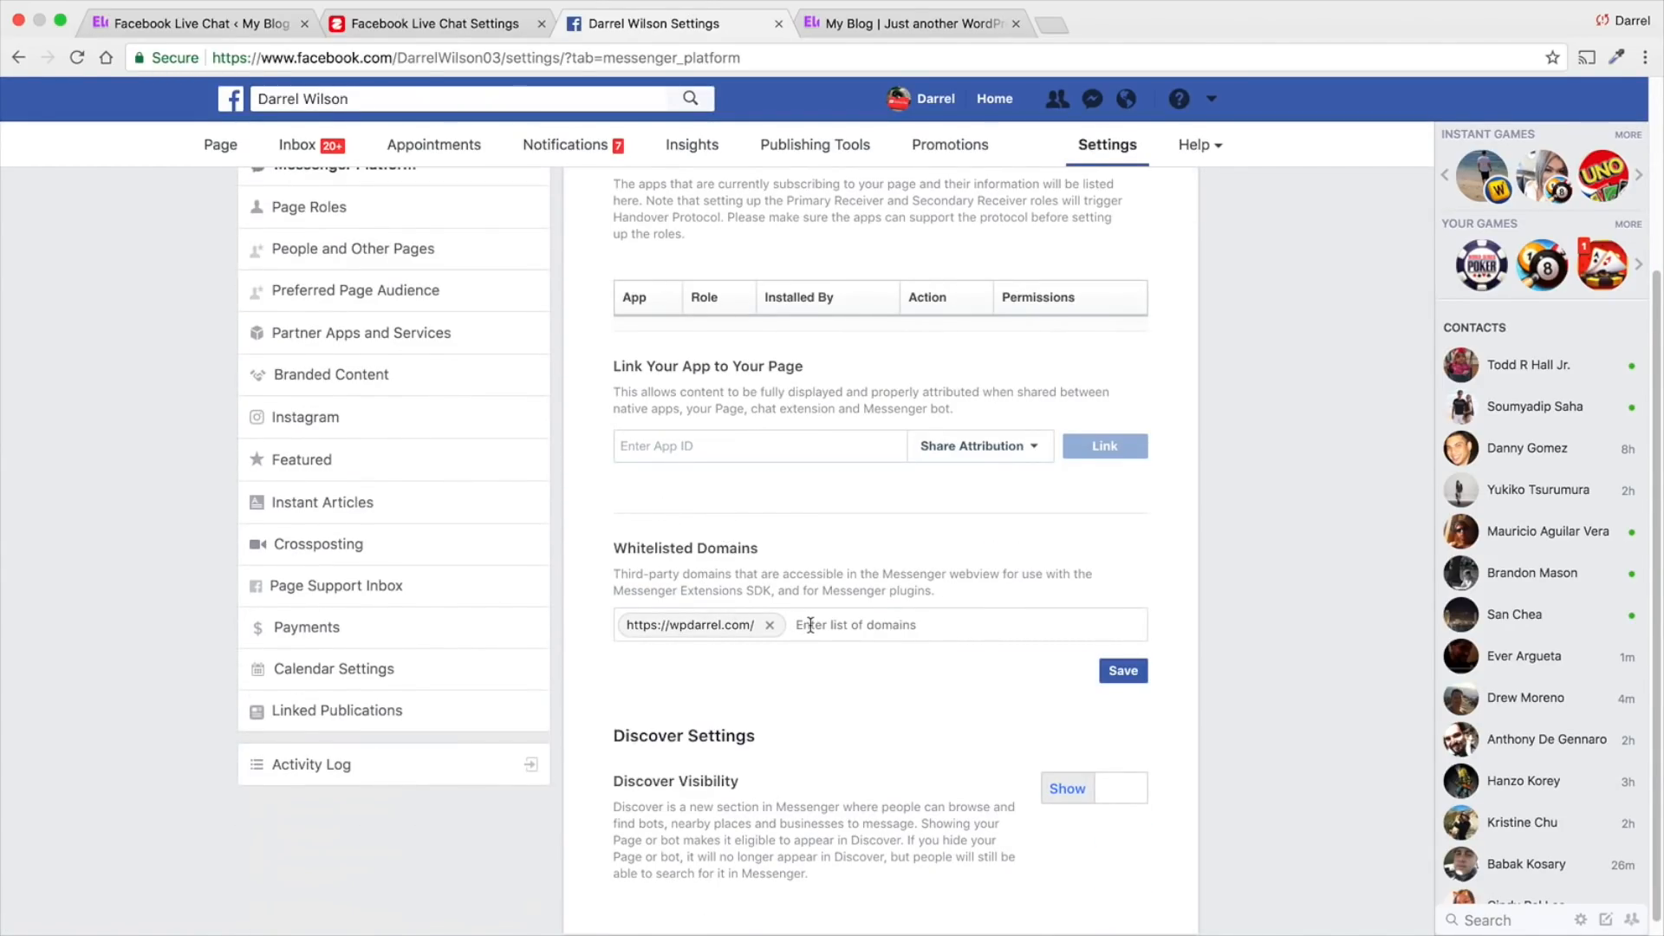
pyautogui.moveTo(709, 655)
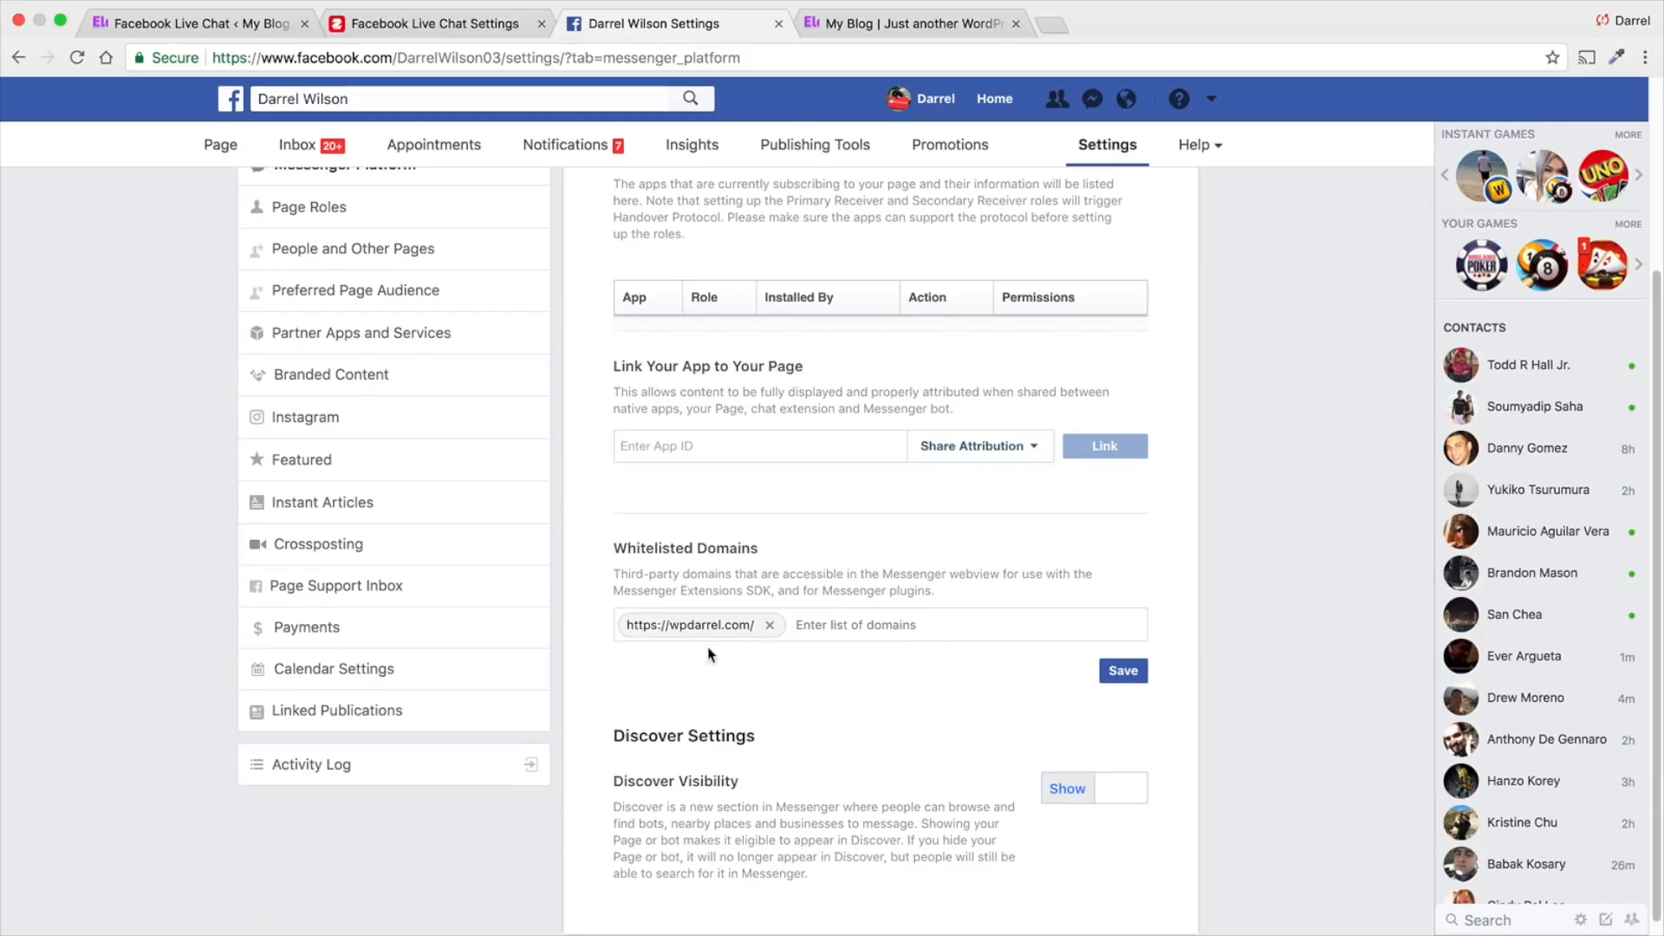
pyautogui.moveTo(1058, 656)
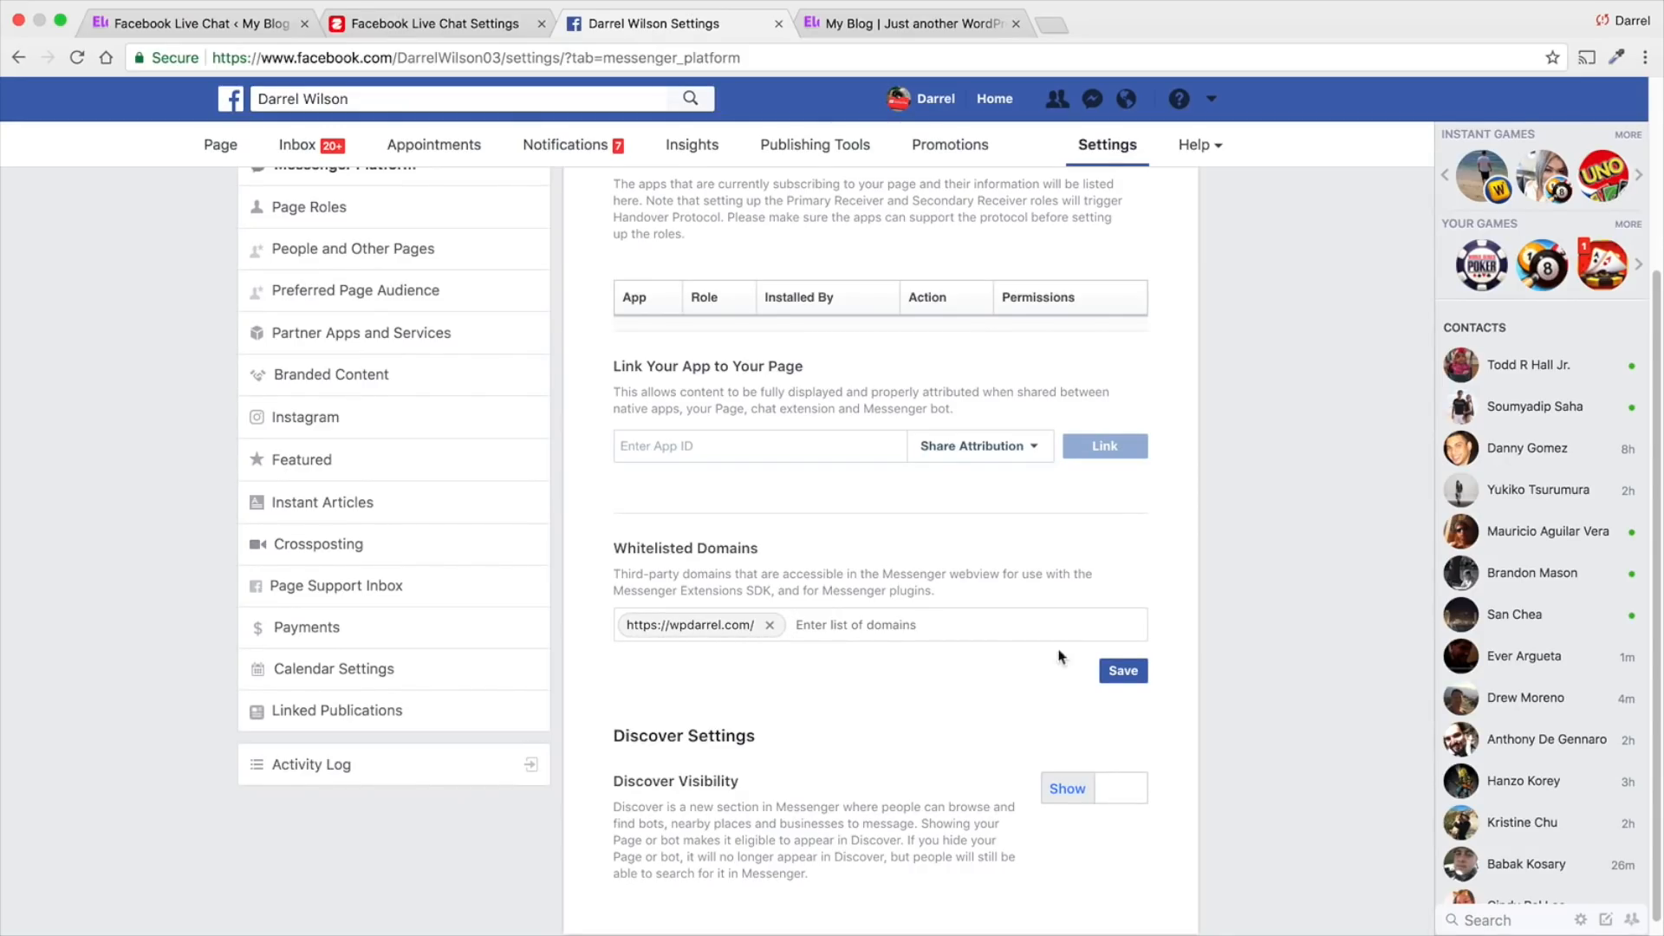
pyautogui.click(1122, 670)
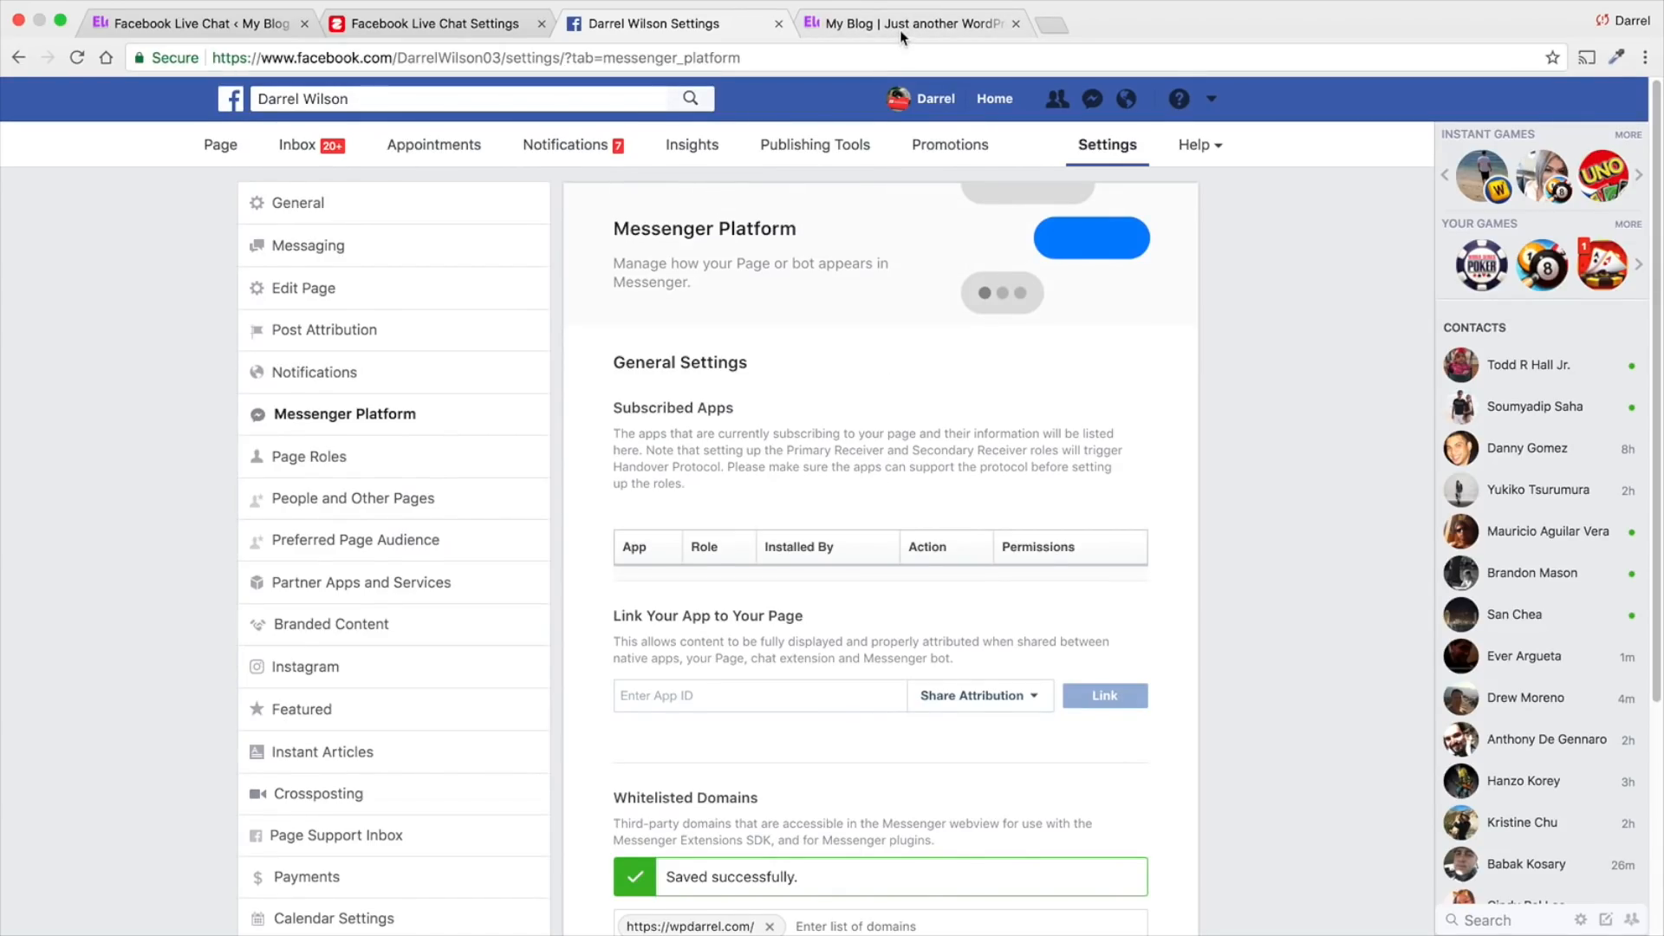
# Send 'hey man whats up!' from the site's Messenger chat and confirm it in the page inbox.
pyautogui.click(907, 23)
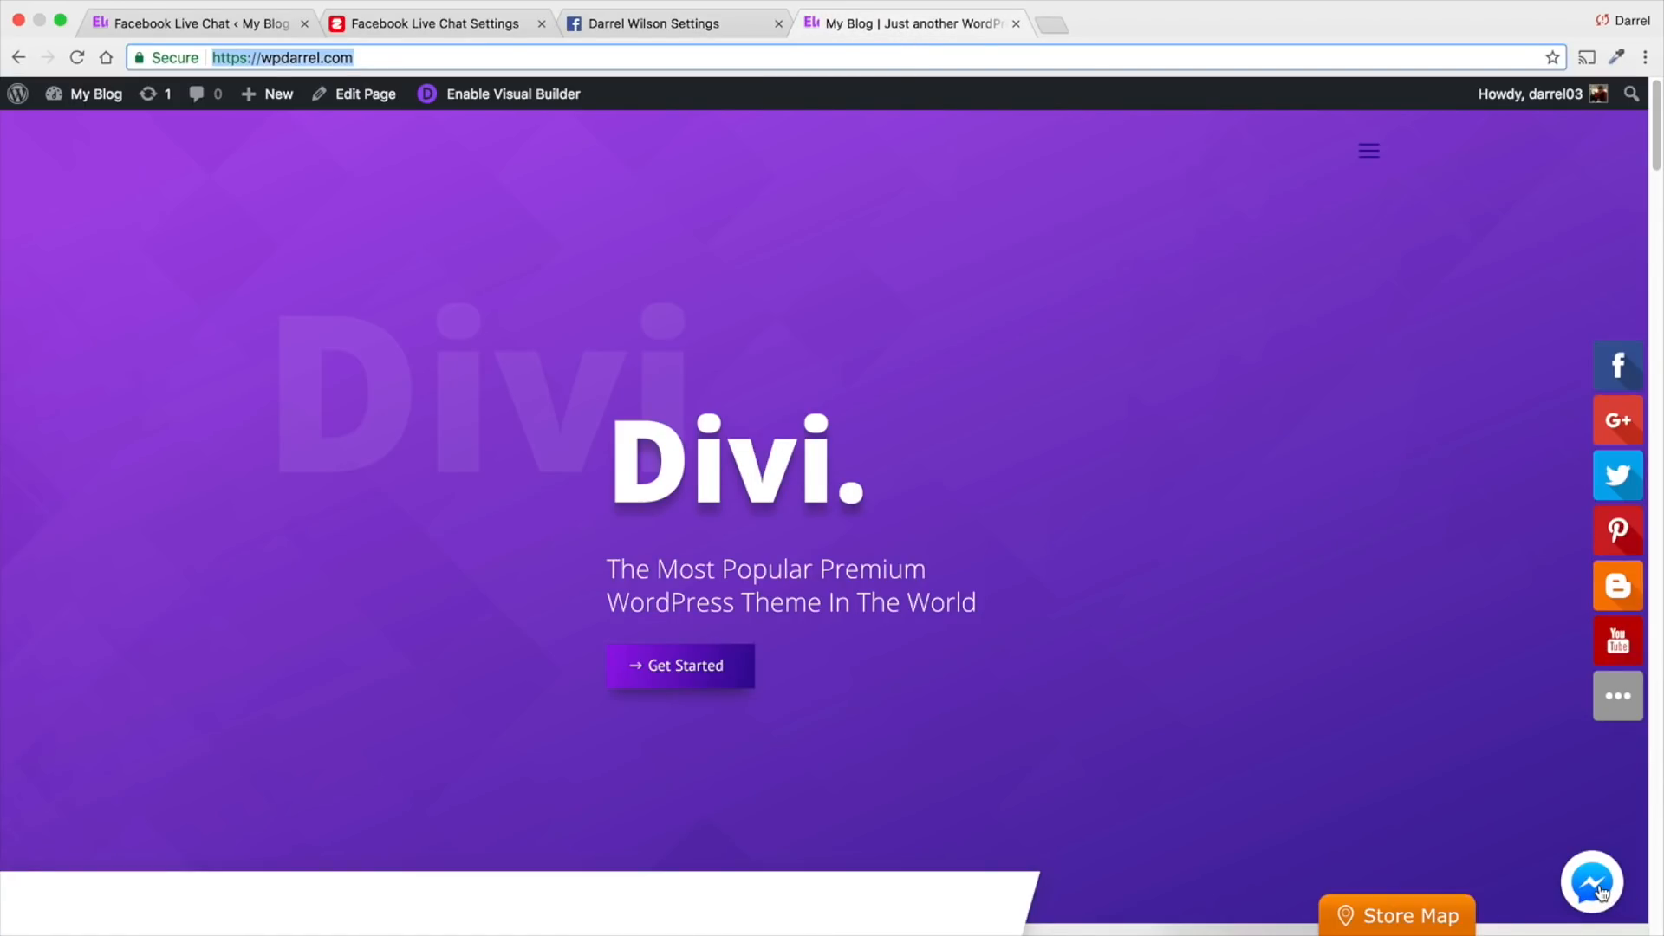
pyautogui.click(1591, 881)
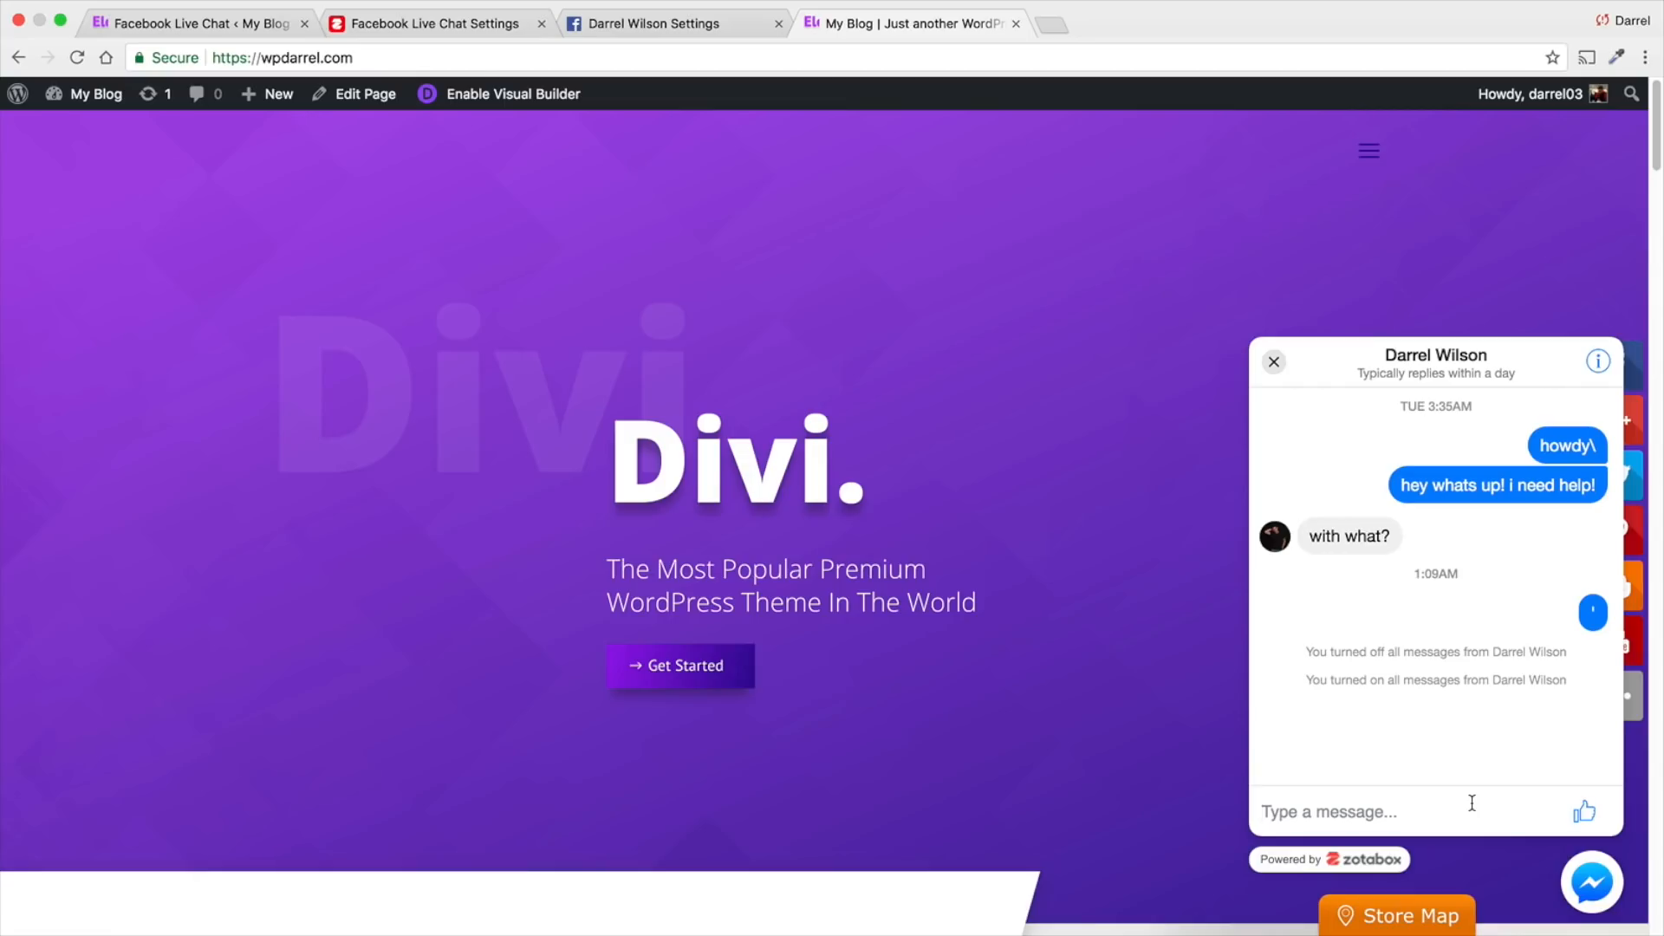
pyautogui.write('hey h')
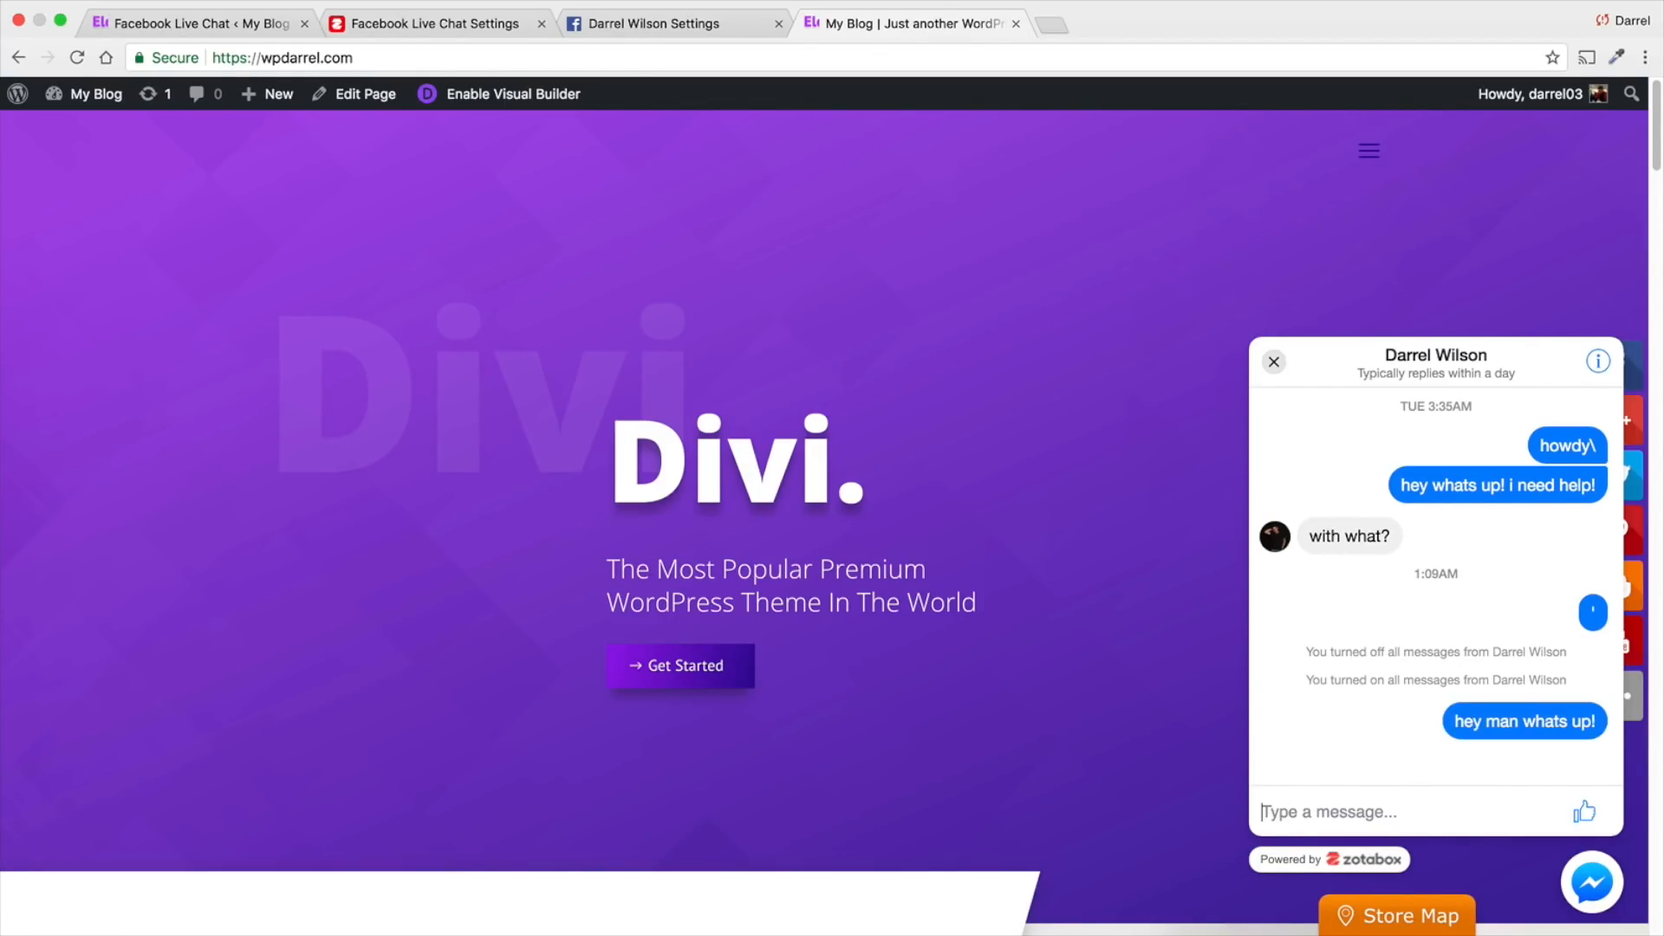
pyautogui.click(647, 23)
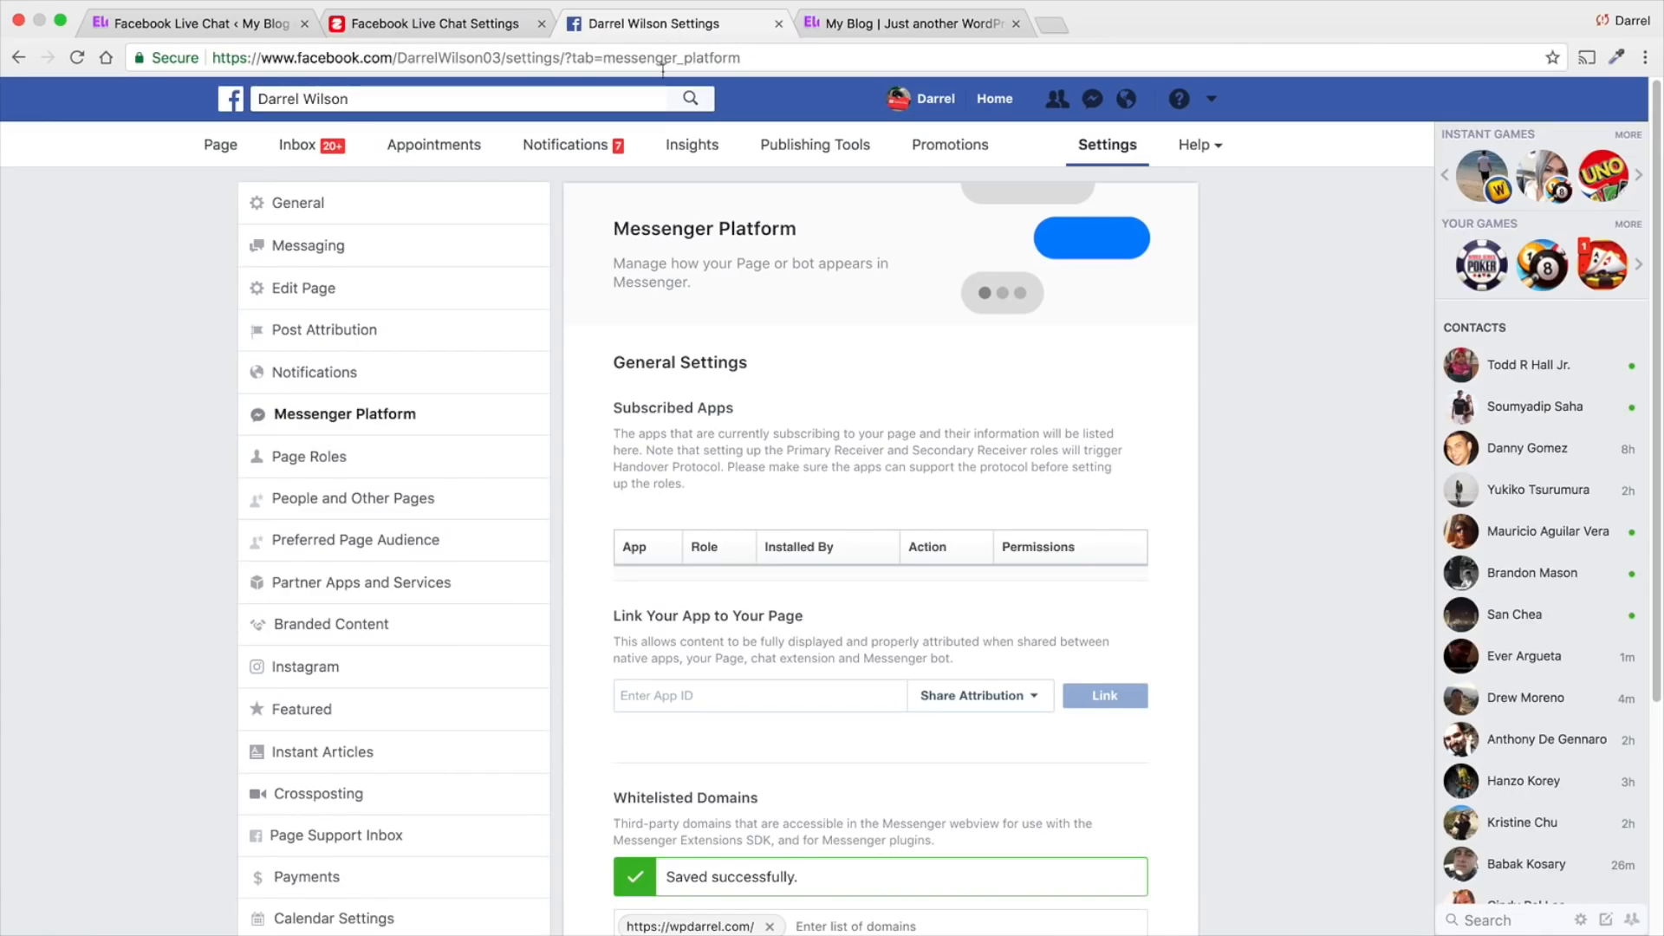
pyautogui.click(412, 145)
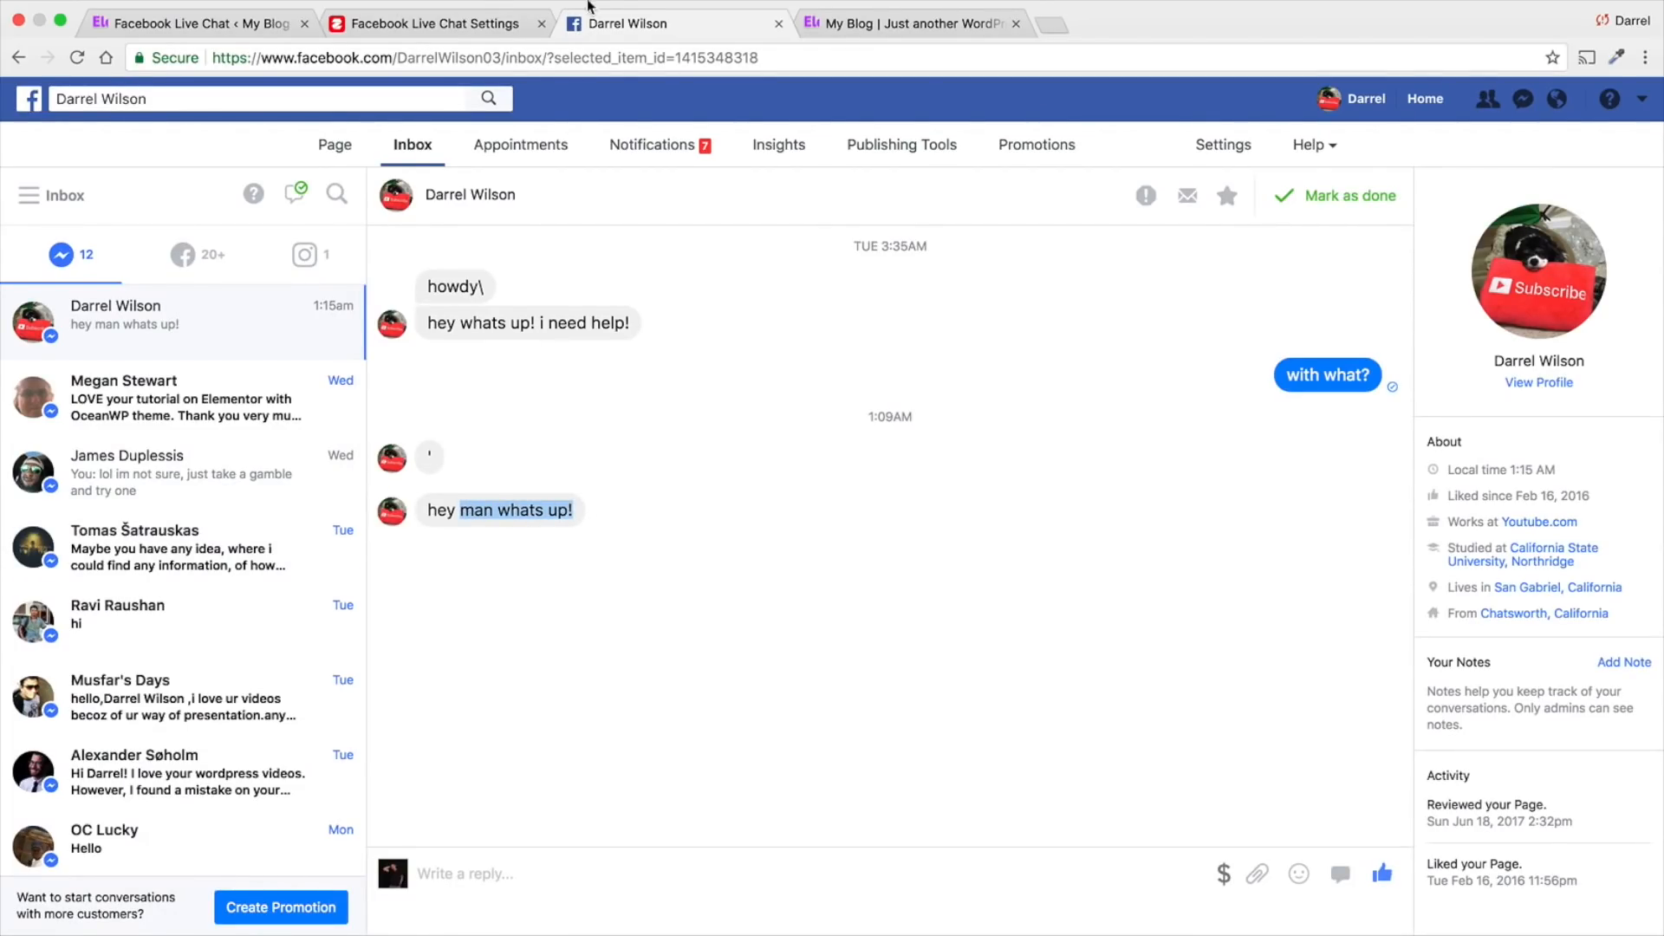
pyautogui.click(911, 23)
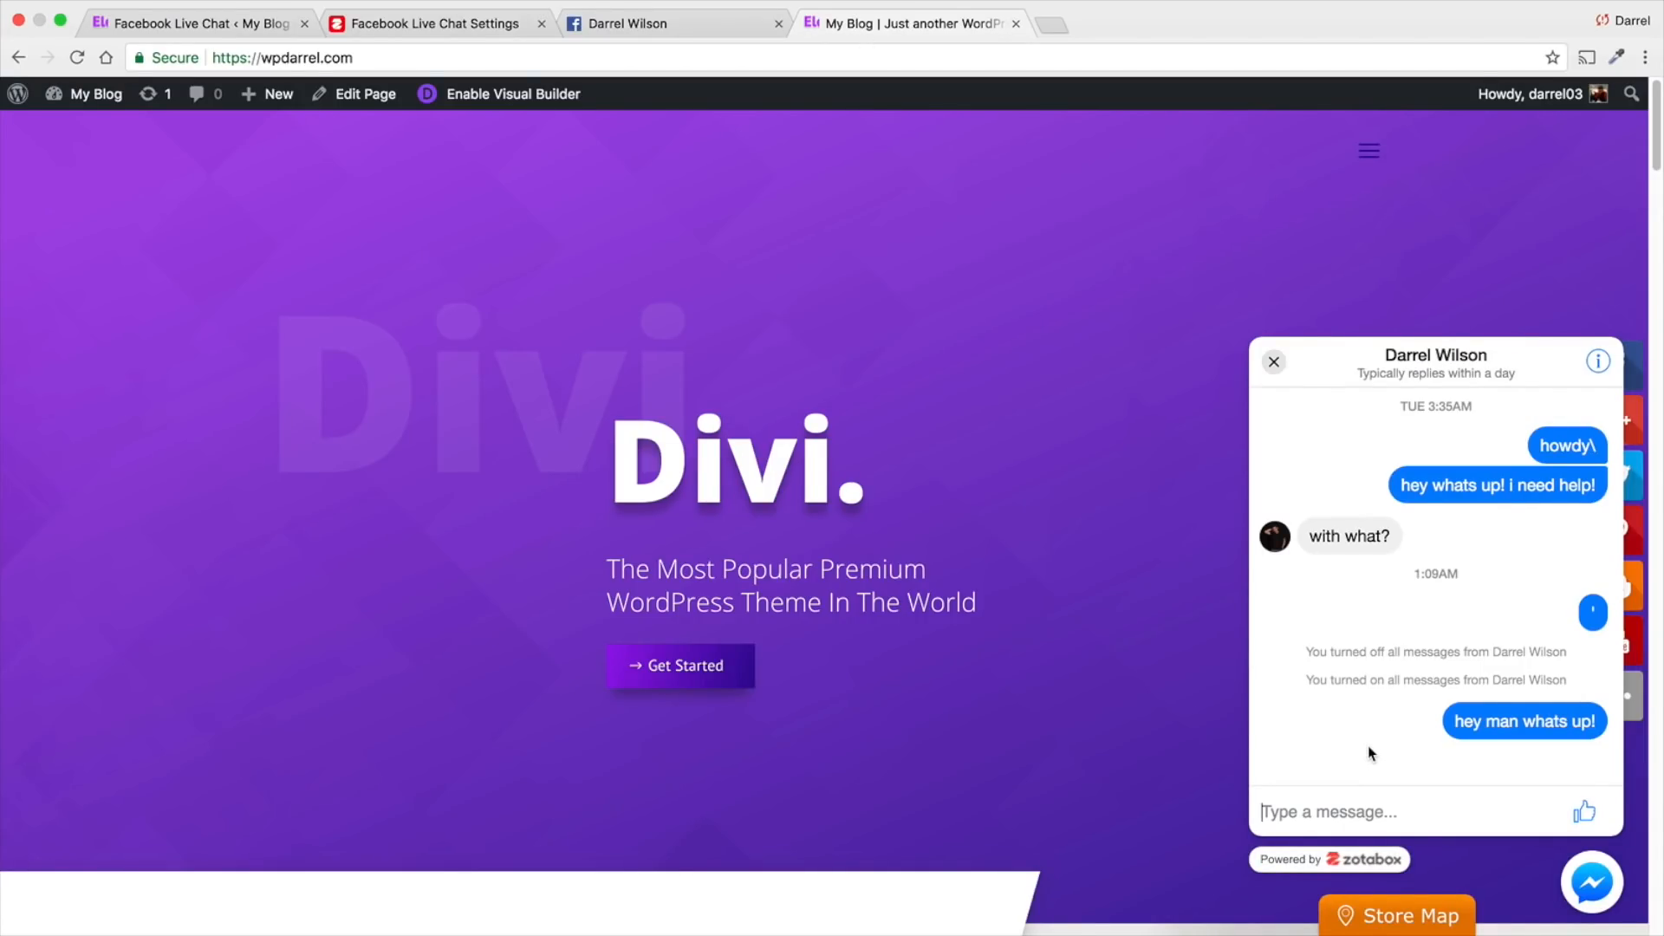
# Leave the chat settings, switch the Zotabox Header Bar on and save it.
pyautogui.click(430, 23)
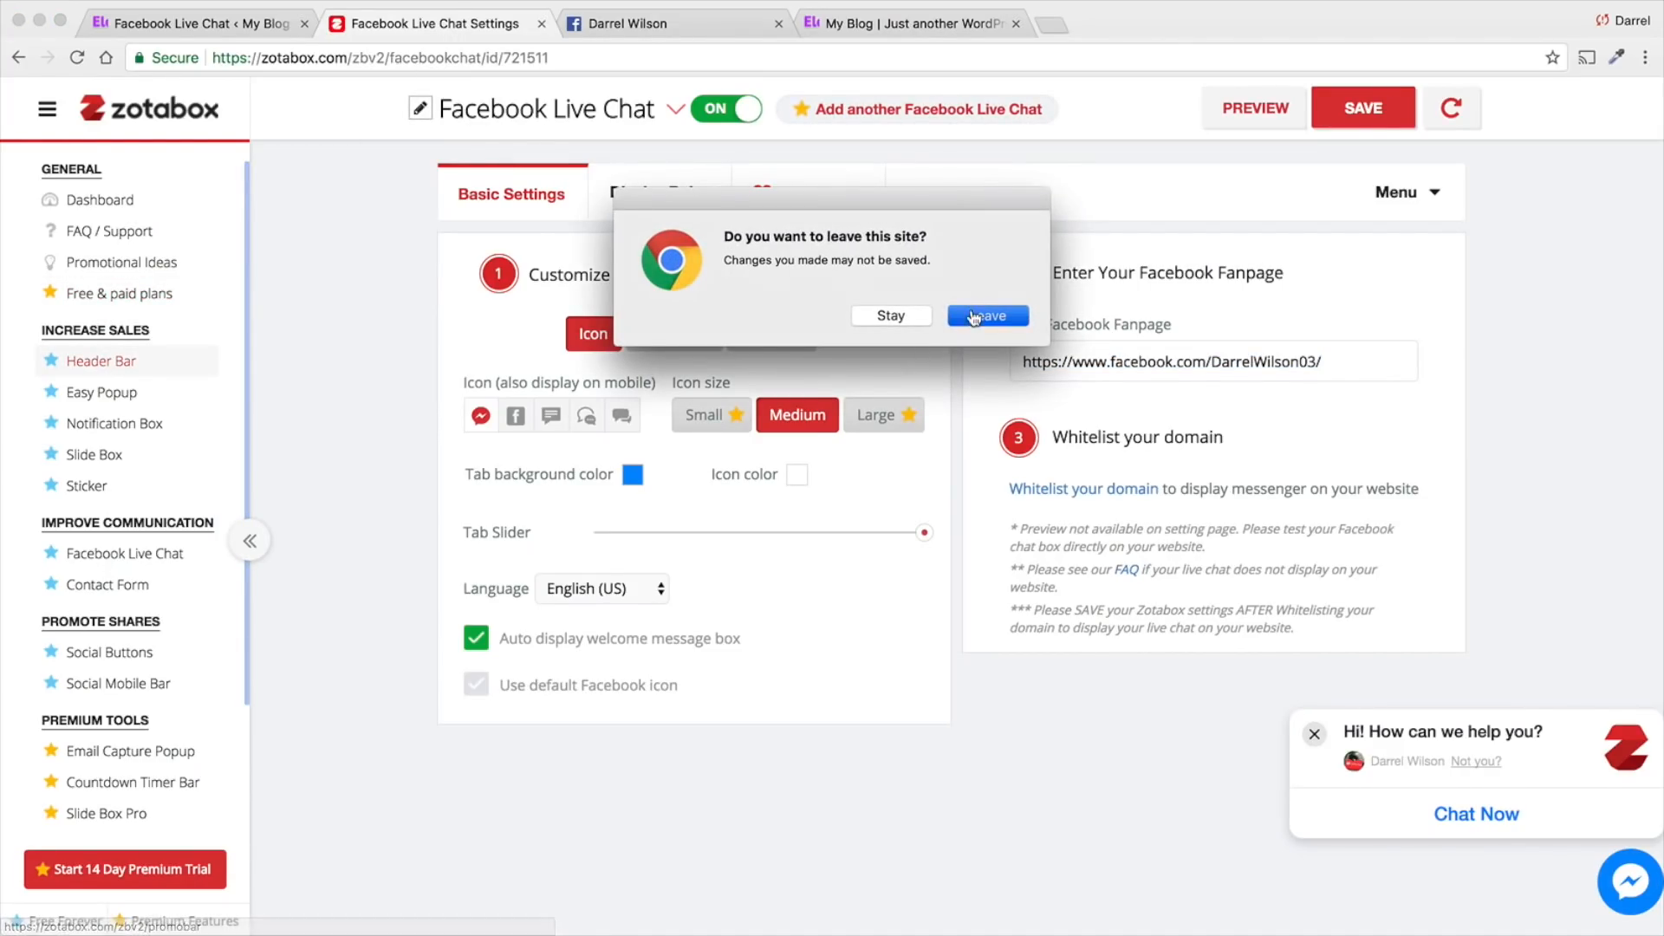
pyautogui.click(984, 316)
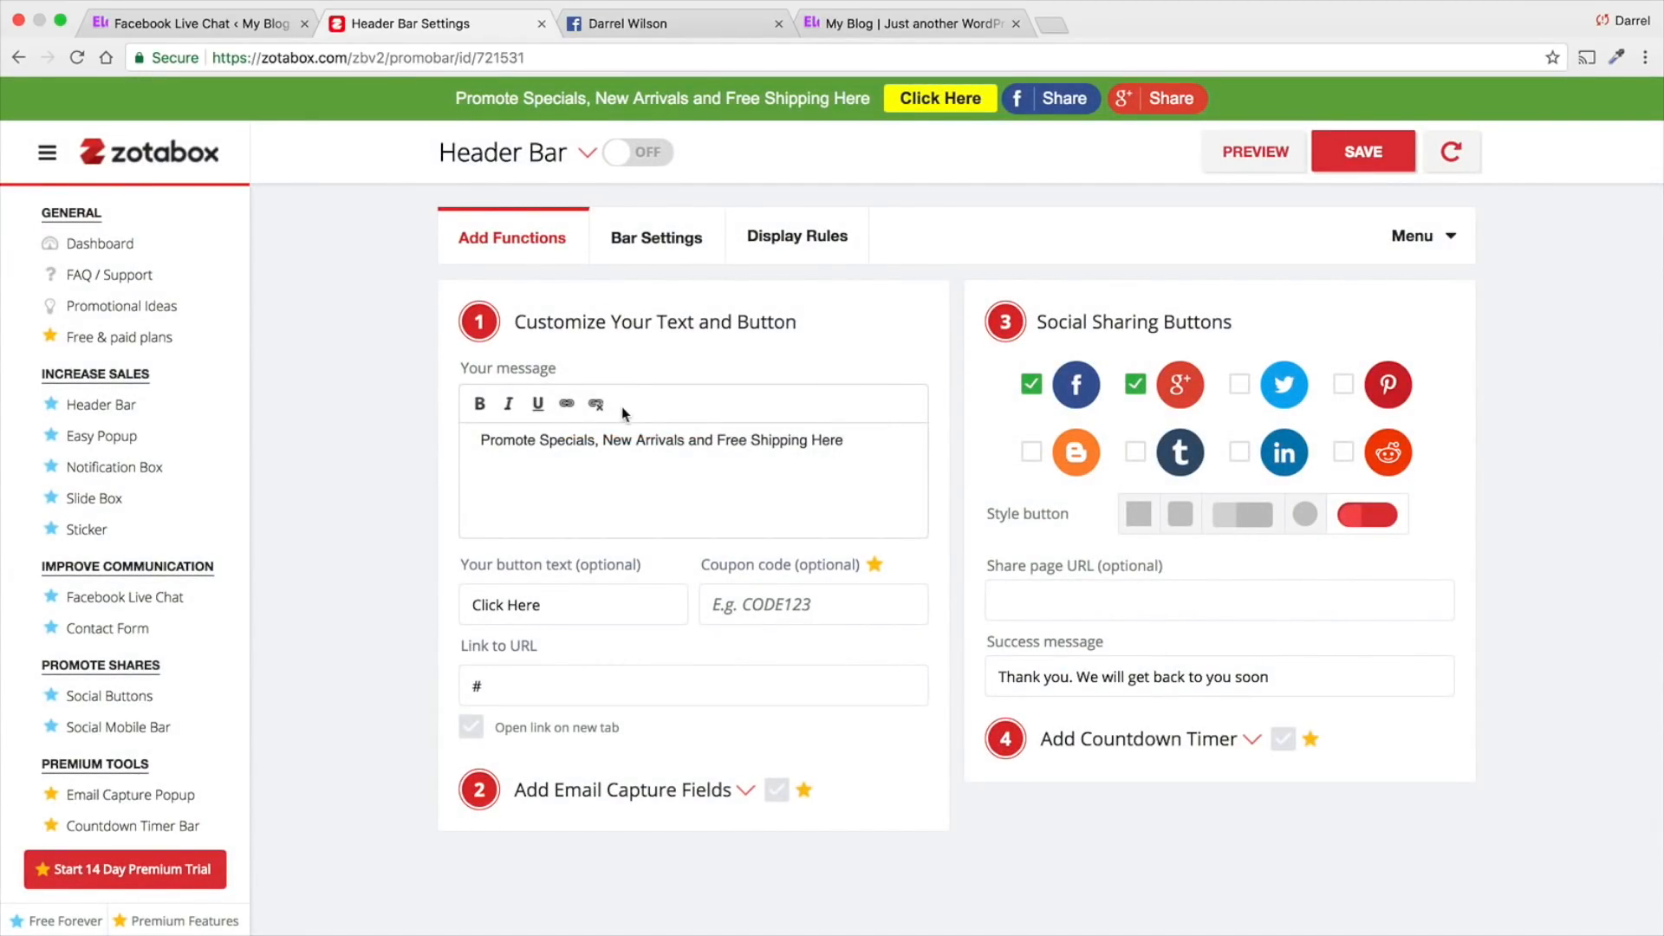
pyautogui.click(635, 152)
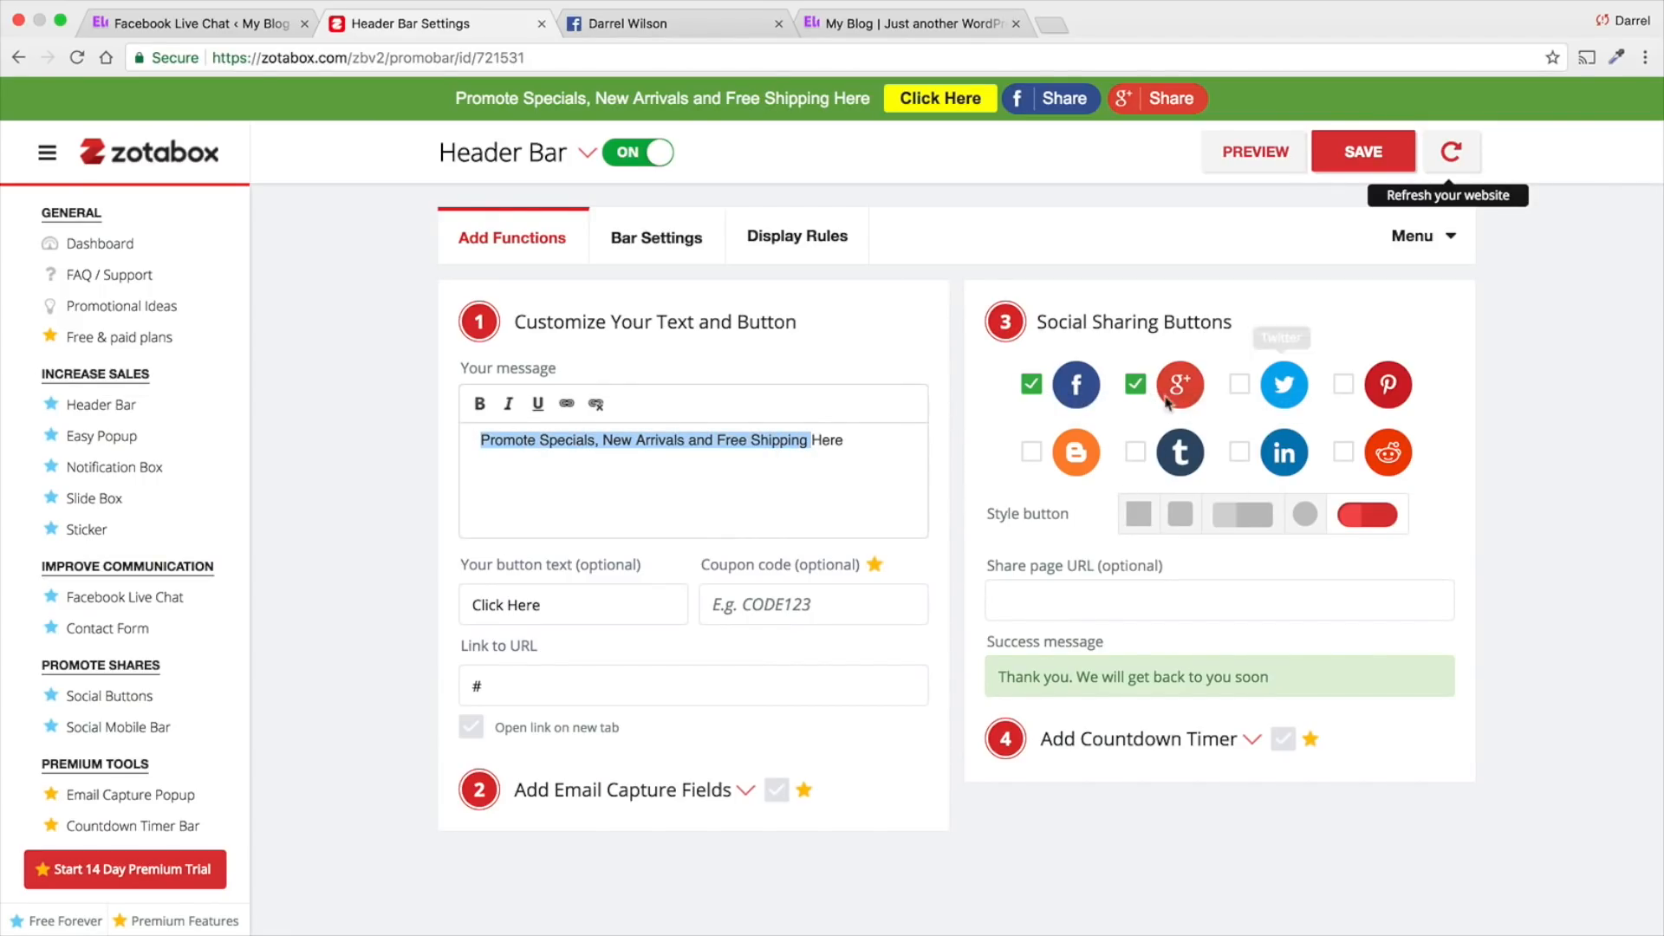
pyautogui.click(1362, 150)
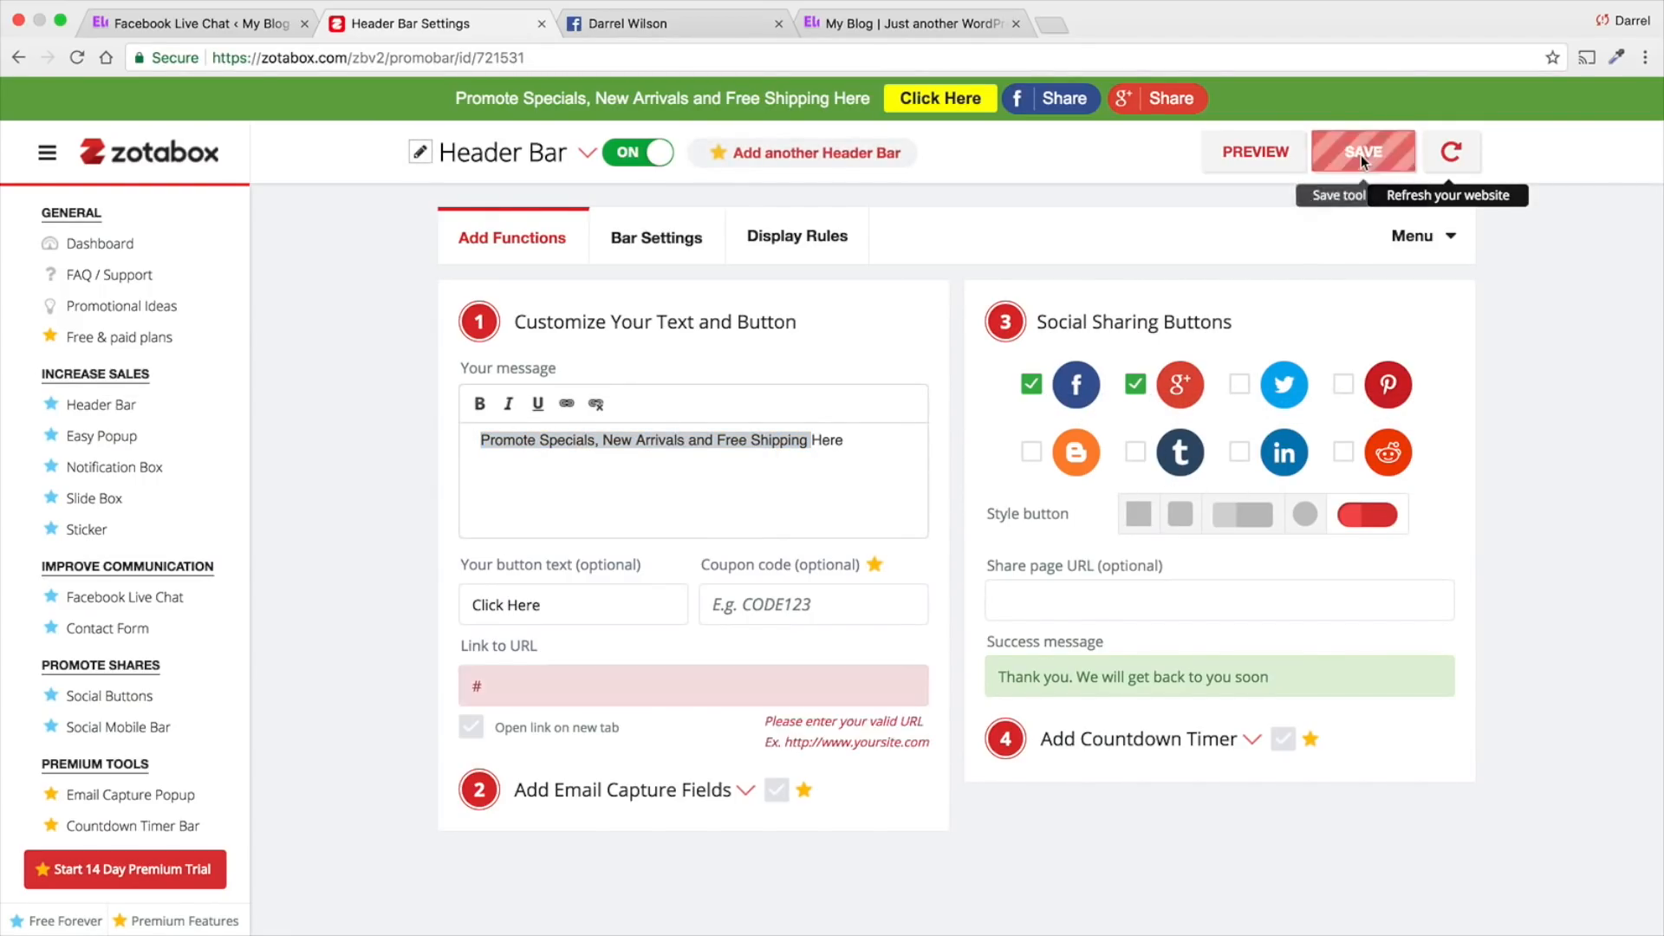
pyautogui.click(692, 685)
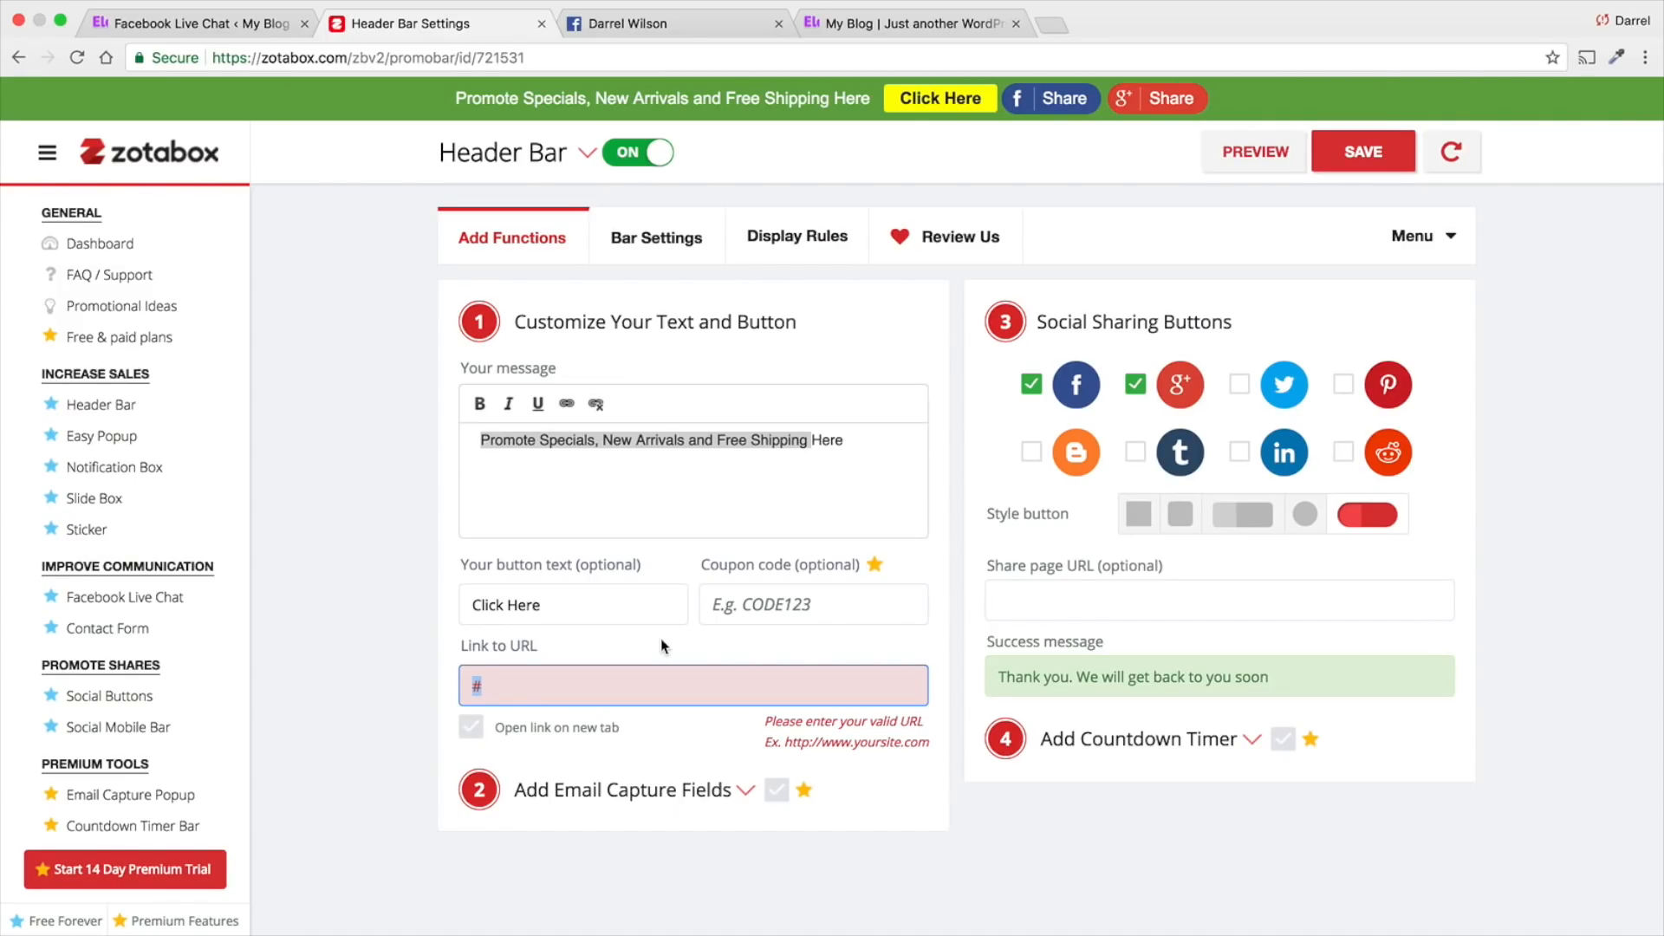
pyautogui.write('www.darrelwilson.')
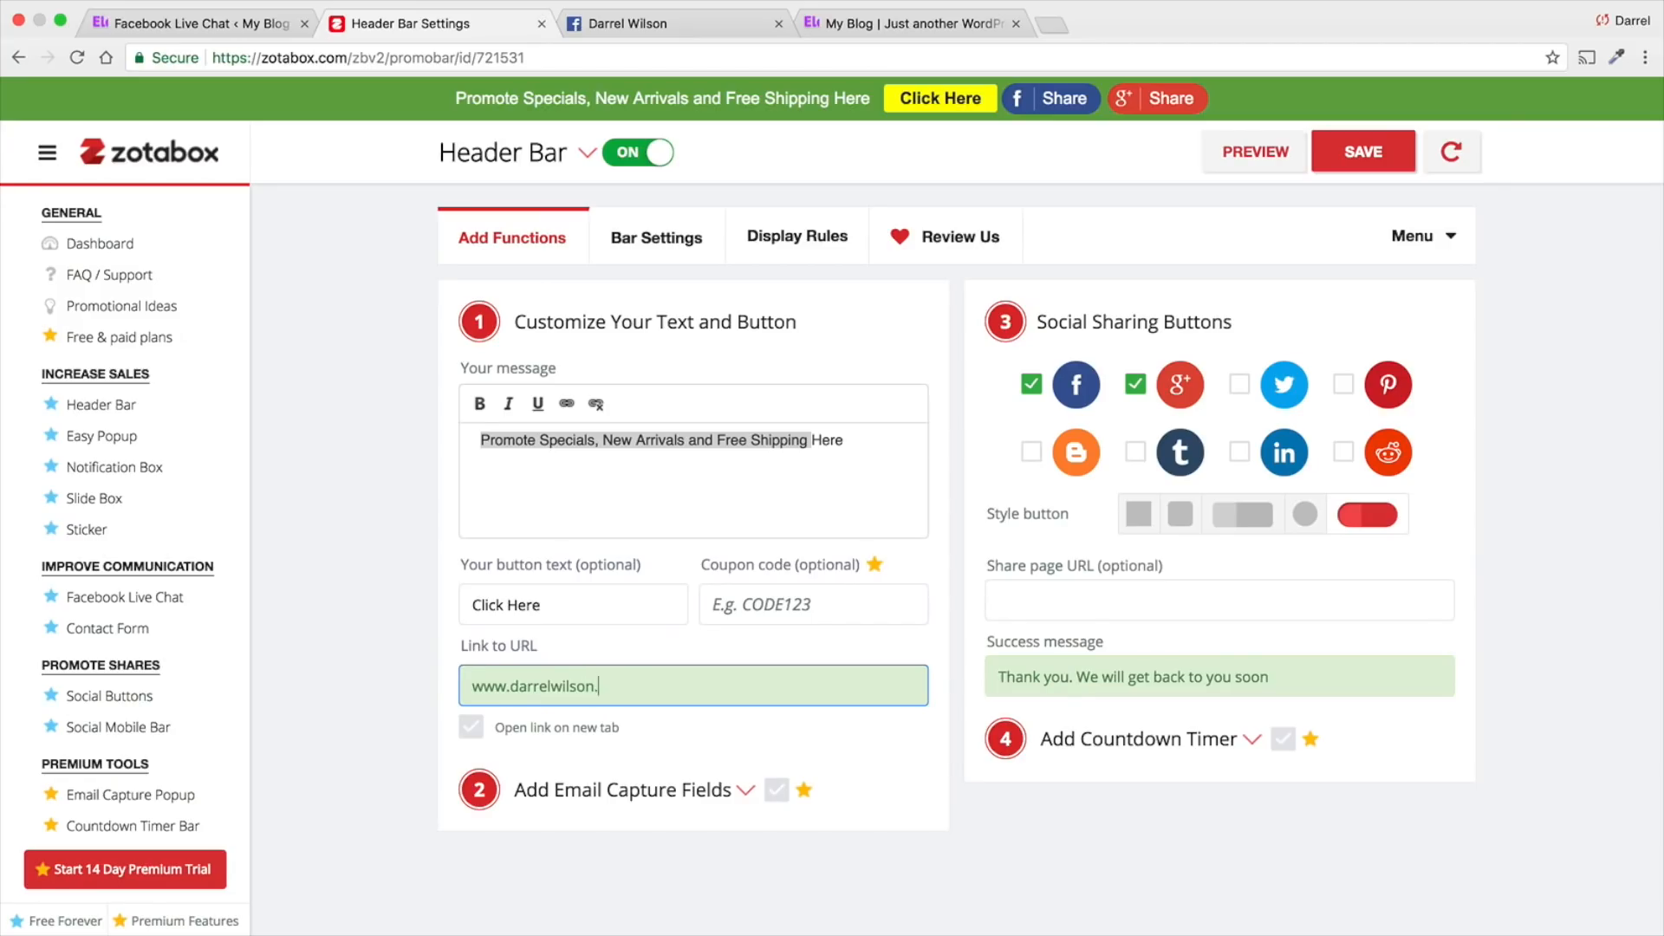
pyautogui.write('com')
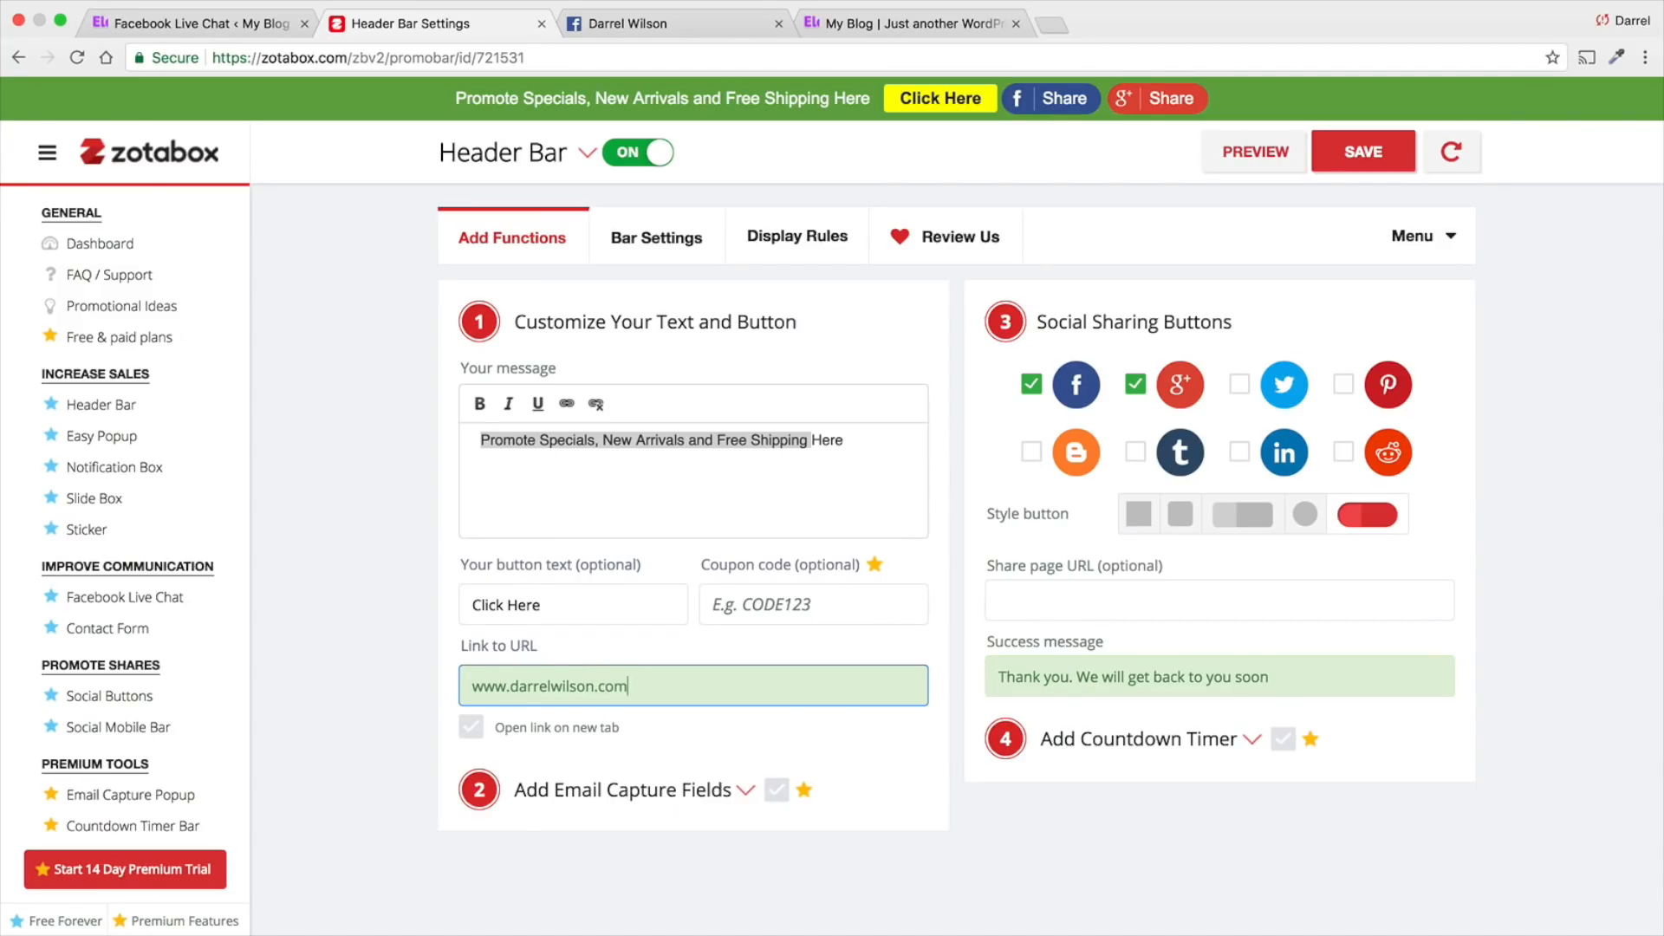
pyautogui.click(471, 727)
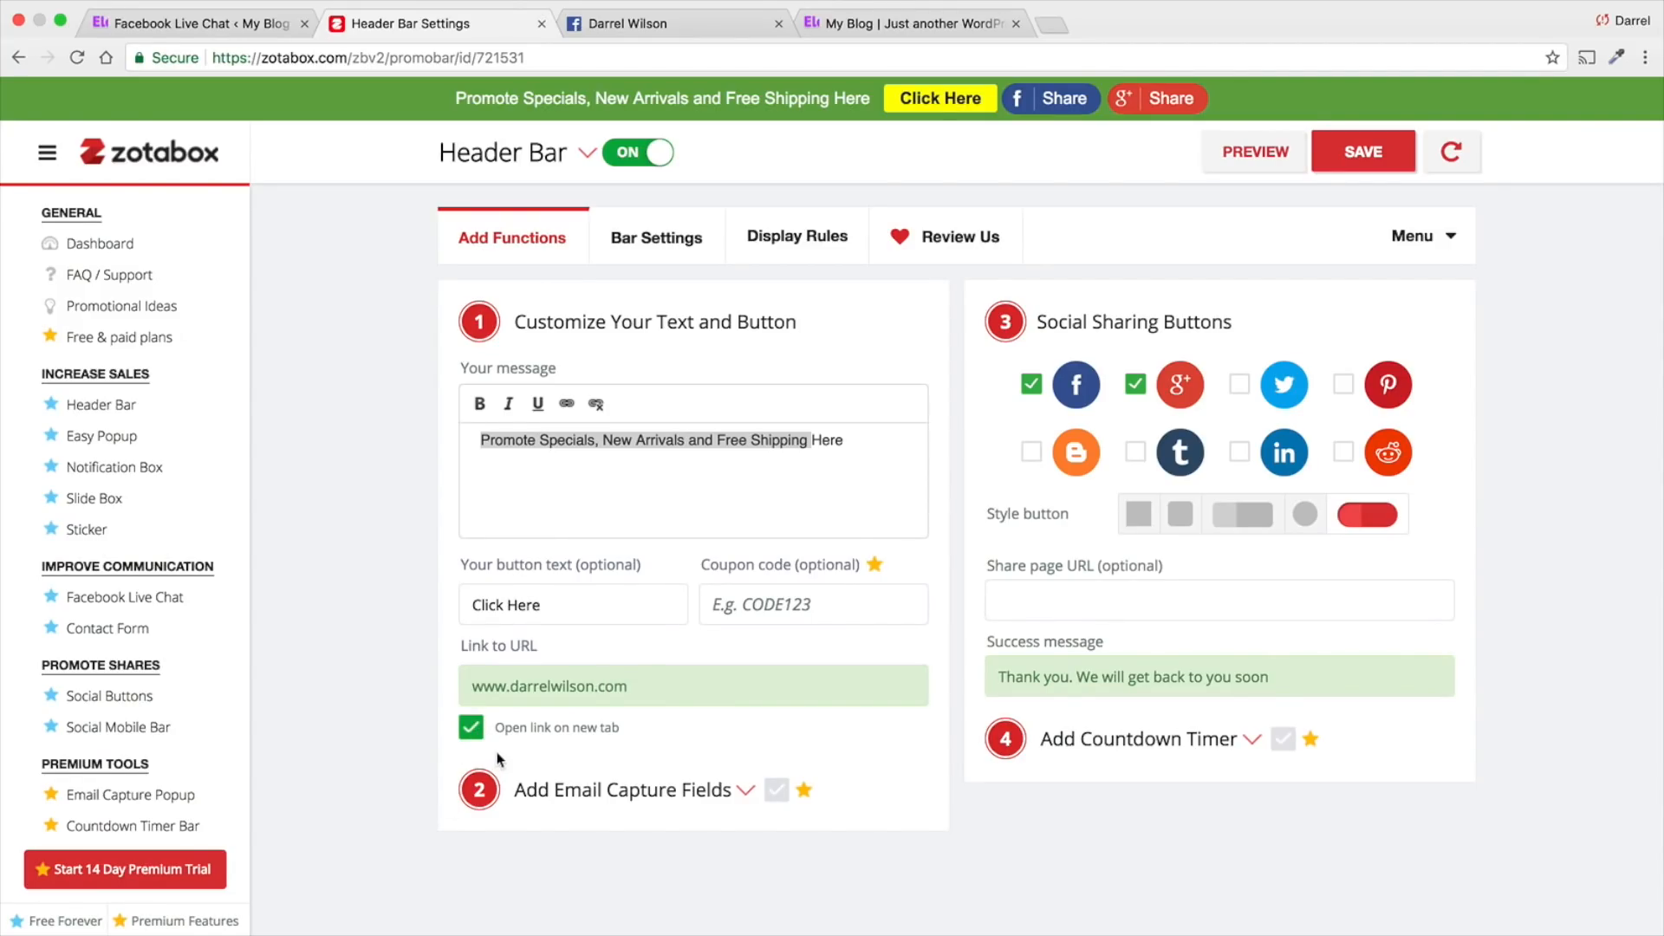
pyautogui.moveTo(711, 658)
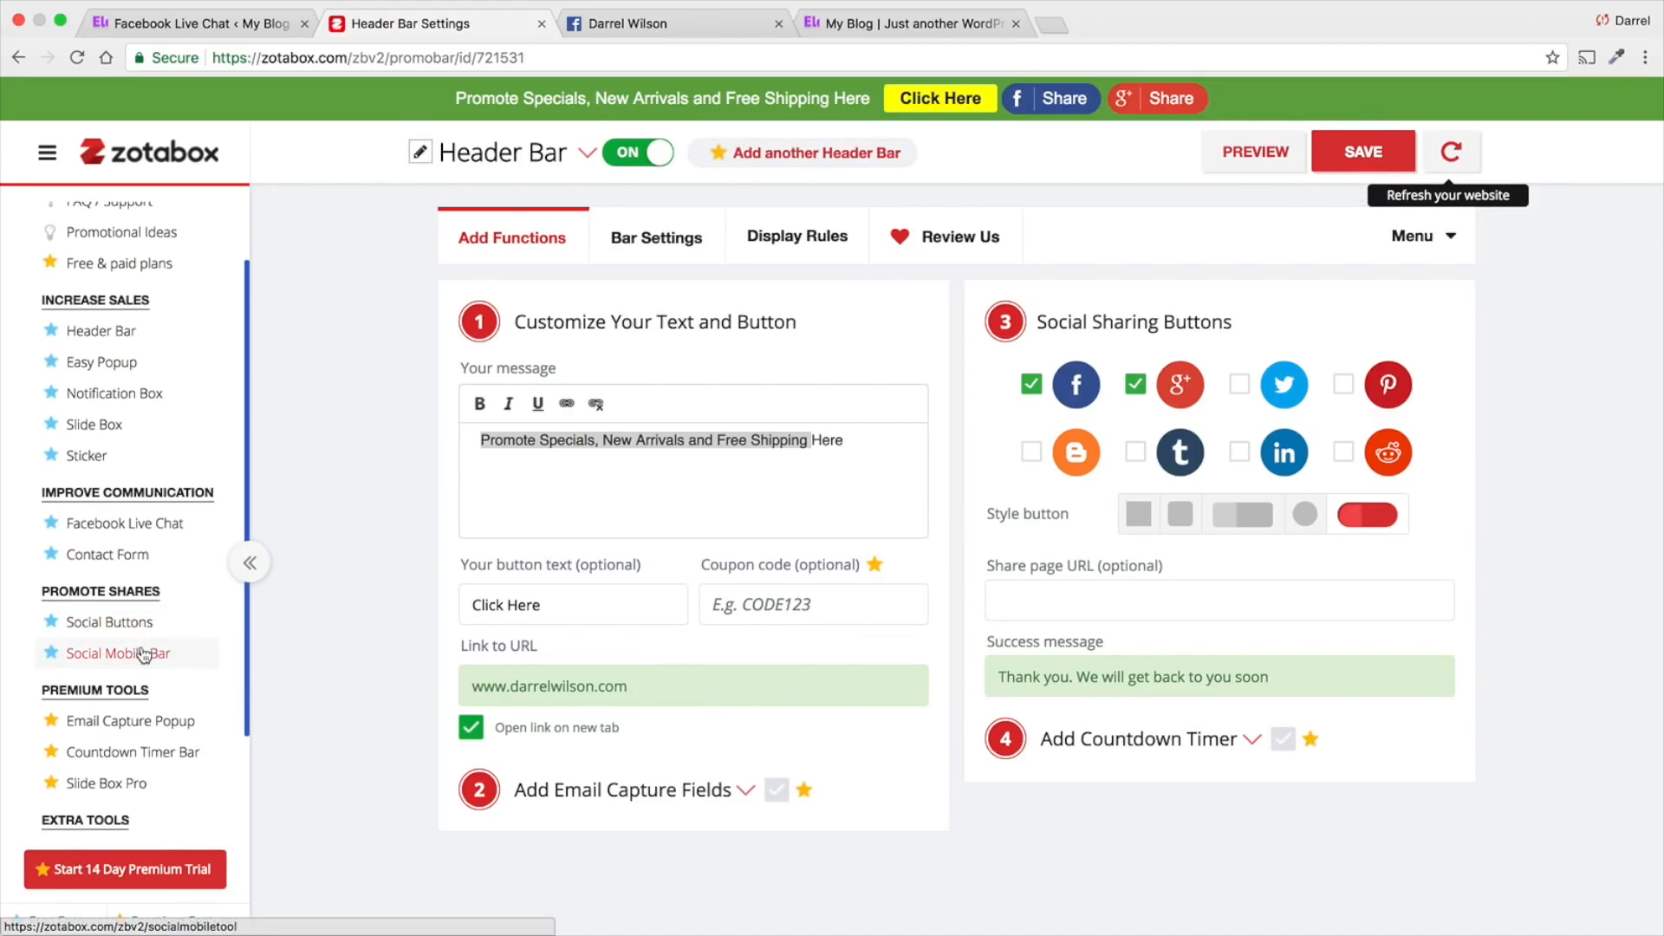
# View the site's vertical social buttons, close the Messenger panel, and return to Social Buttons settings.
pyautogui.click(107, 623)
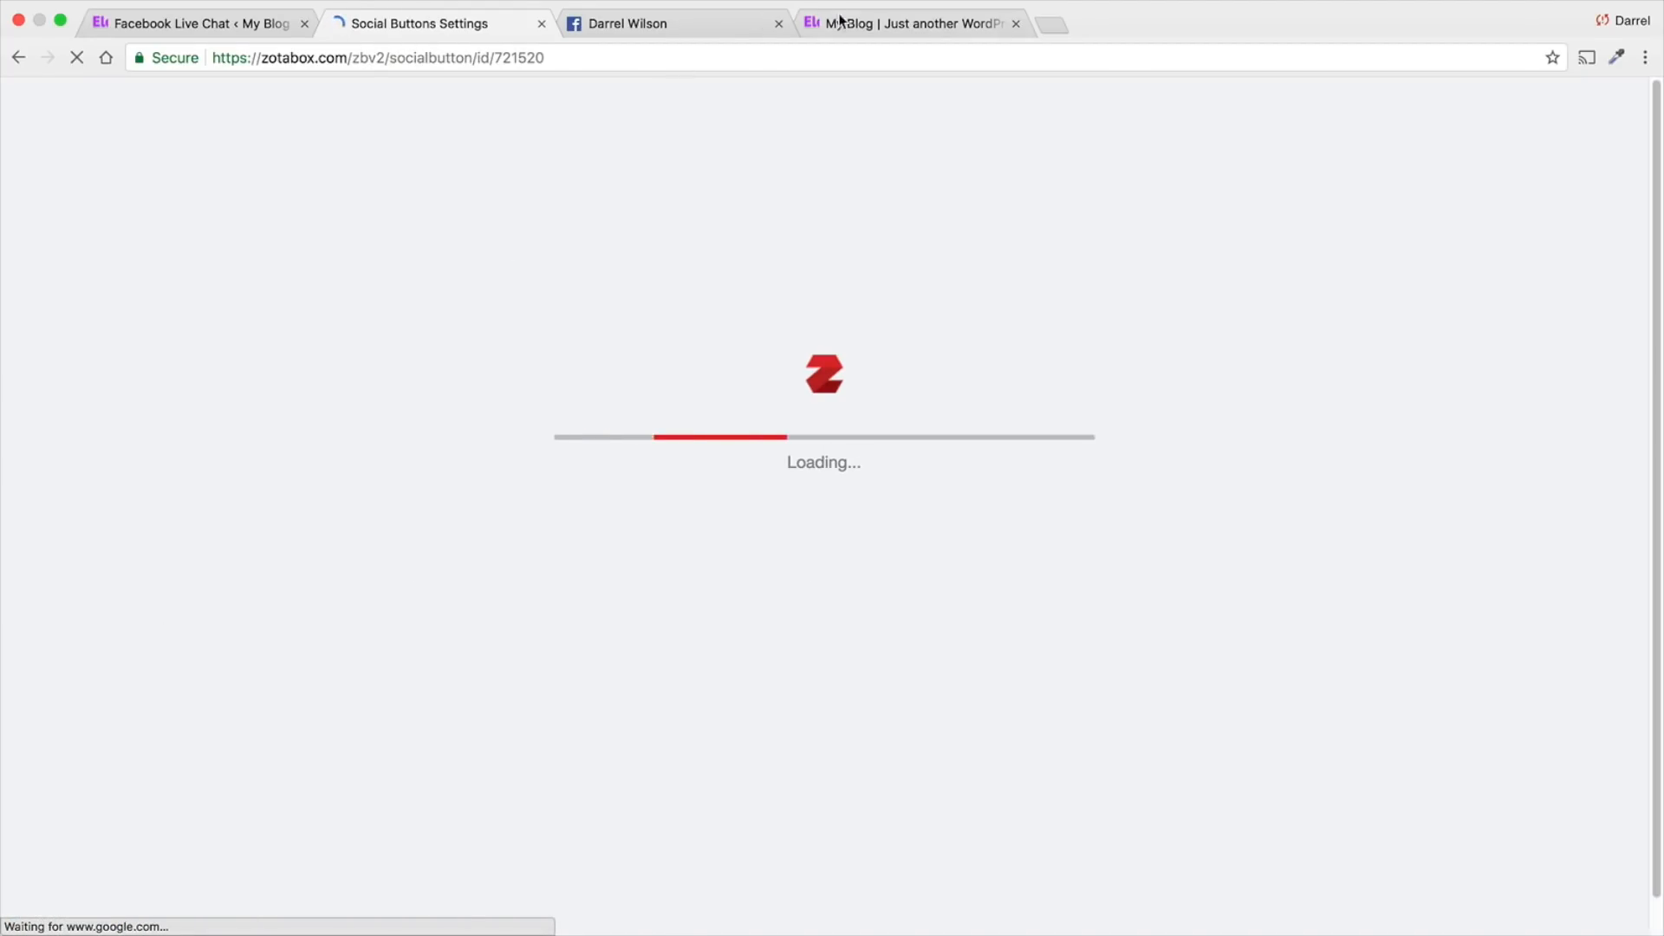
pyautogui.click(907, 23)
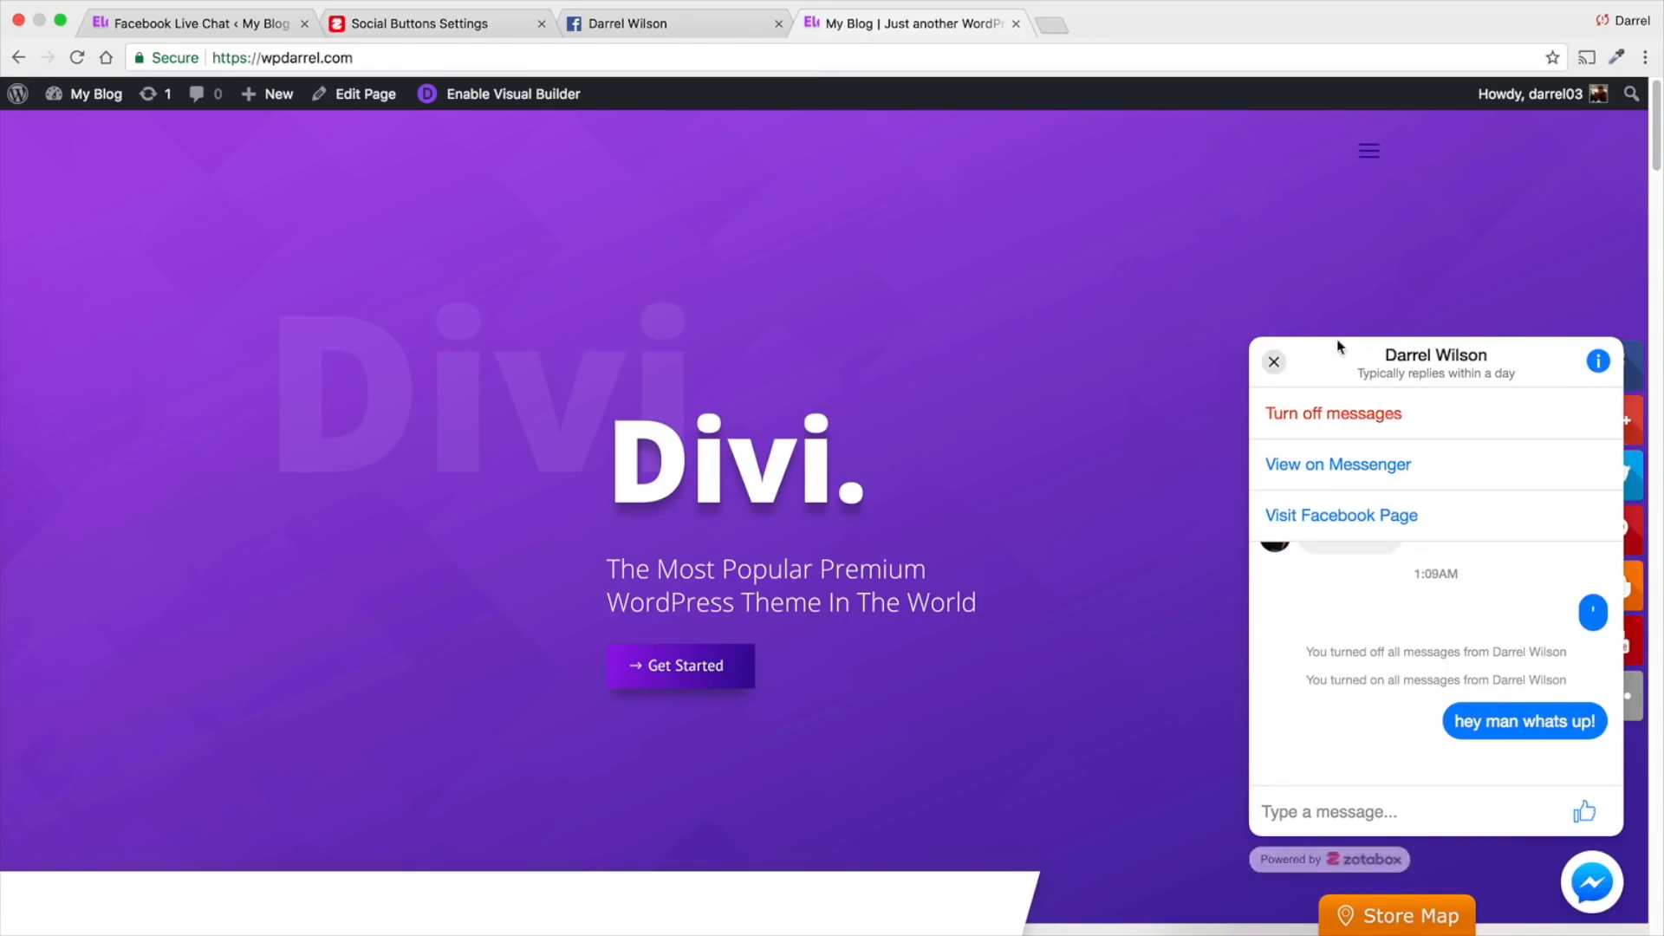
pyautogui.click(1273, 362)
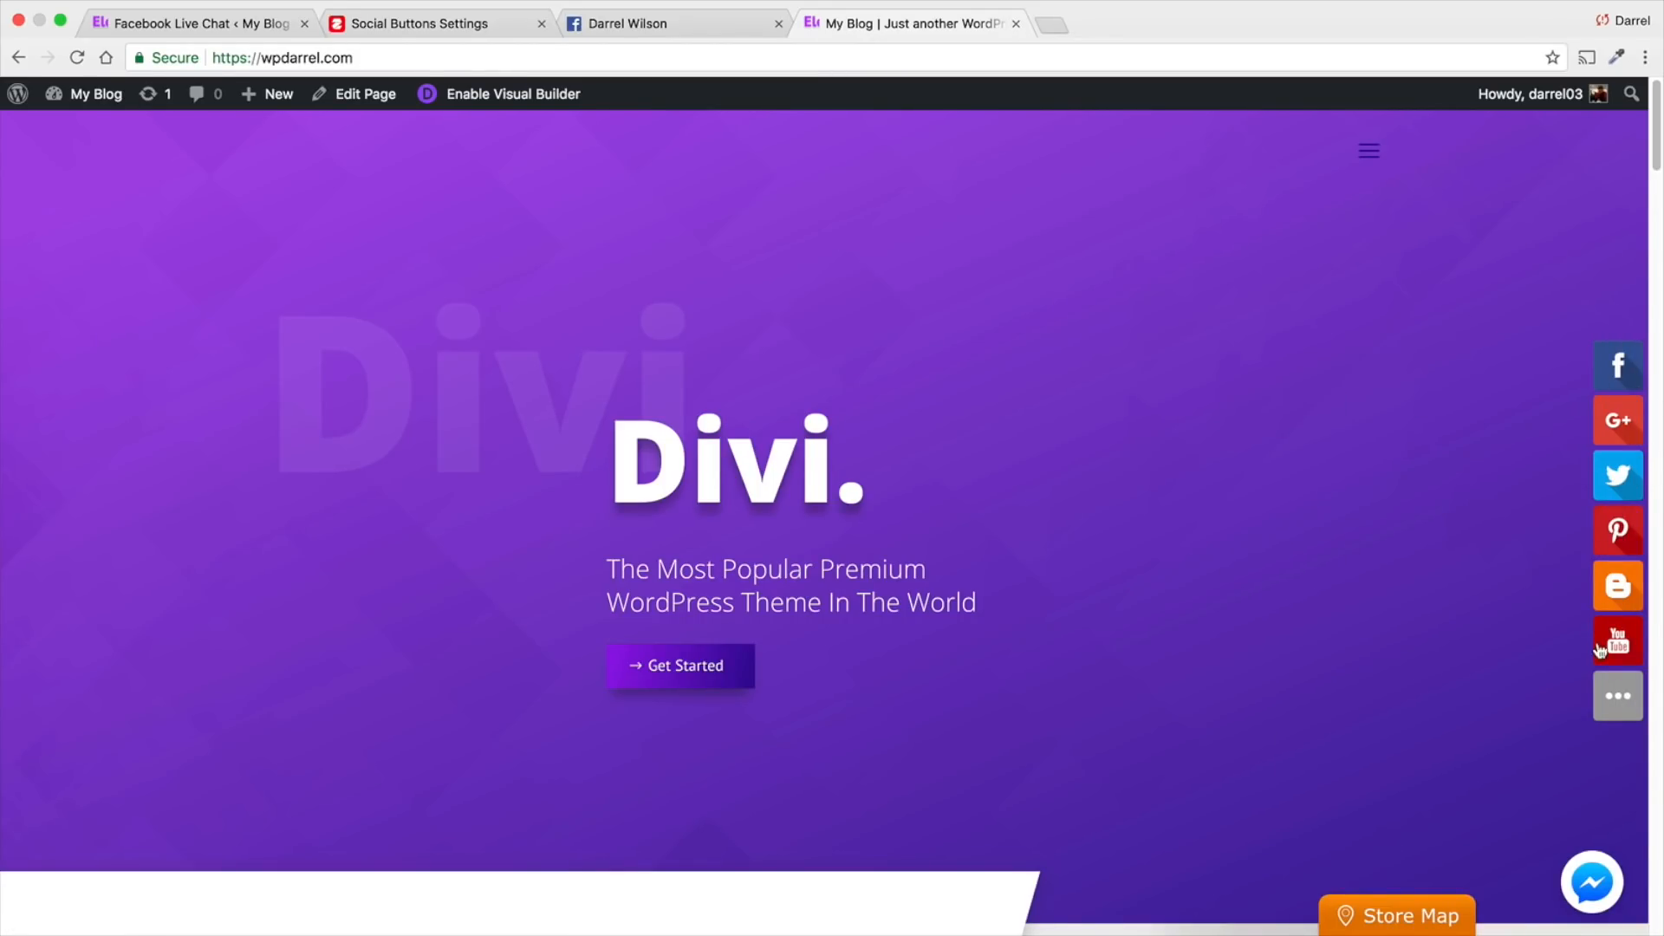
pyautogui.moveTo(1583, 712)
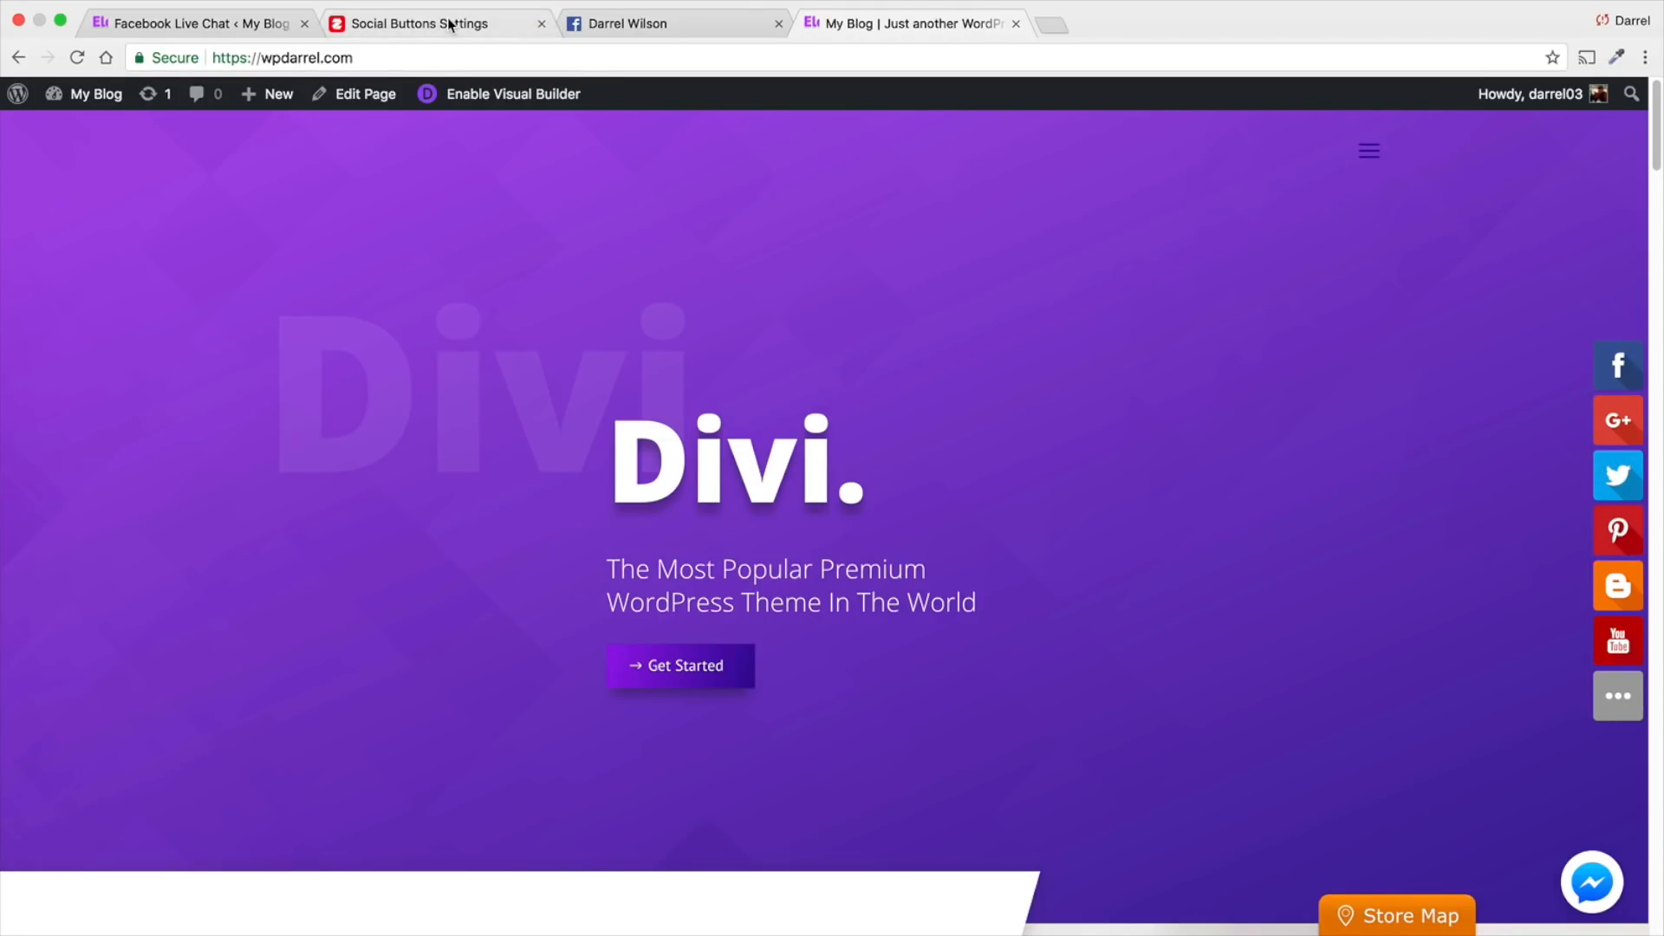
pyautogui.click(416, 23)
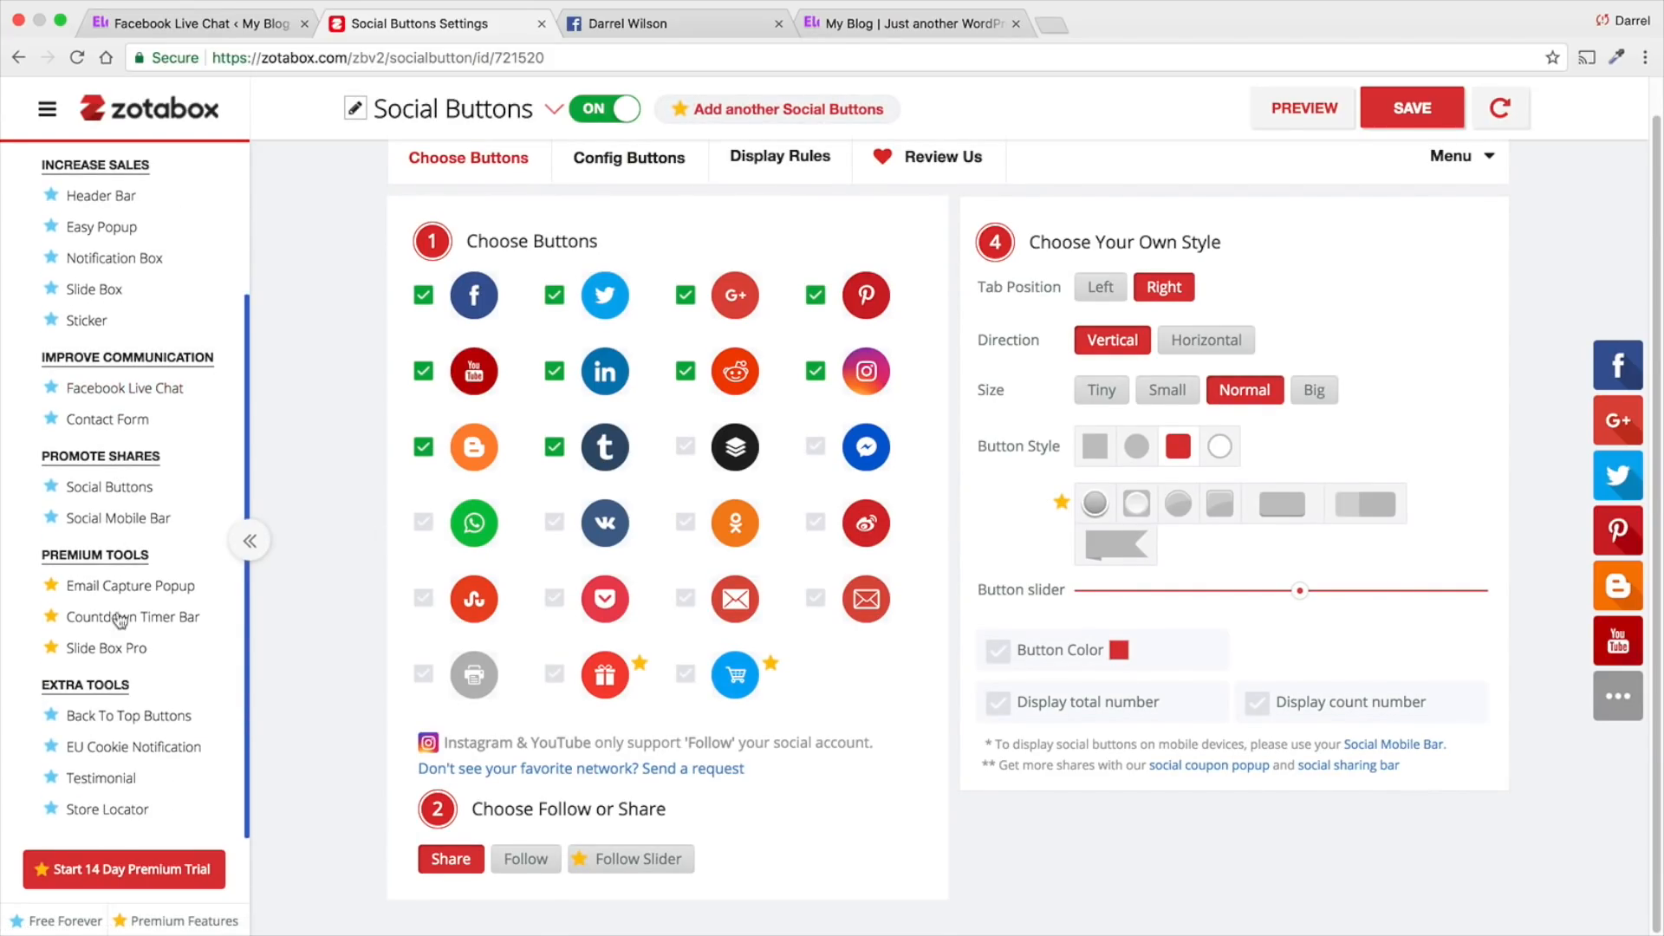
# Switch the Zotabox Testimonial tool on, save it, and view it on the site.
pyautogui.click(102, 776)
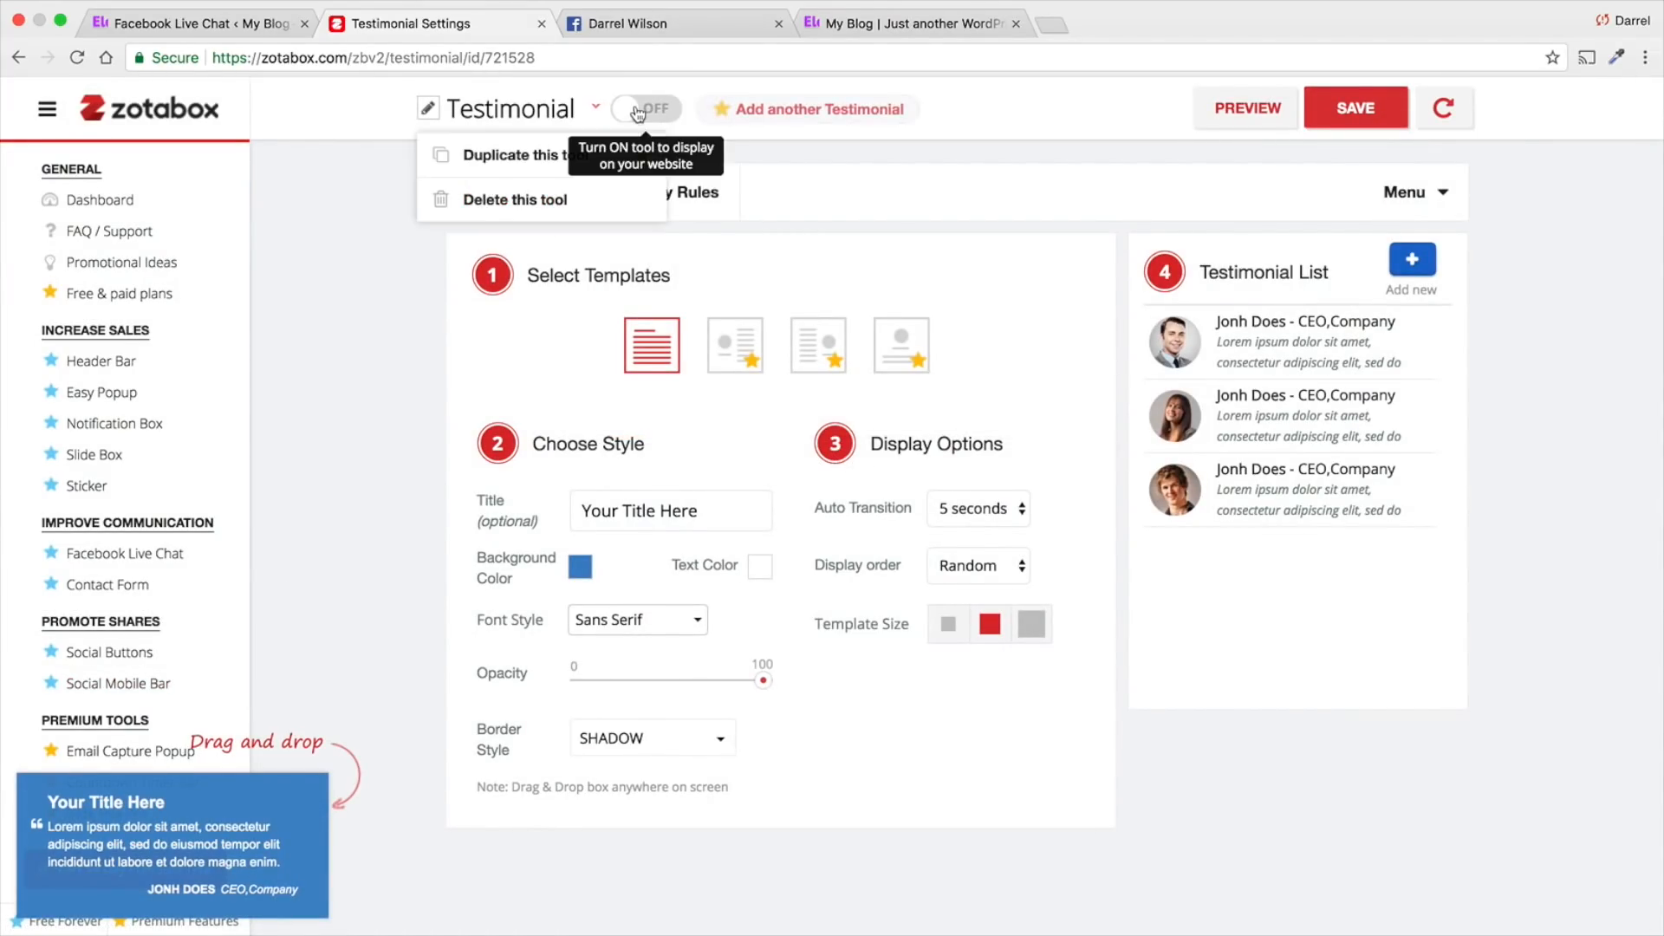
pyautogui.click(645, 108)
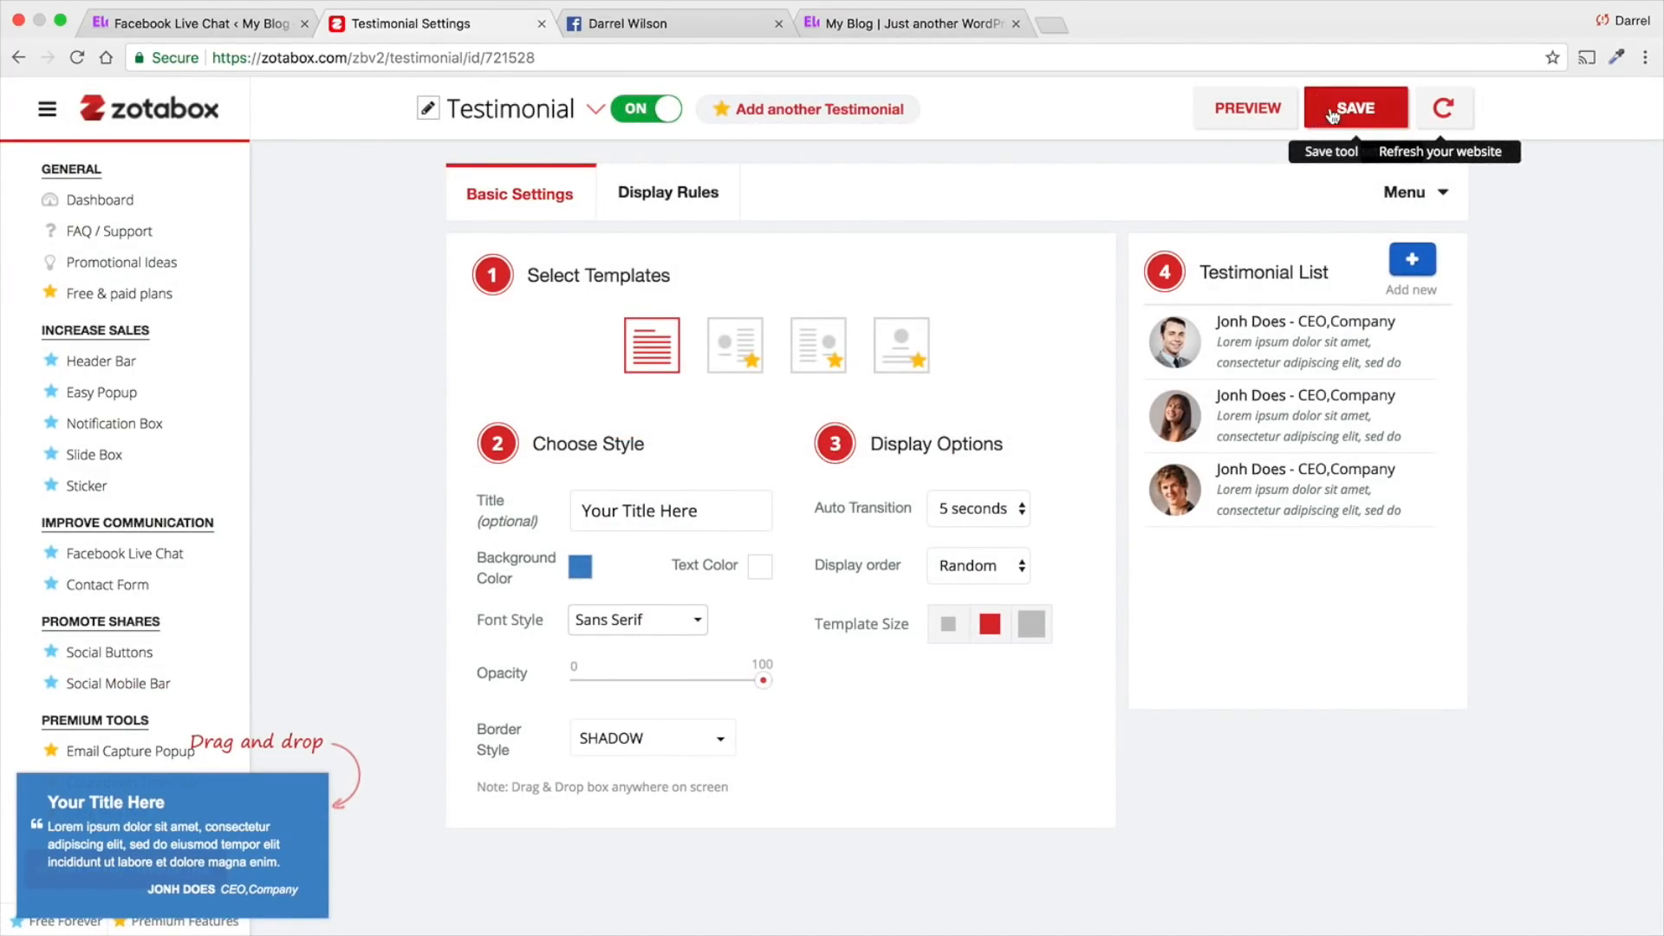
pyautogui.click(1355, 109)
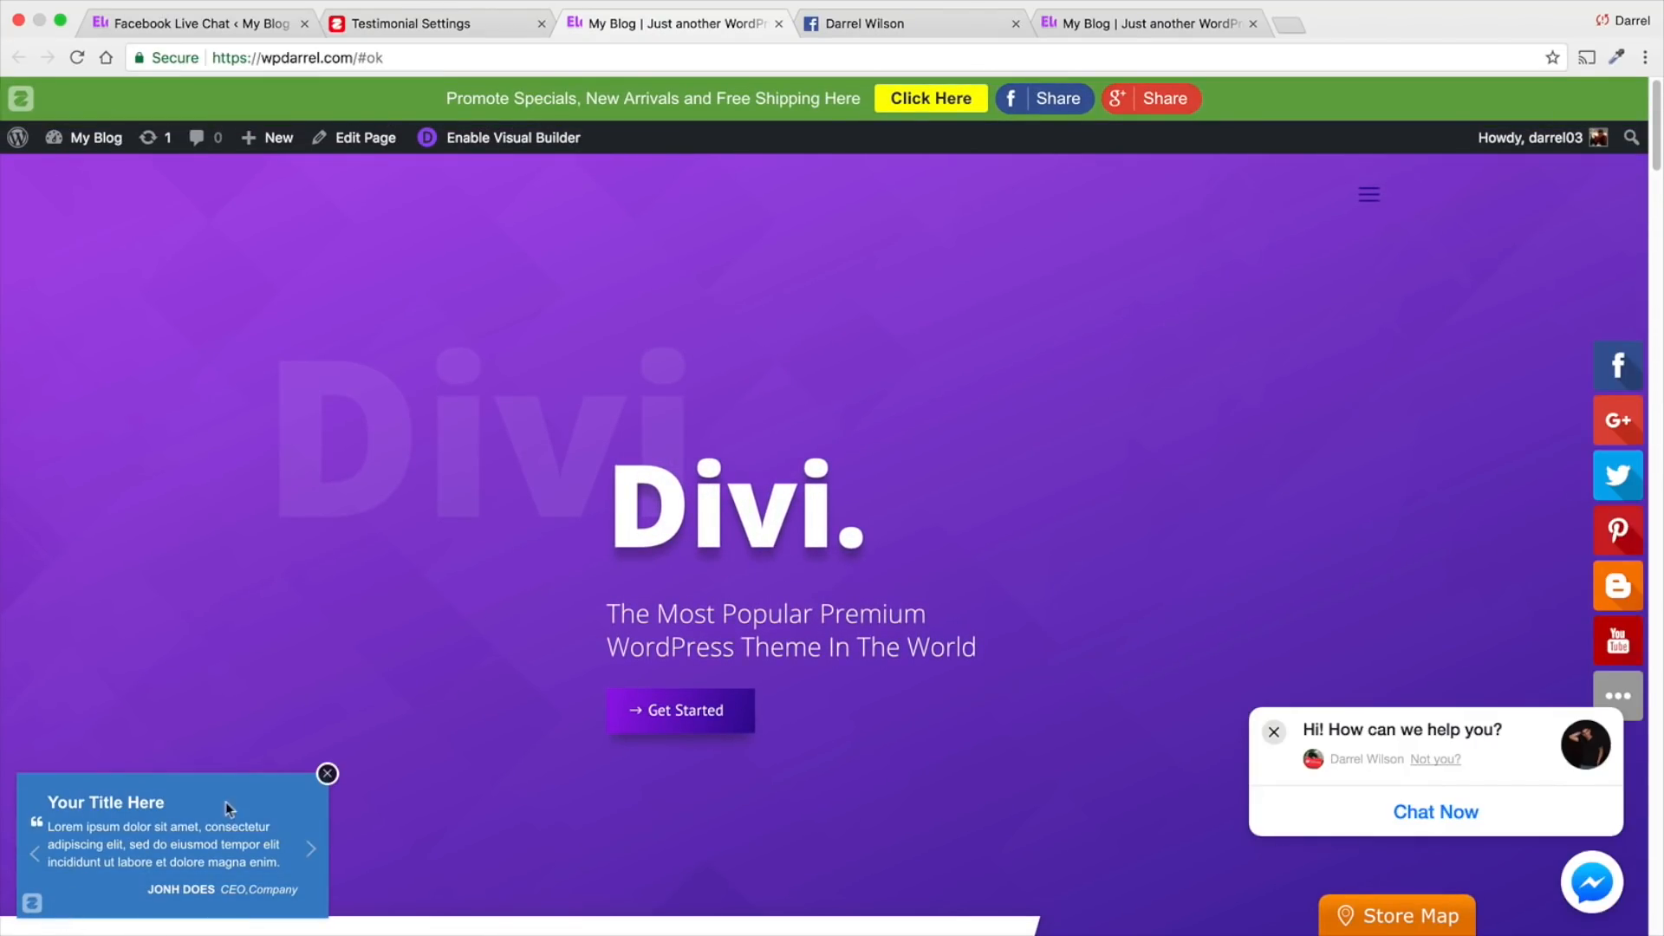
pyautogui.doubleClick(125, 802)
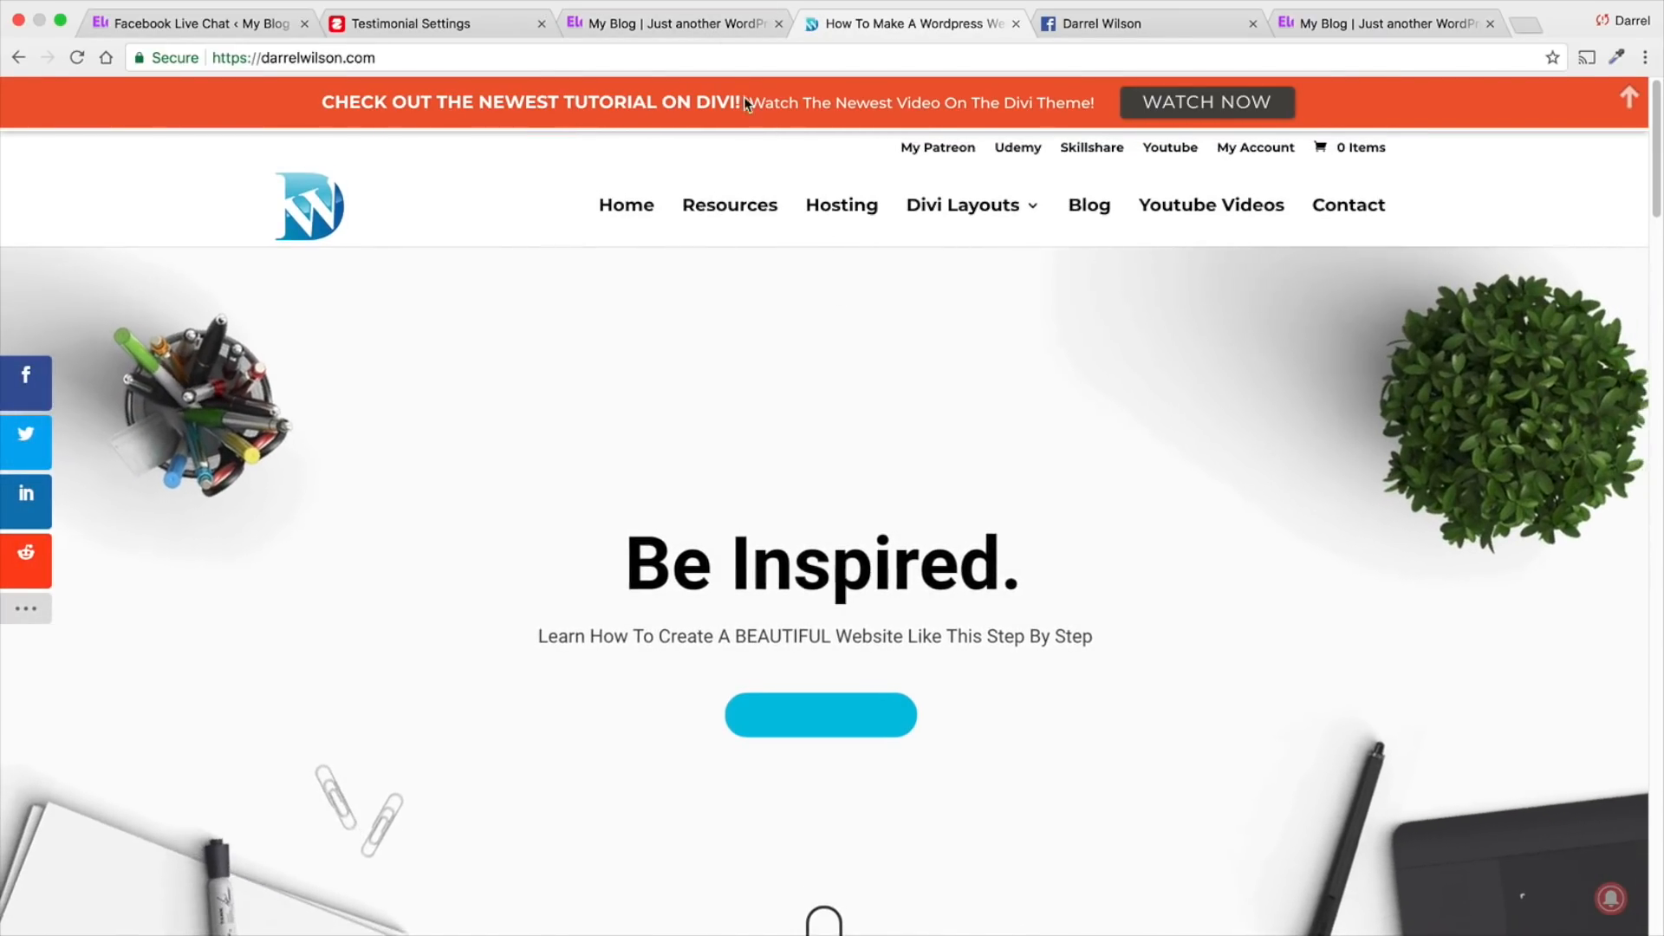
# Open the site's Messenger chat, then open and close the Store Map popup twice.
pyautogui.click(435, 24)
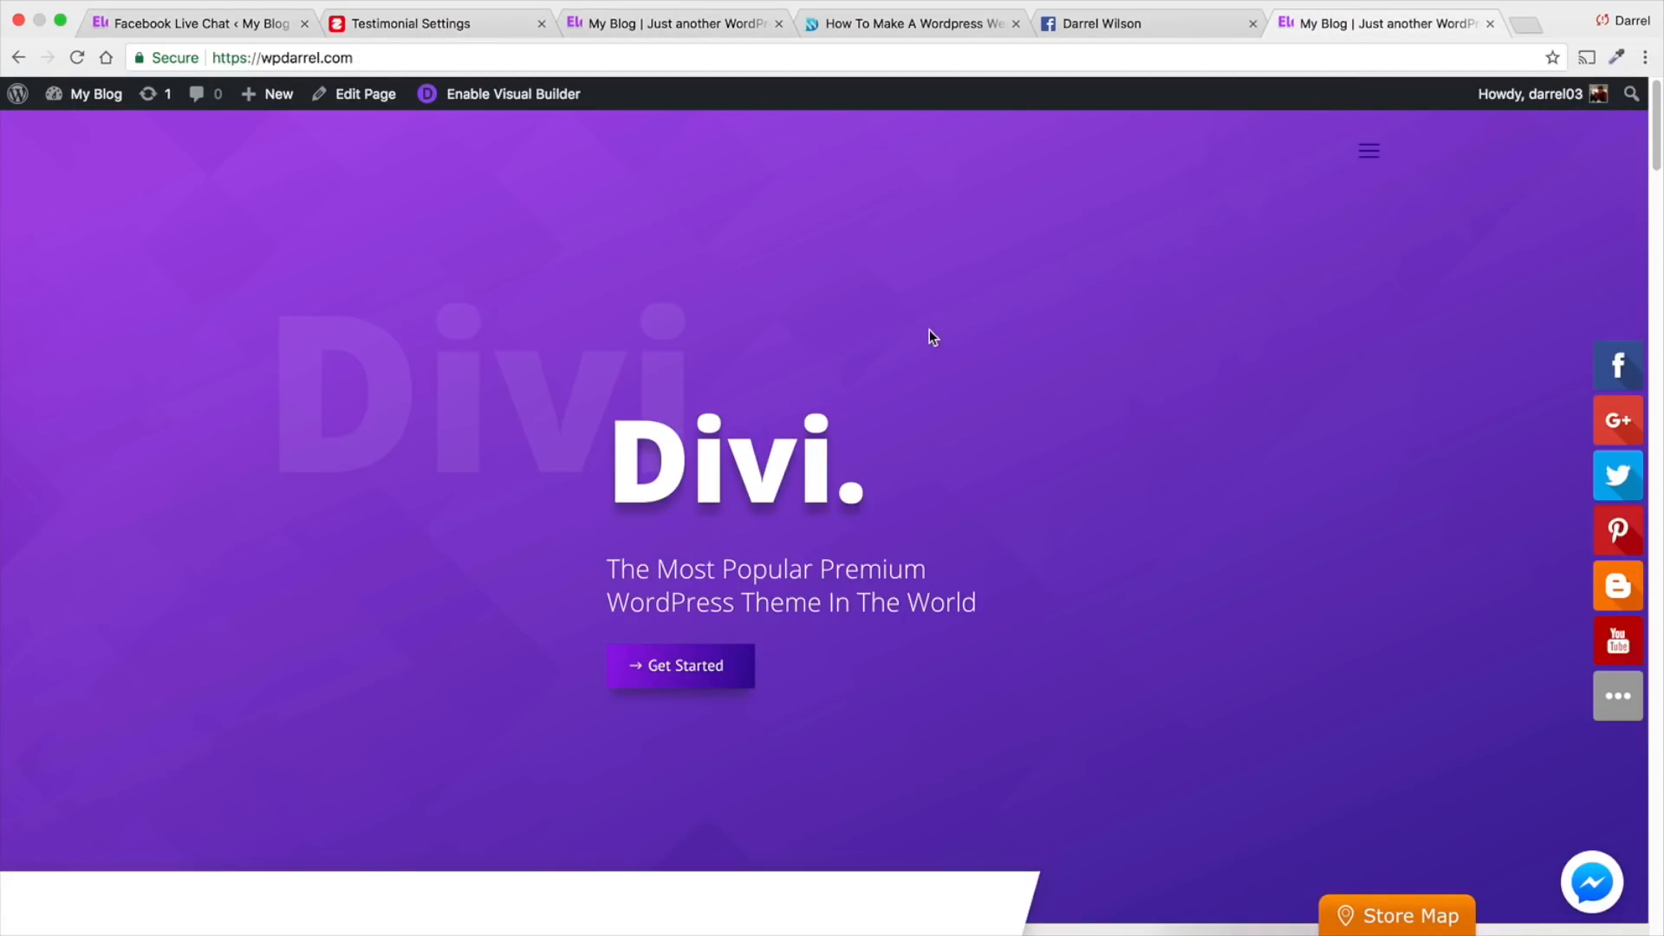
pyautogui.click(1592, 881)
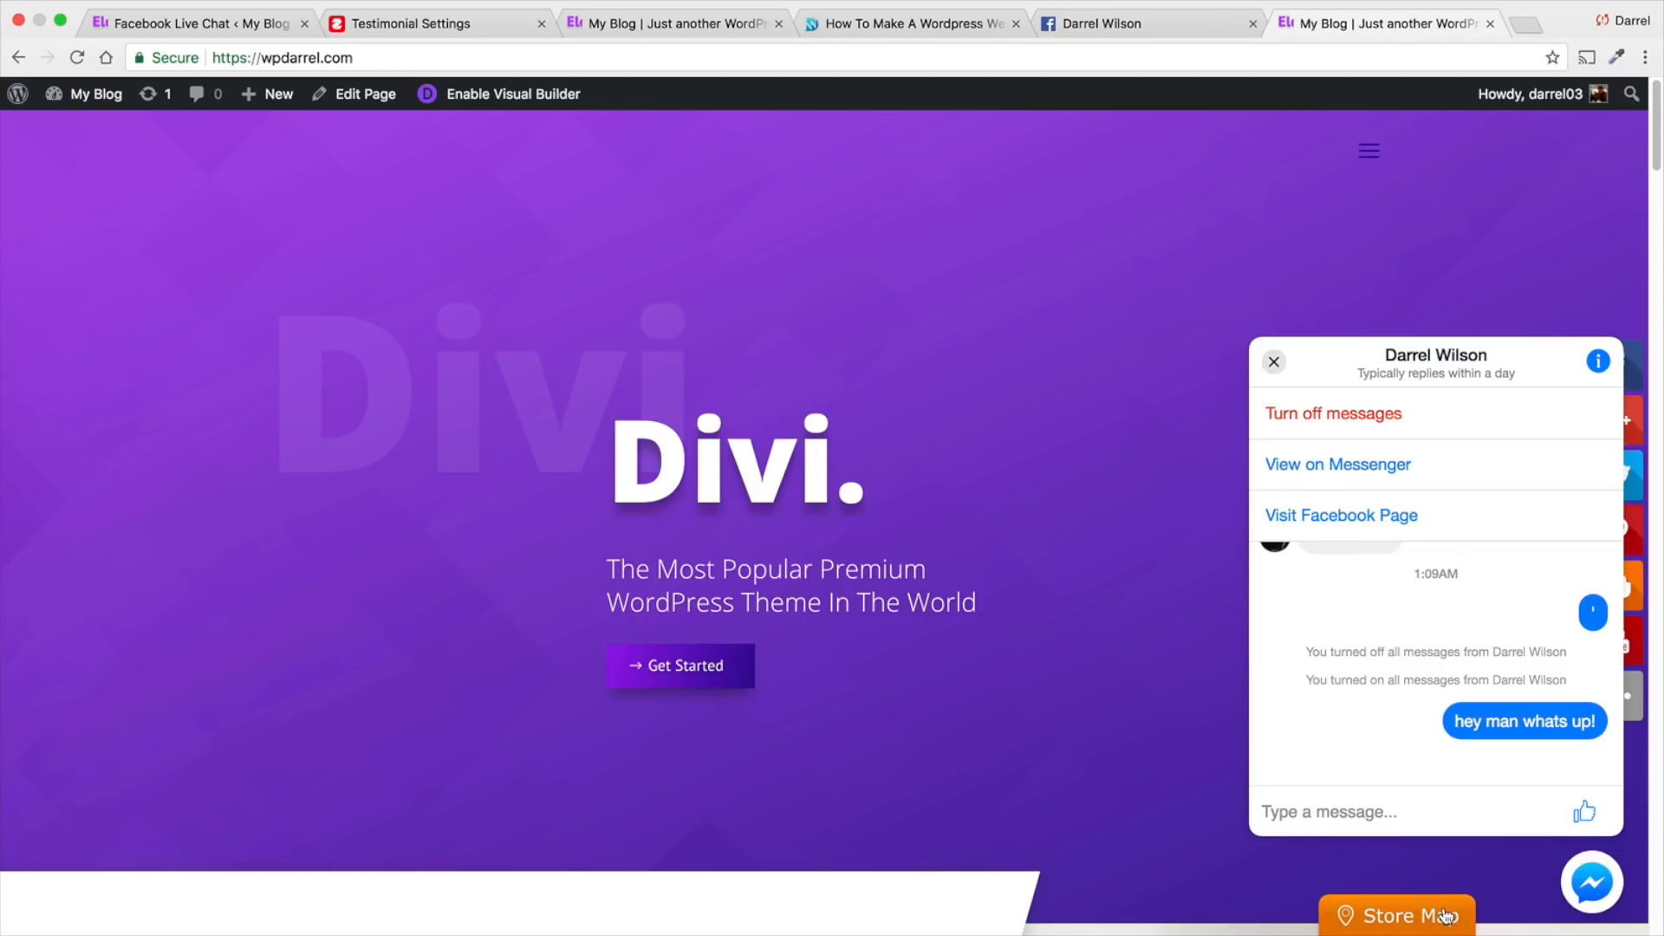
pyautogui.click(1394, 915)
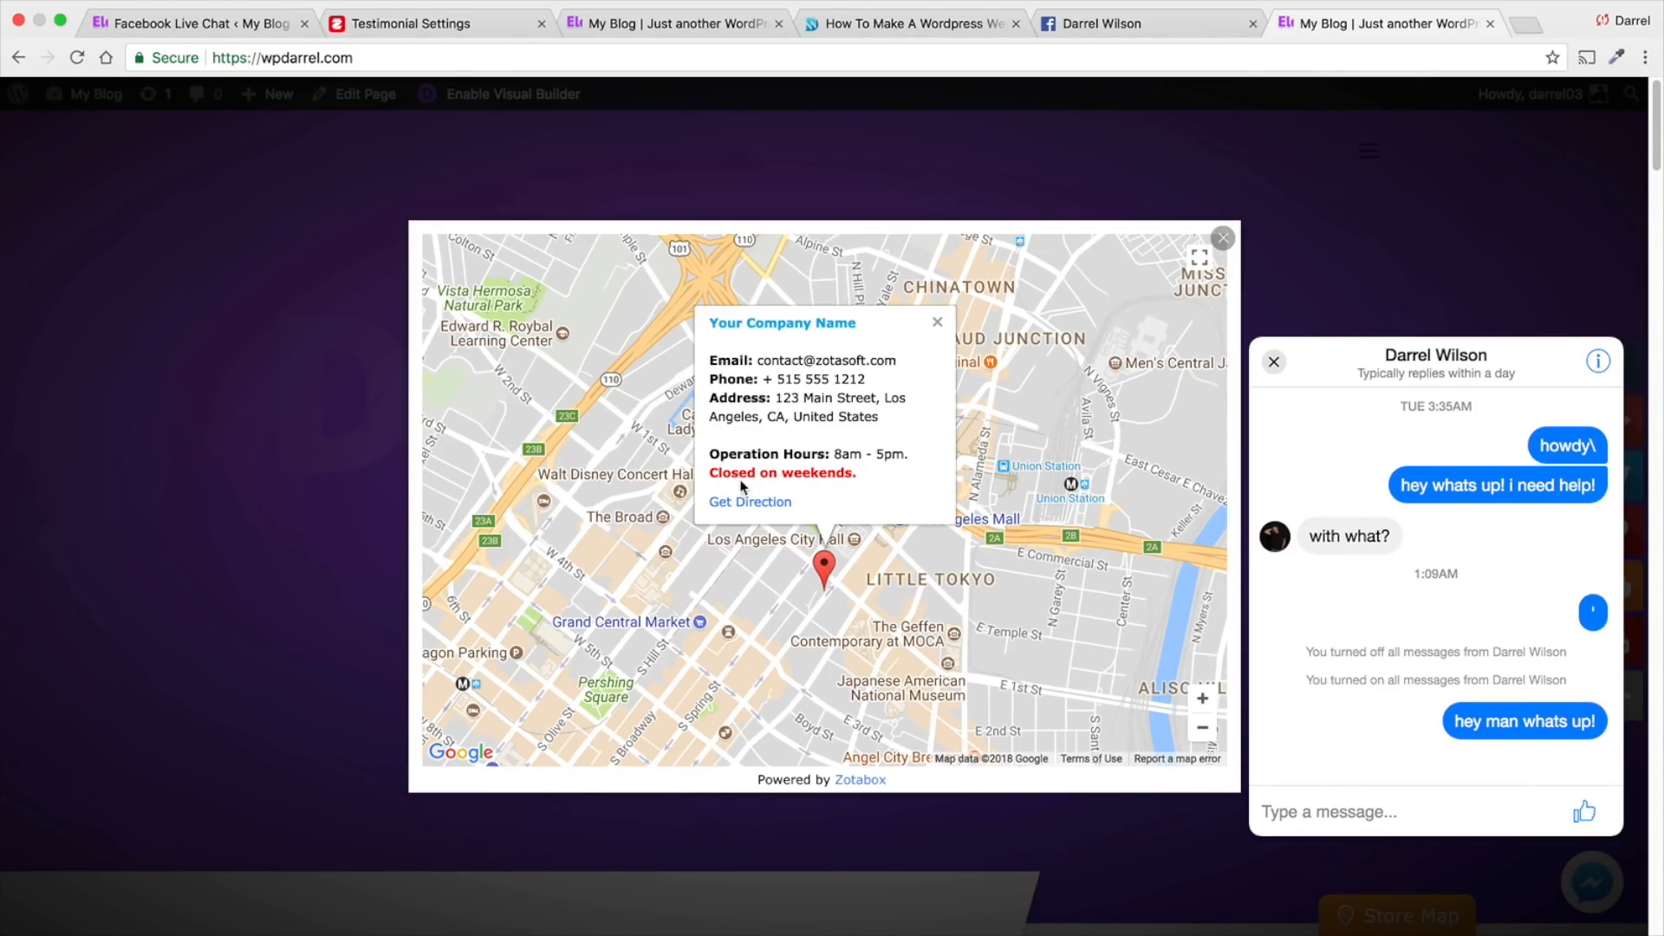
pyautogui.click(1221, 238)
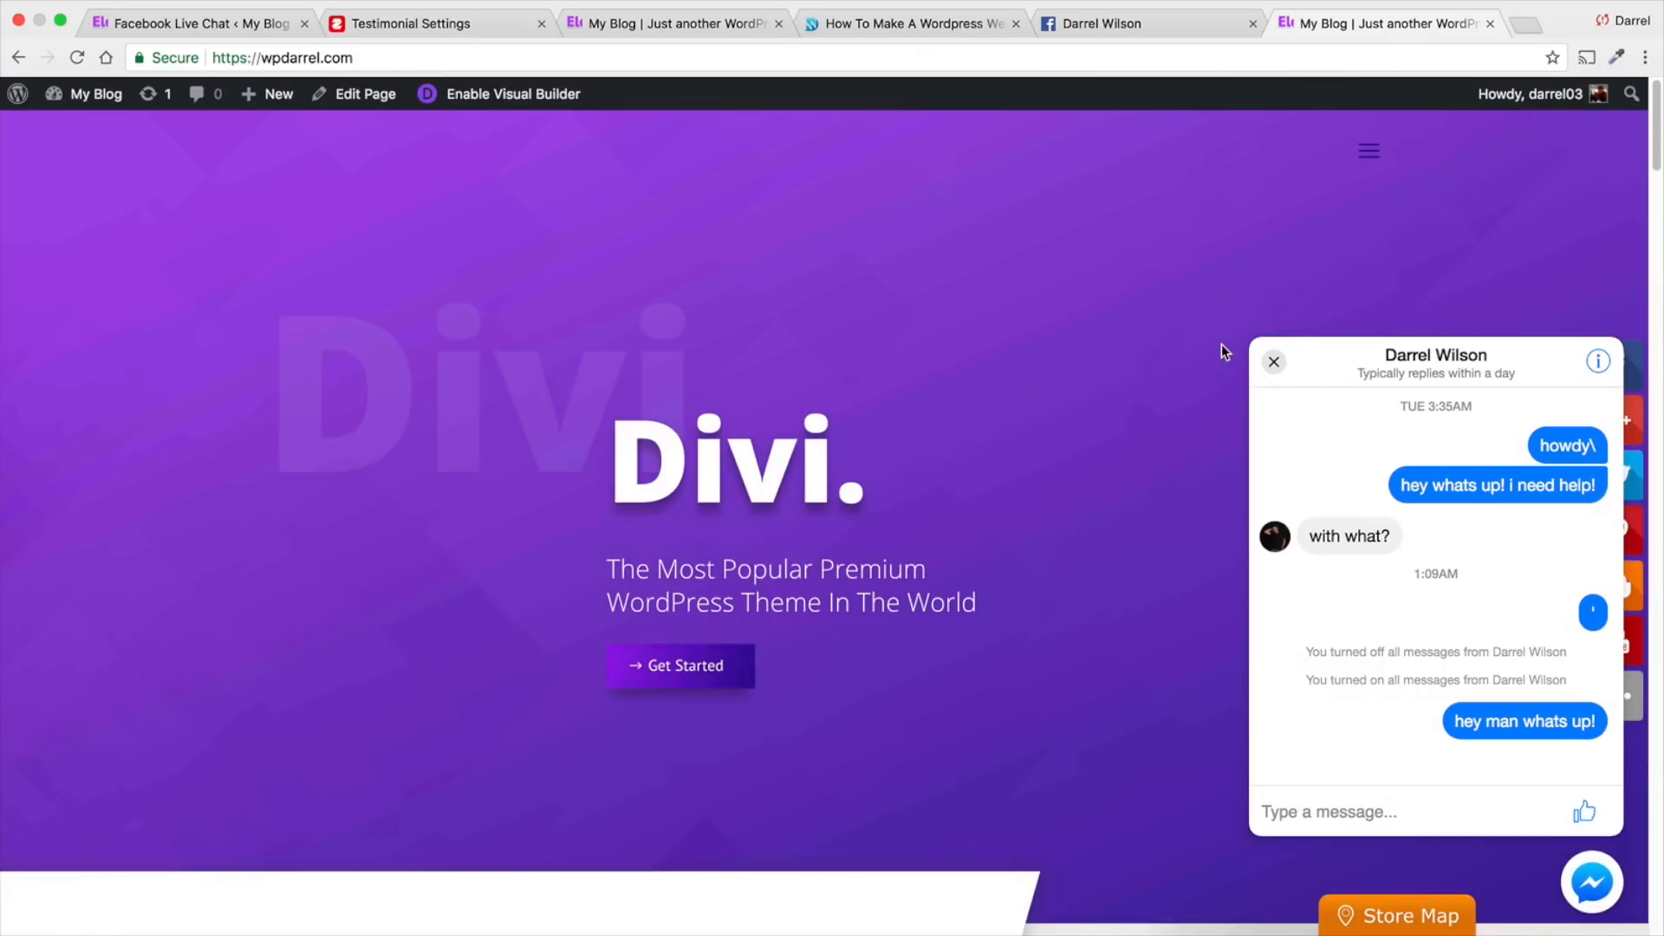
pyautogui.click(1395, 915)
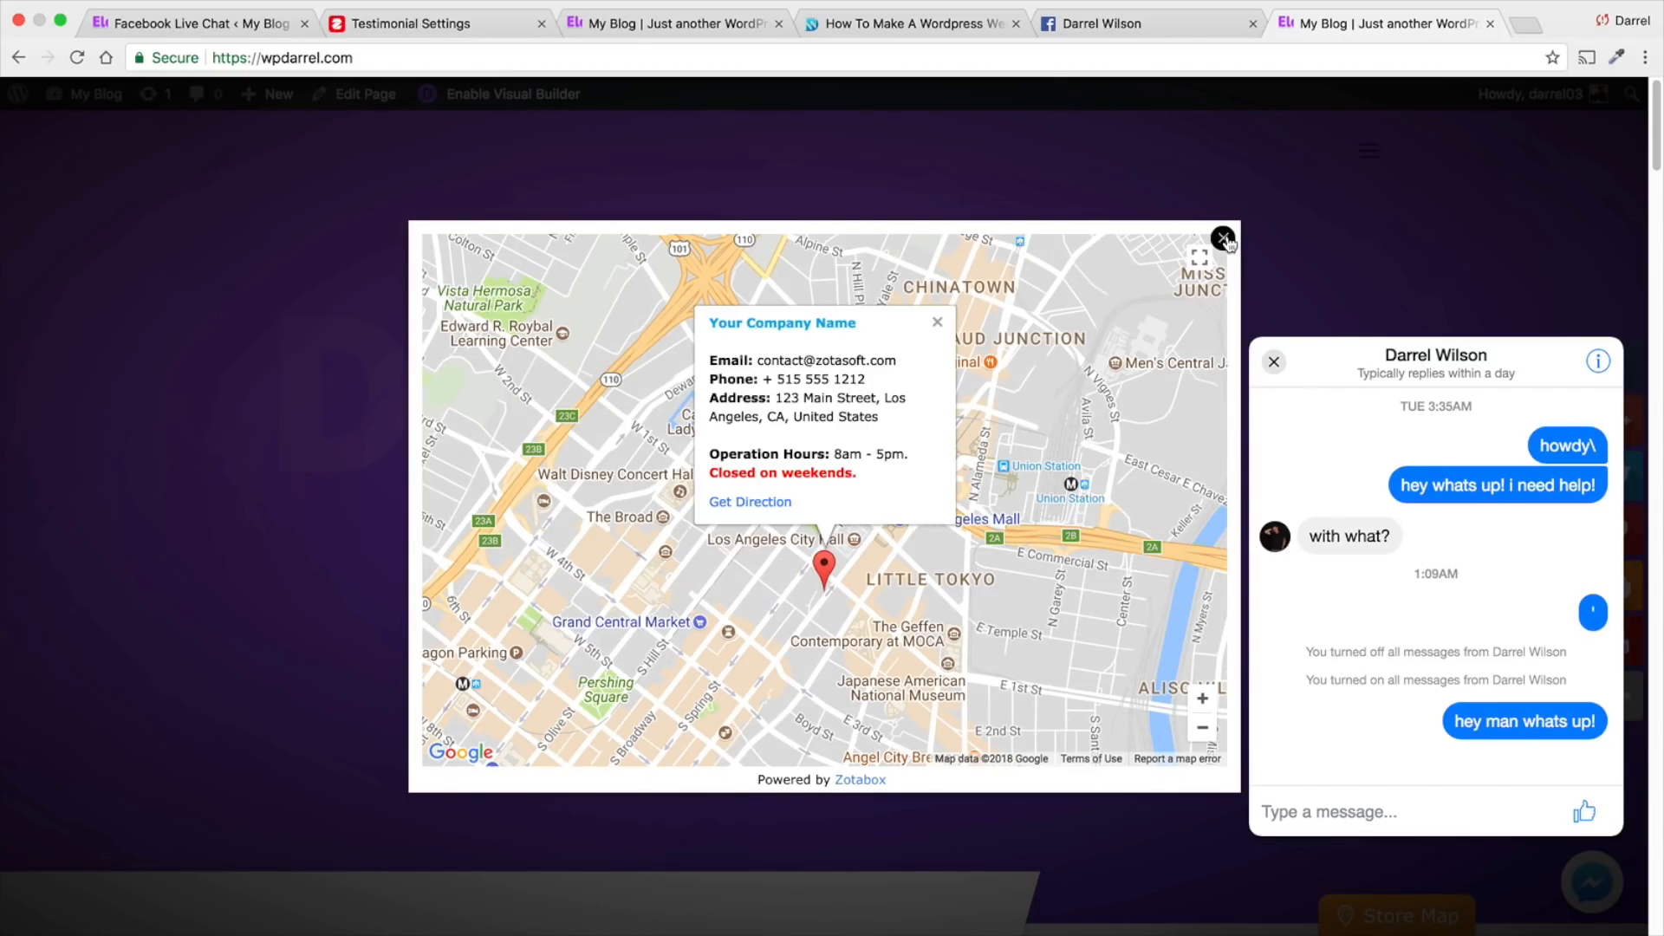
pyautogui.click(435, 24)
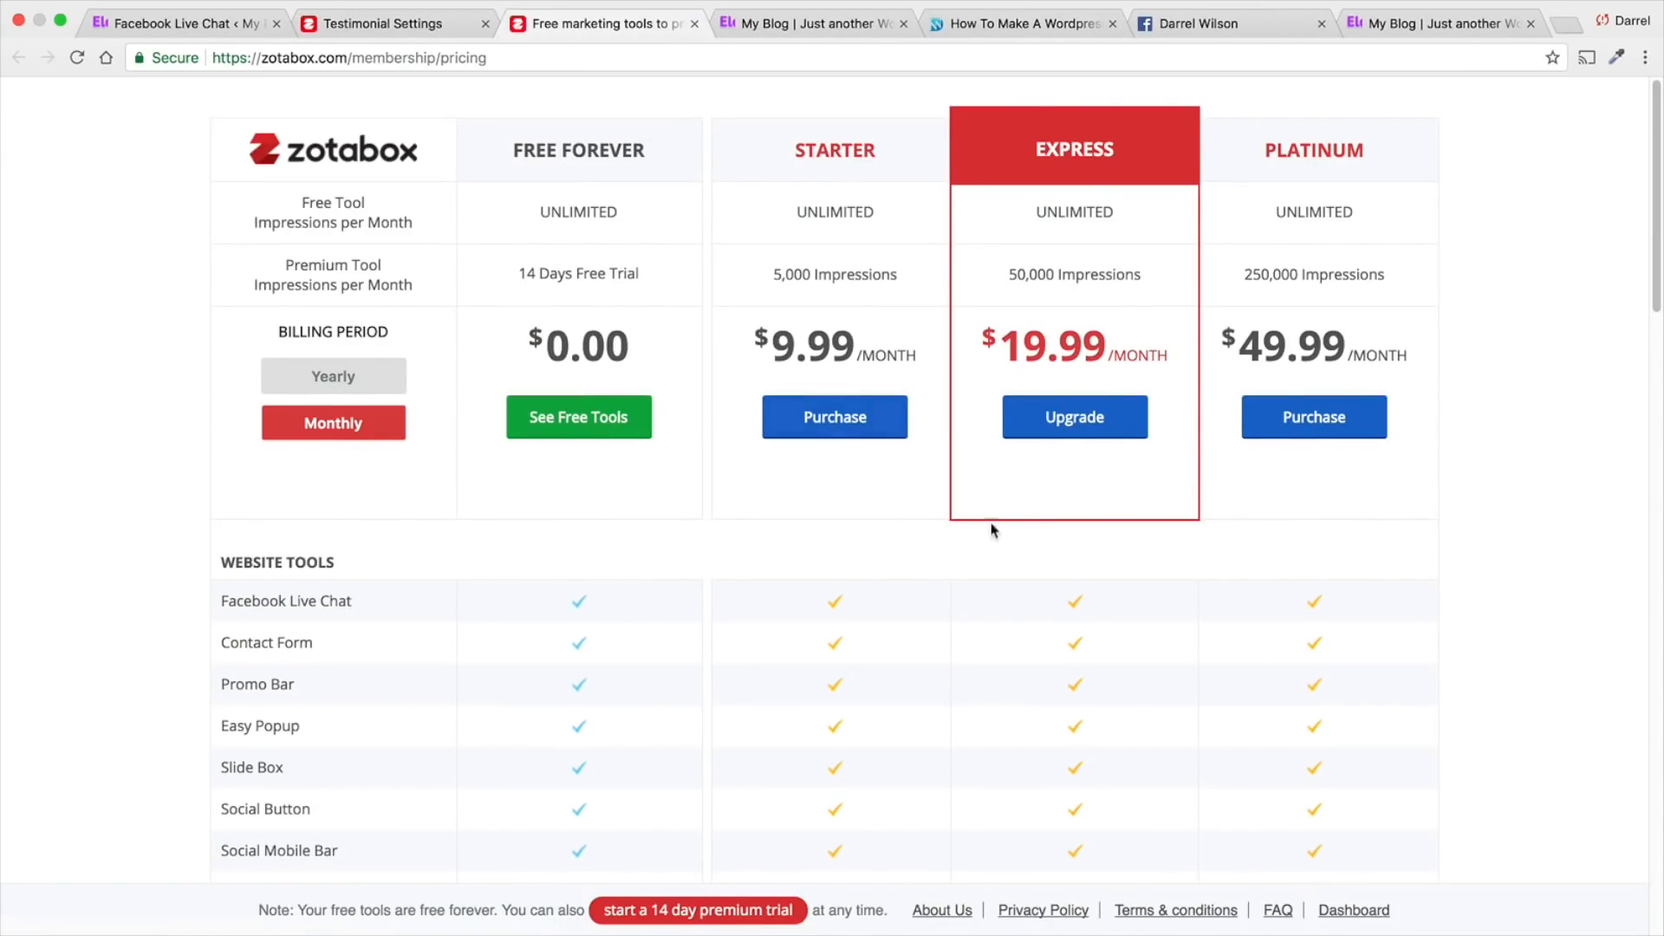
pyautogui.moveTo(835, 274)
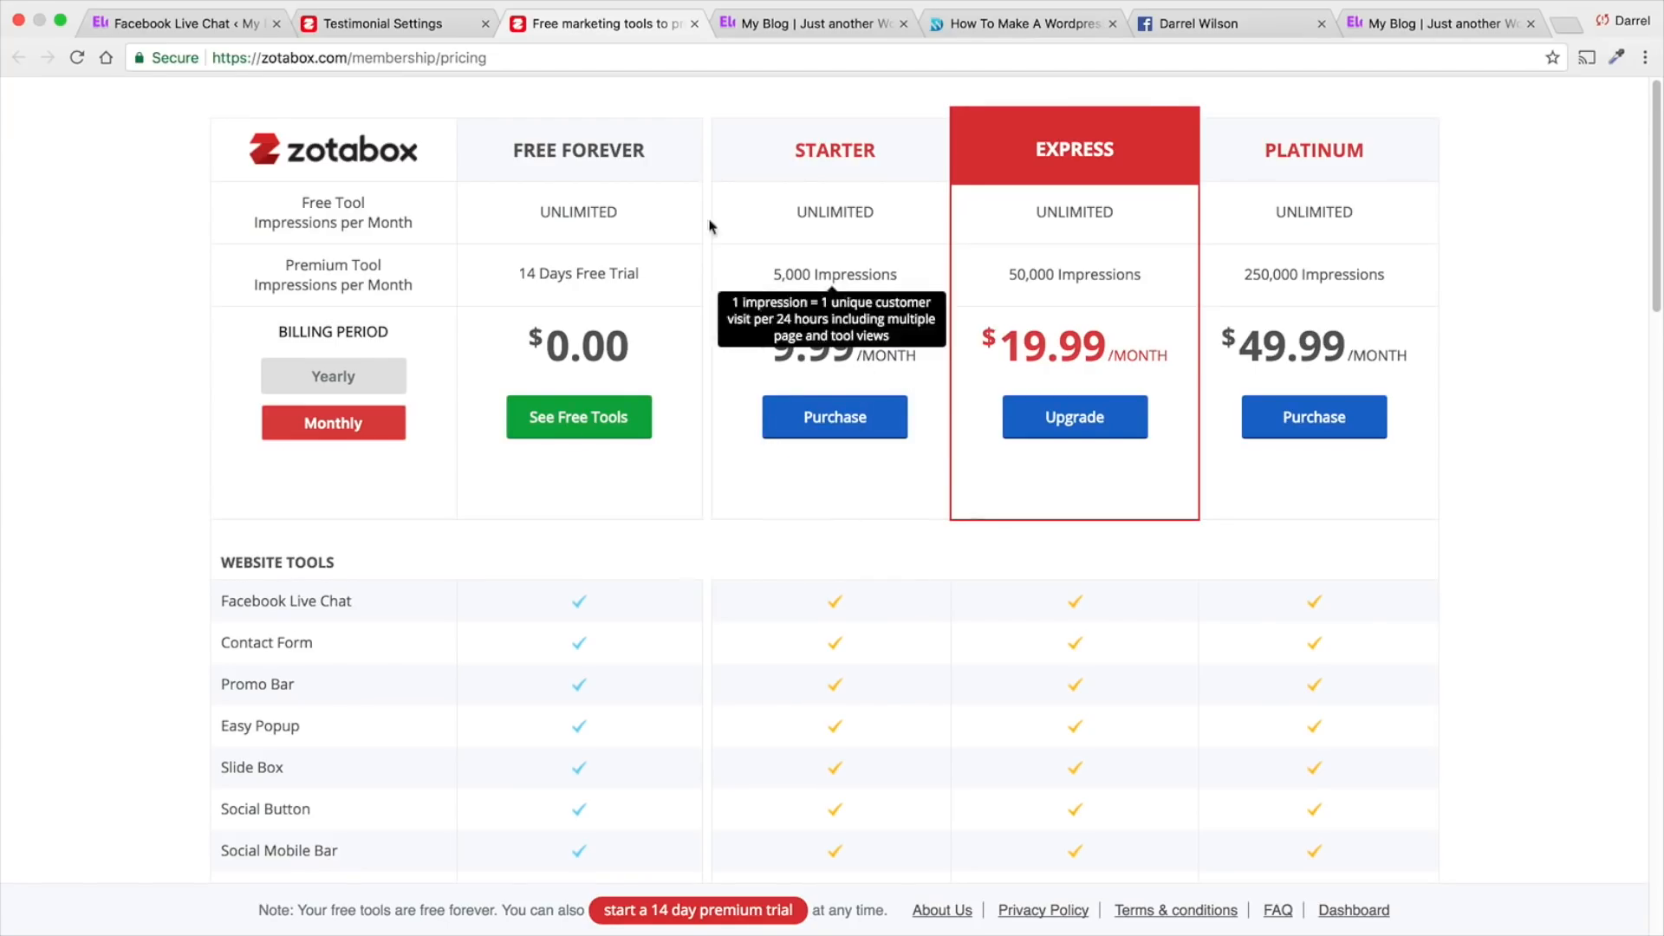
pyautogui.moveTo(1152, 50)
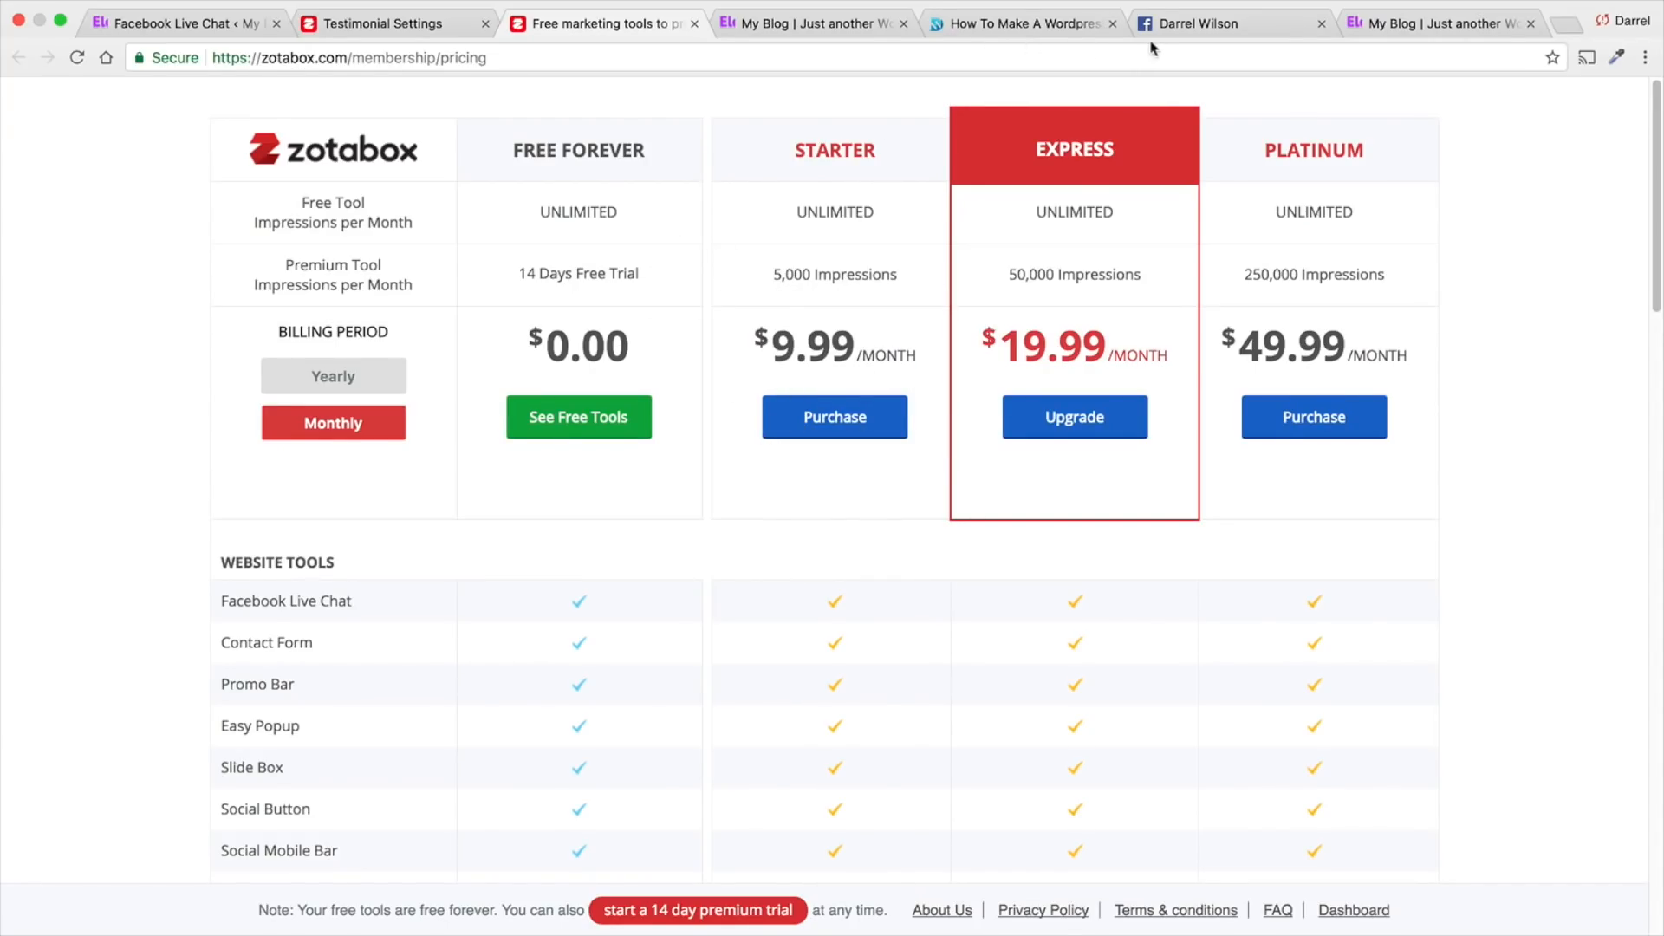
# Leave the Zotabox pricing page and return to the My Blog site tab.
pyautogui.click(1438, 23)
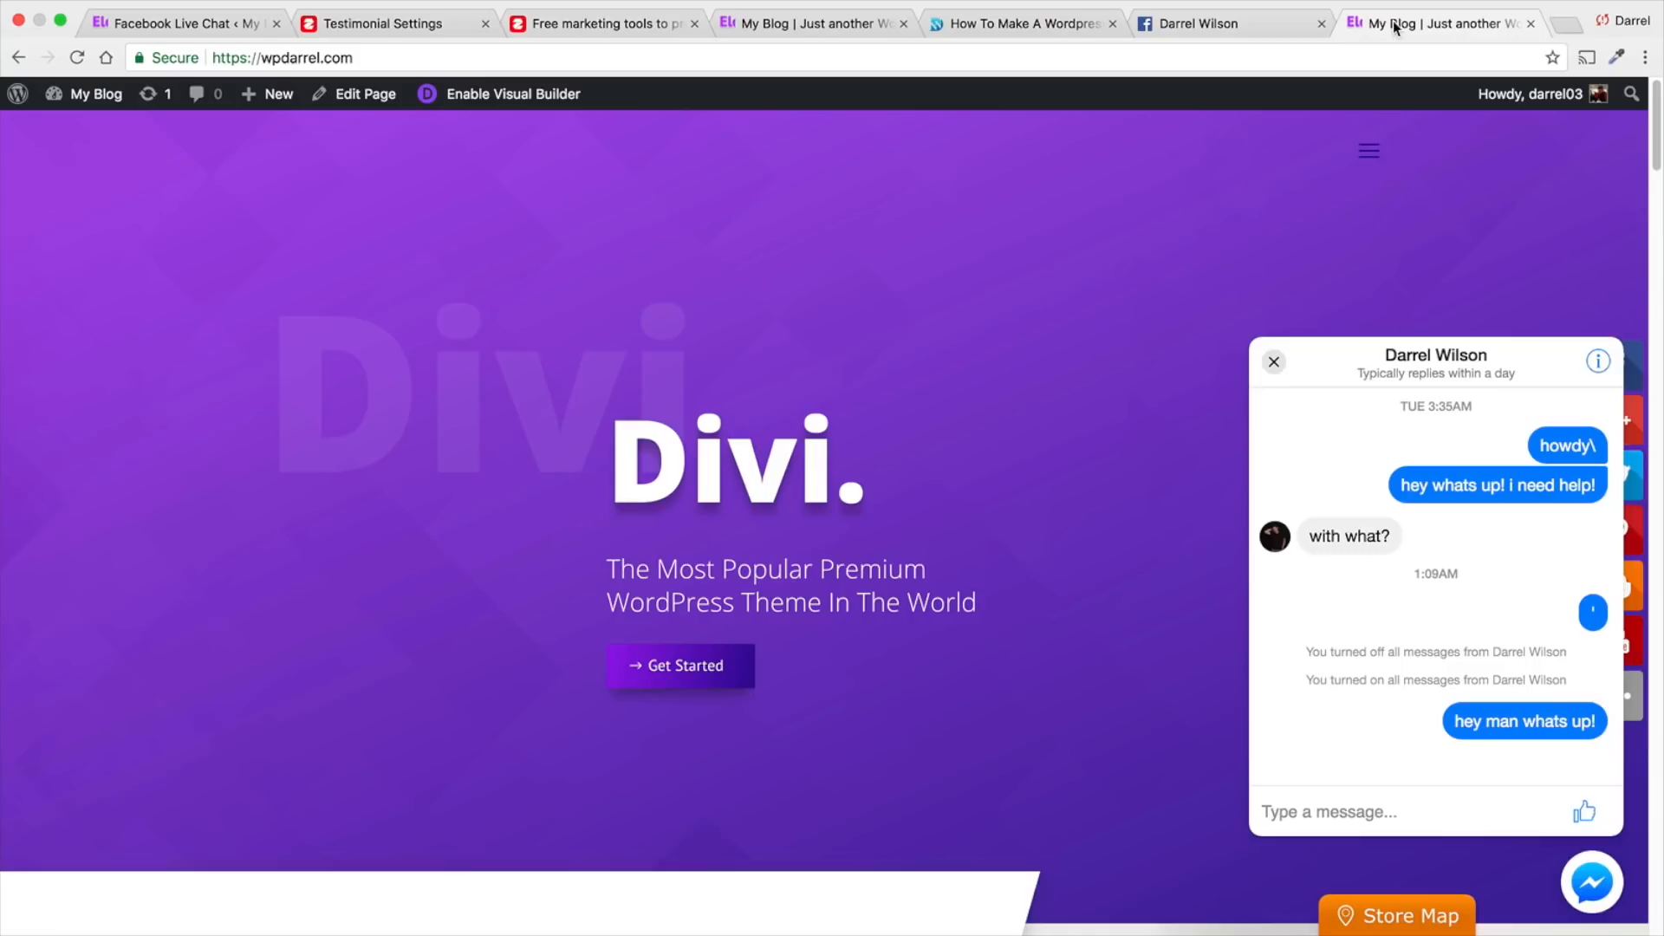